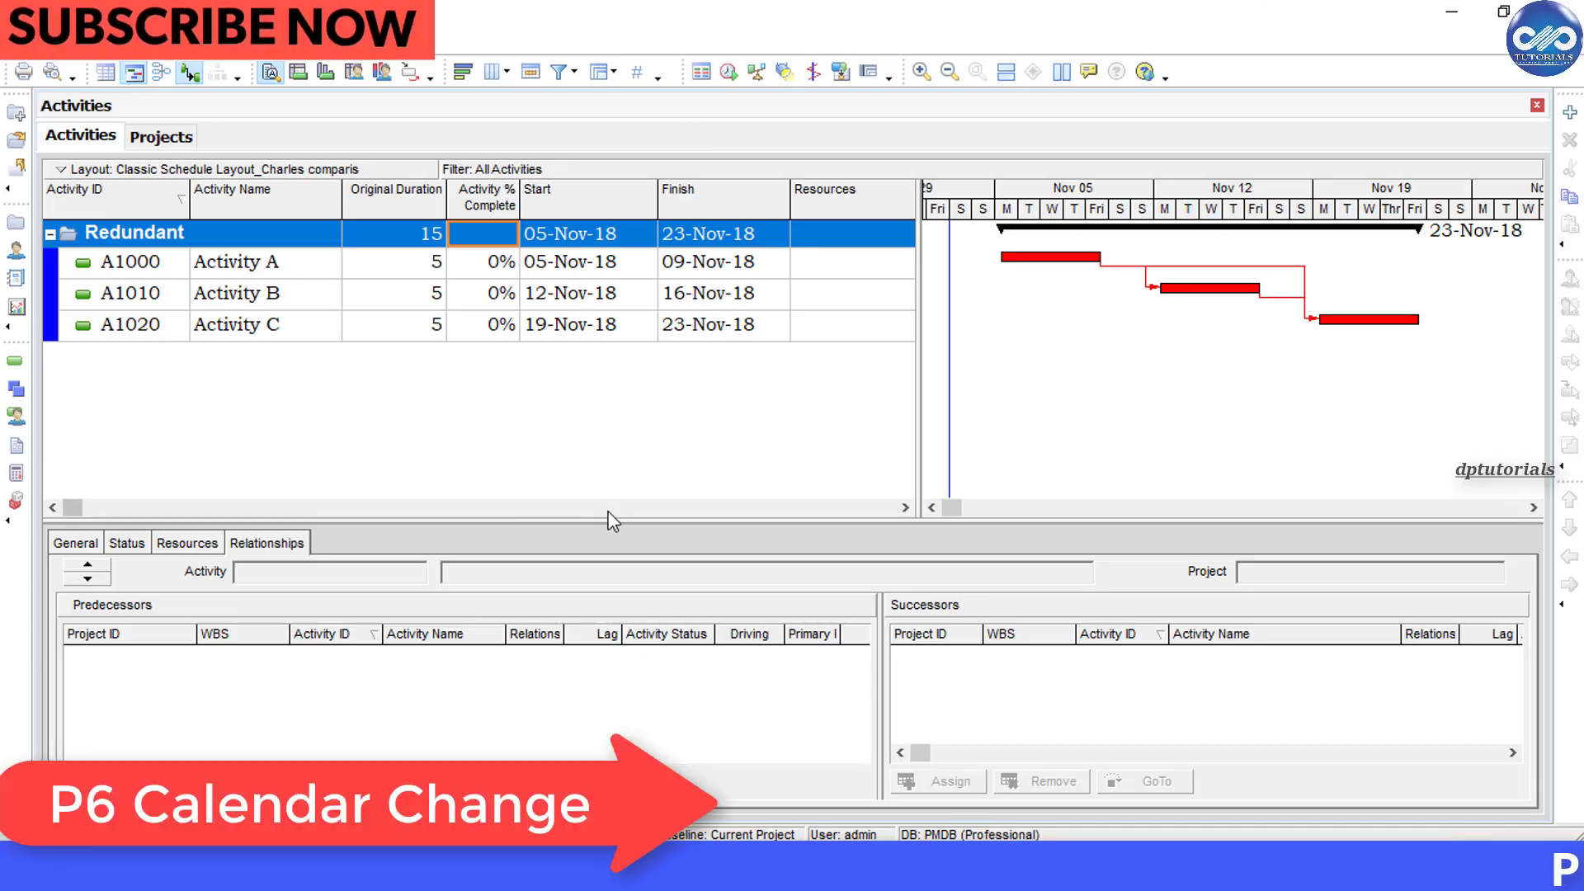
{"action": "mouse_move", "coordinate": [404, 434]}
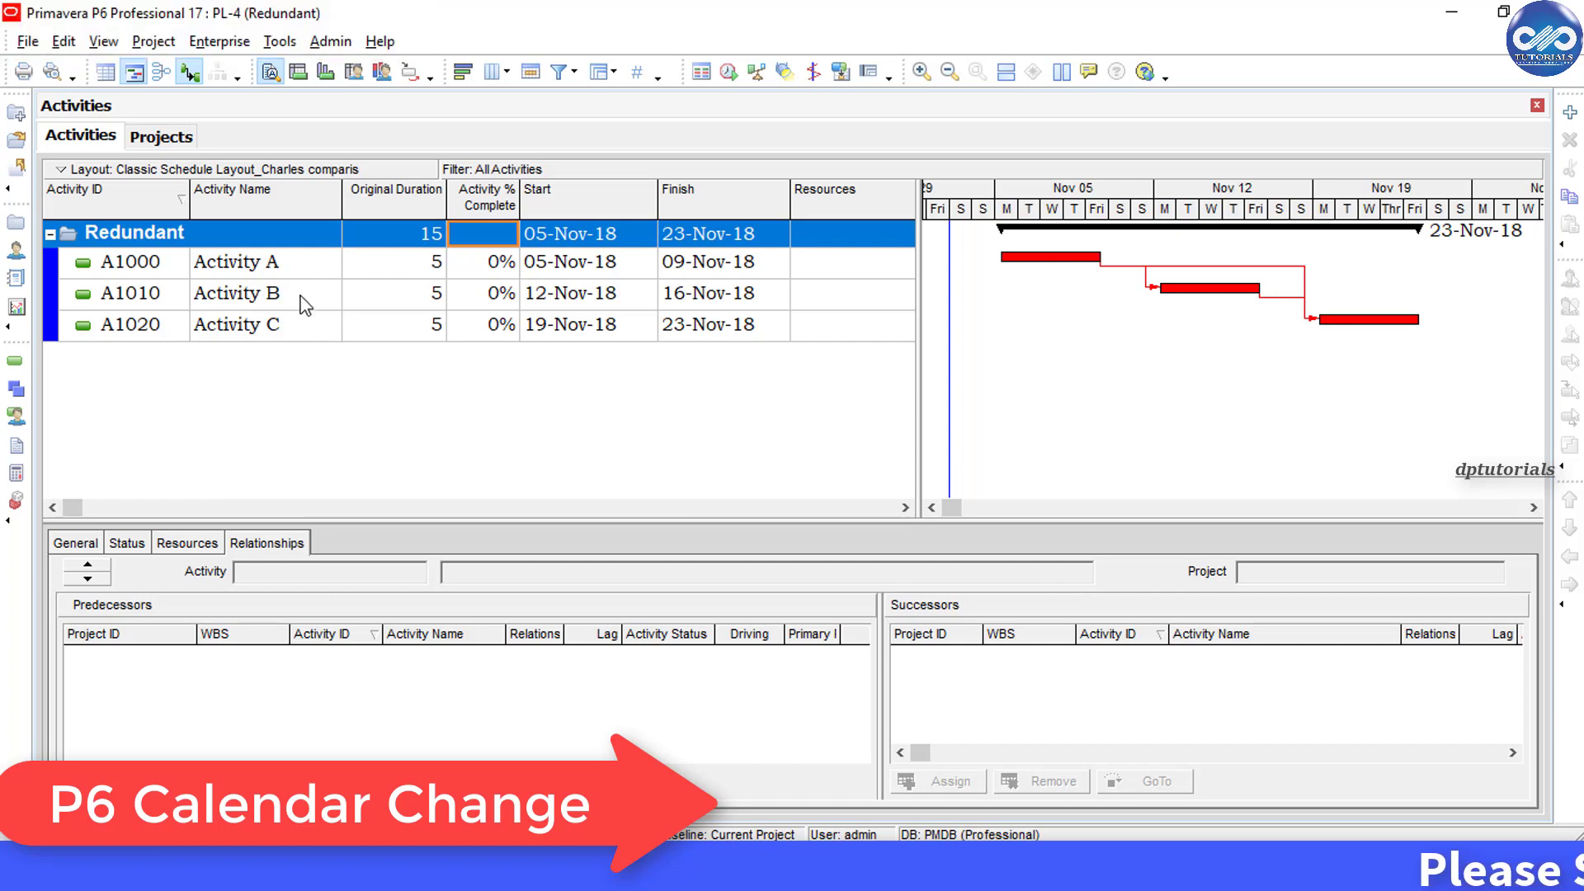
{"action": "mouse_move", "coordinate": [301, 342]}
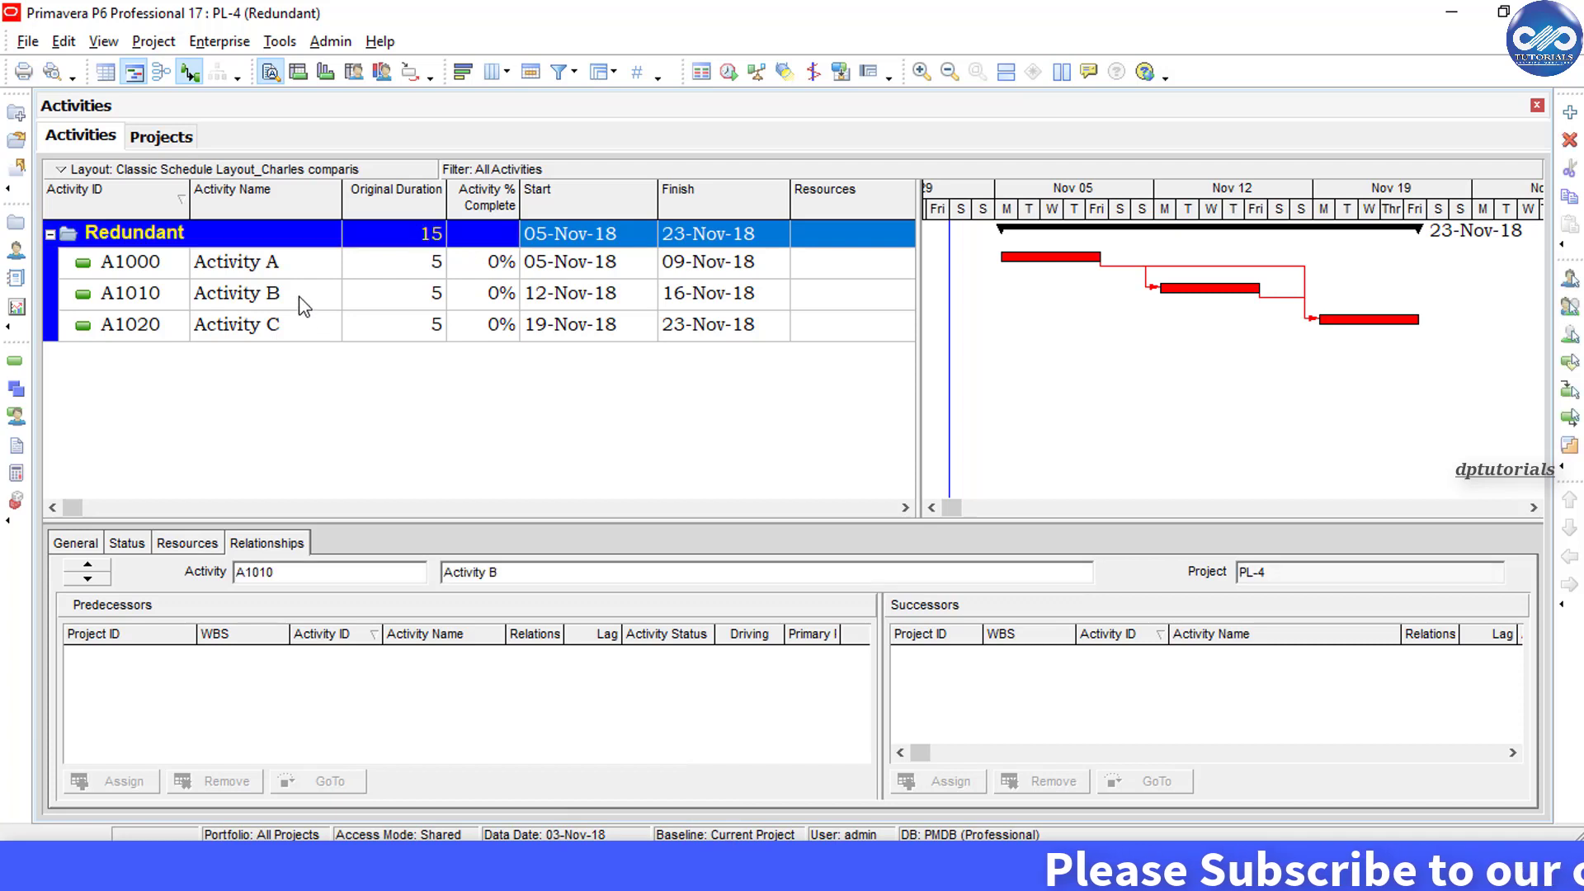
Review the predecessors and successors of Activities B, A and C on the Relationships tab.
{"action": "left_click", "coordinate": [238, 293]}
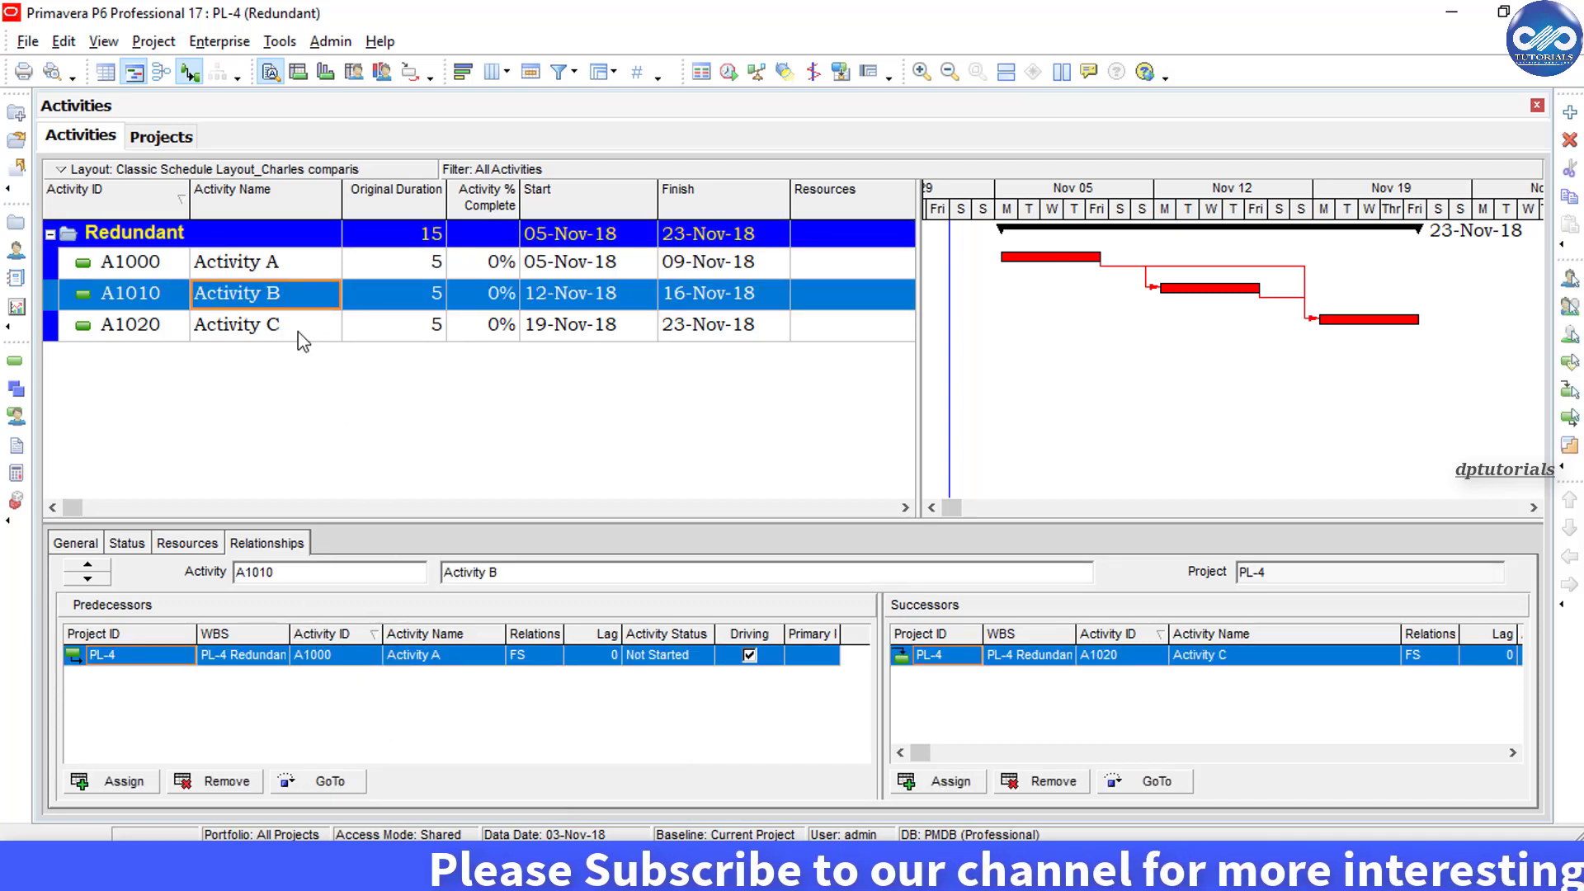
{"action": "left_click", "coordinate": [237, 325]}
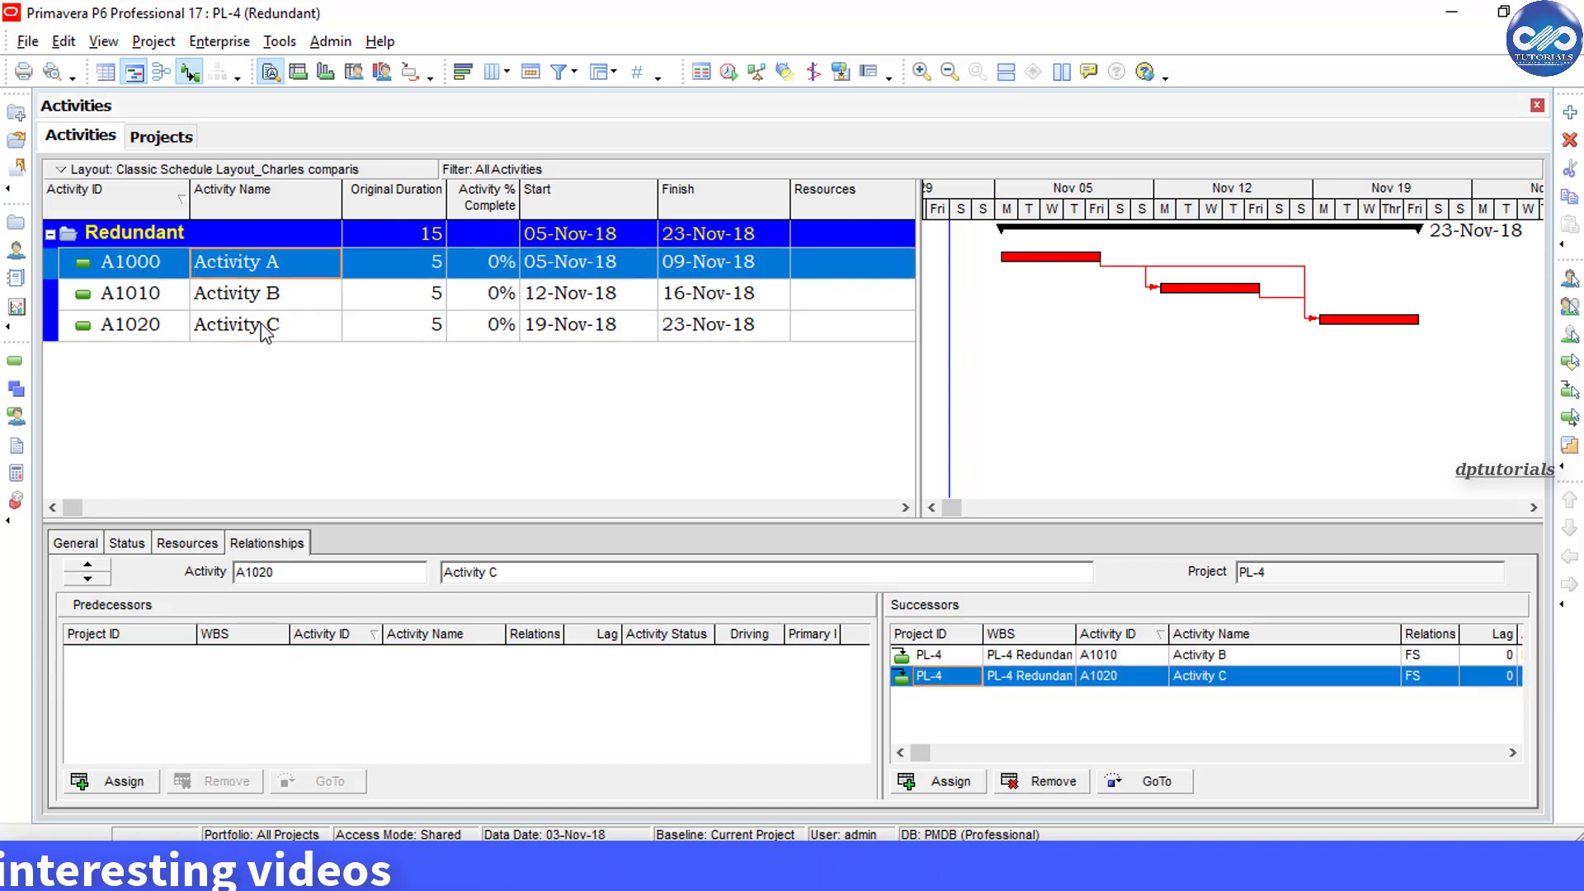
{"action": "left_click", "coordinate": [237, 325]}
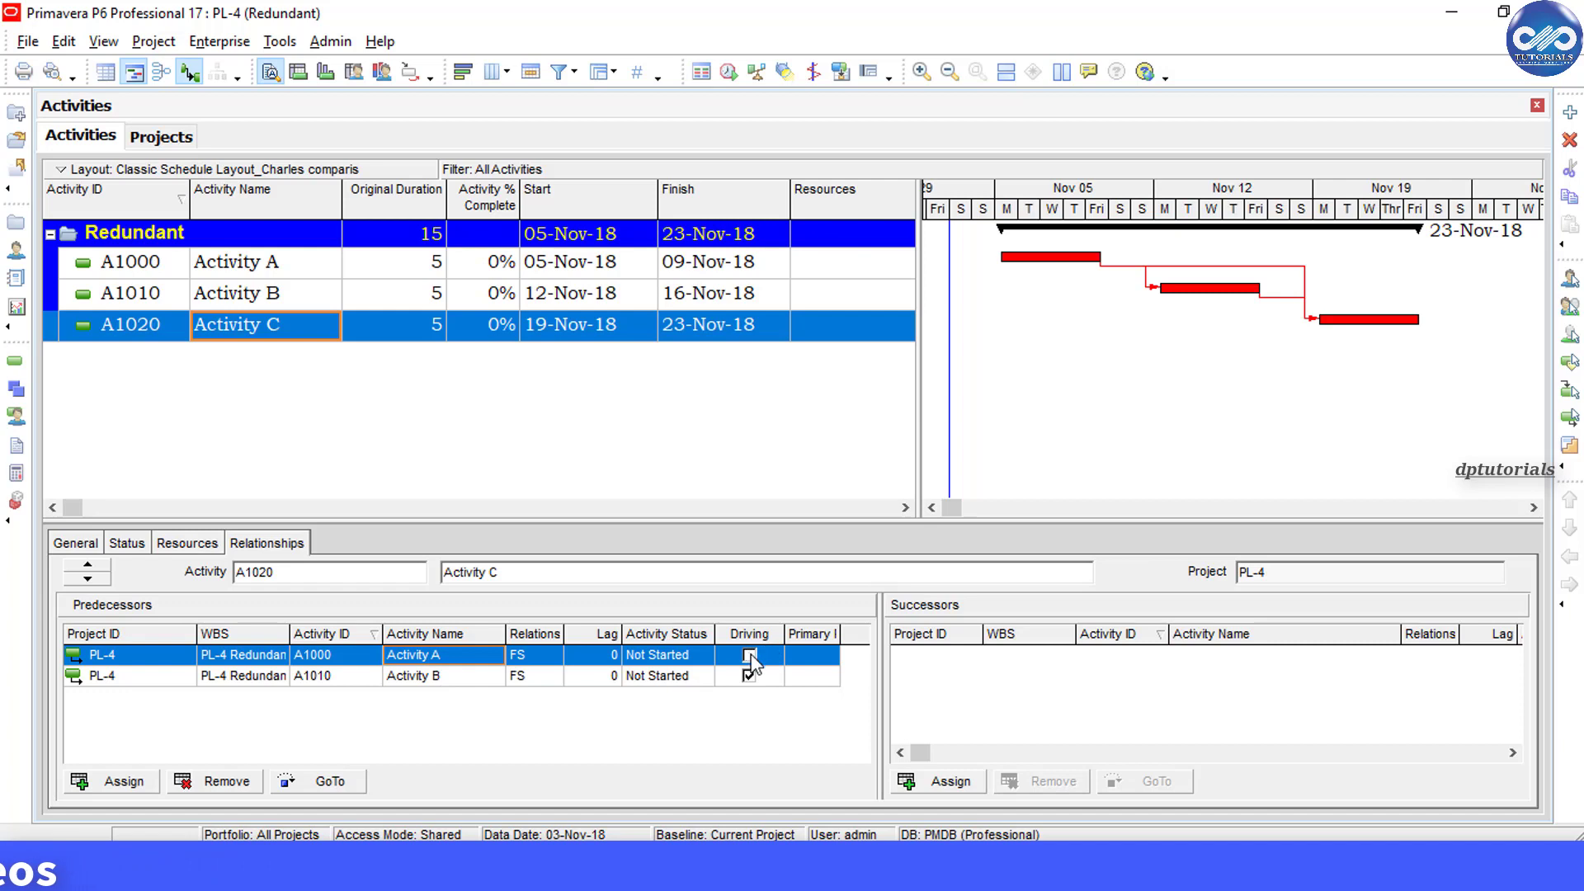
{"action": "left_click", "coordinate": [748, 656]}
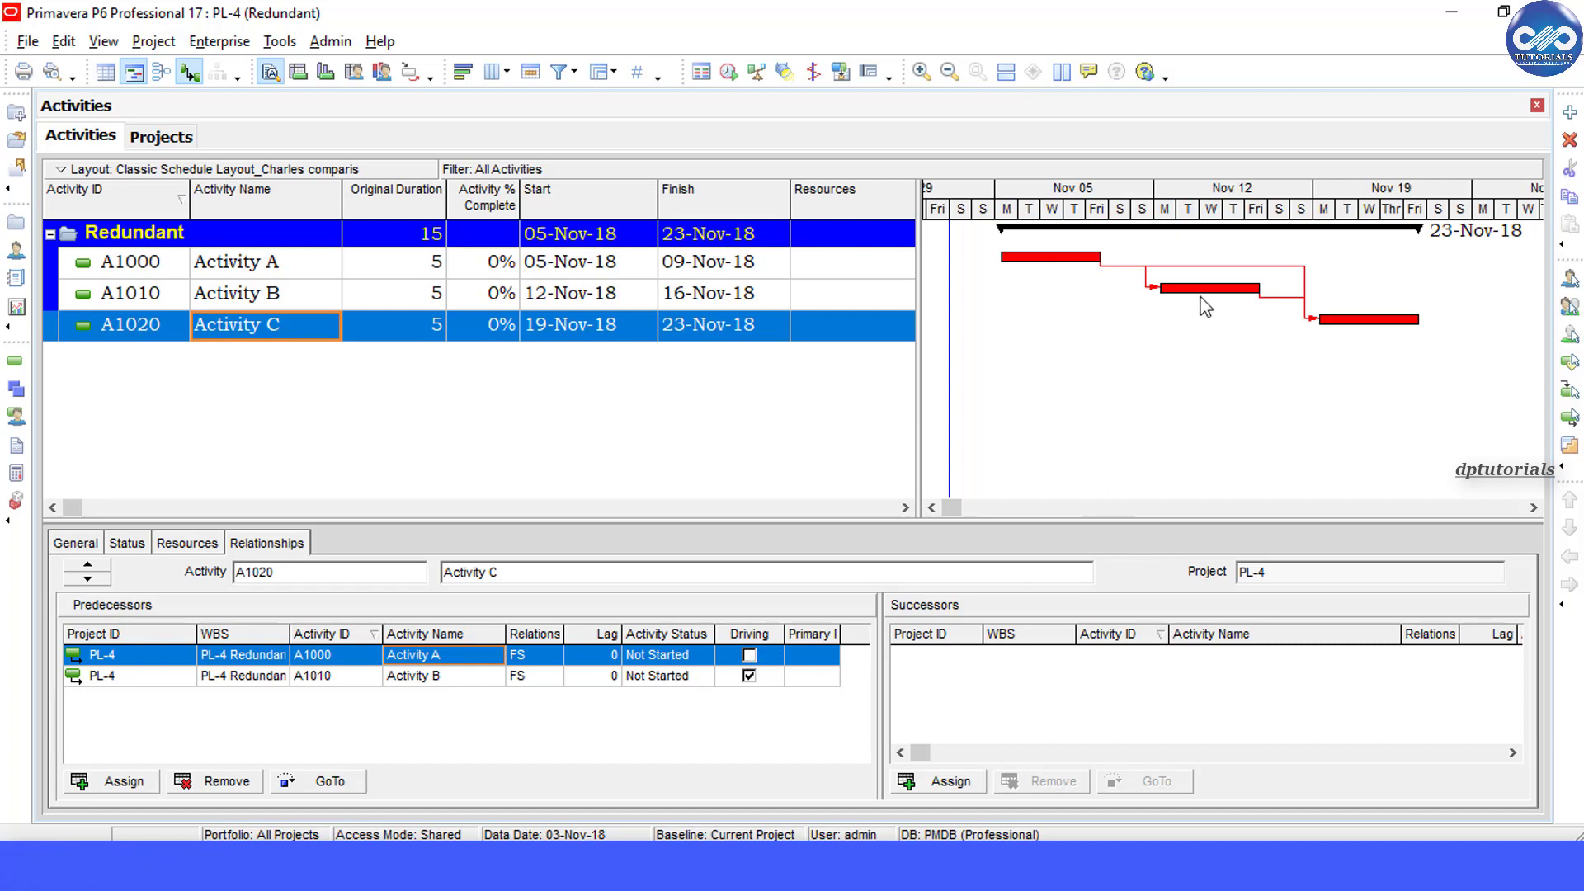
{"action": "mouse_move", "coordinate": [1364, 334]}
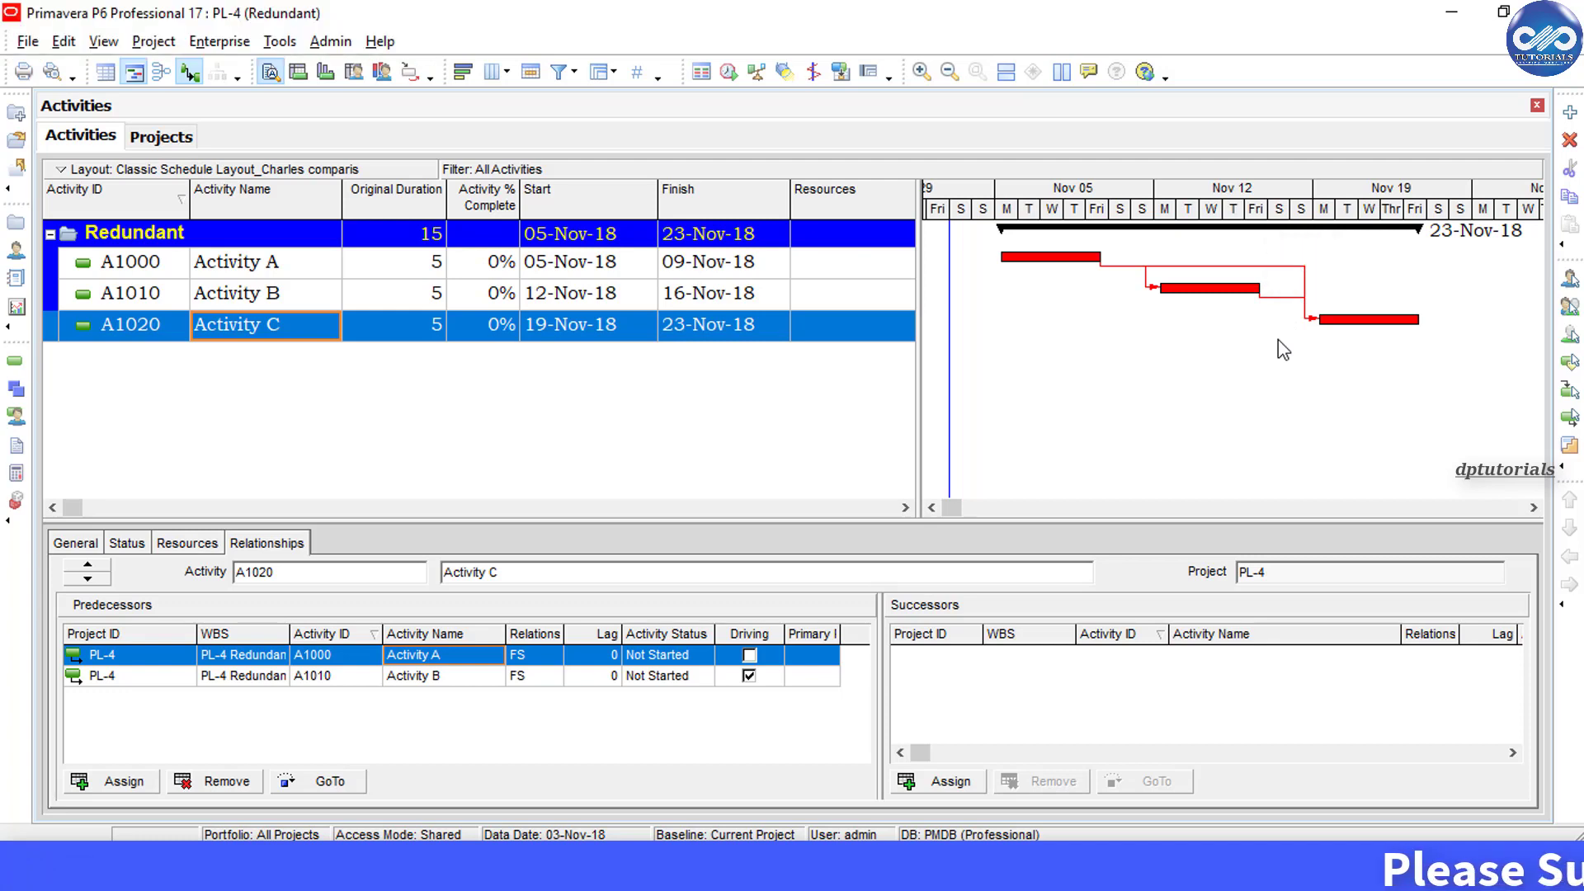
Start a File > Export using the Spreadsheet (XLSX) format.
{"action": "left_click", "coordinate": [25, 41]}
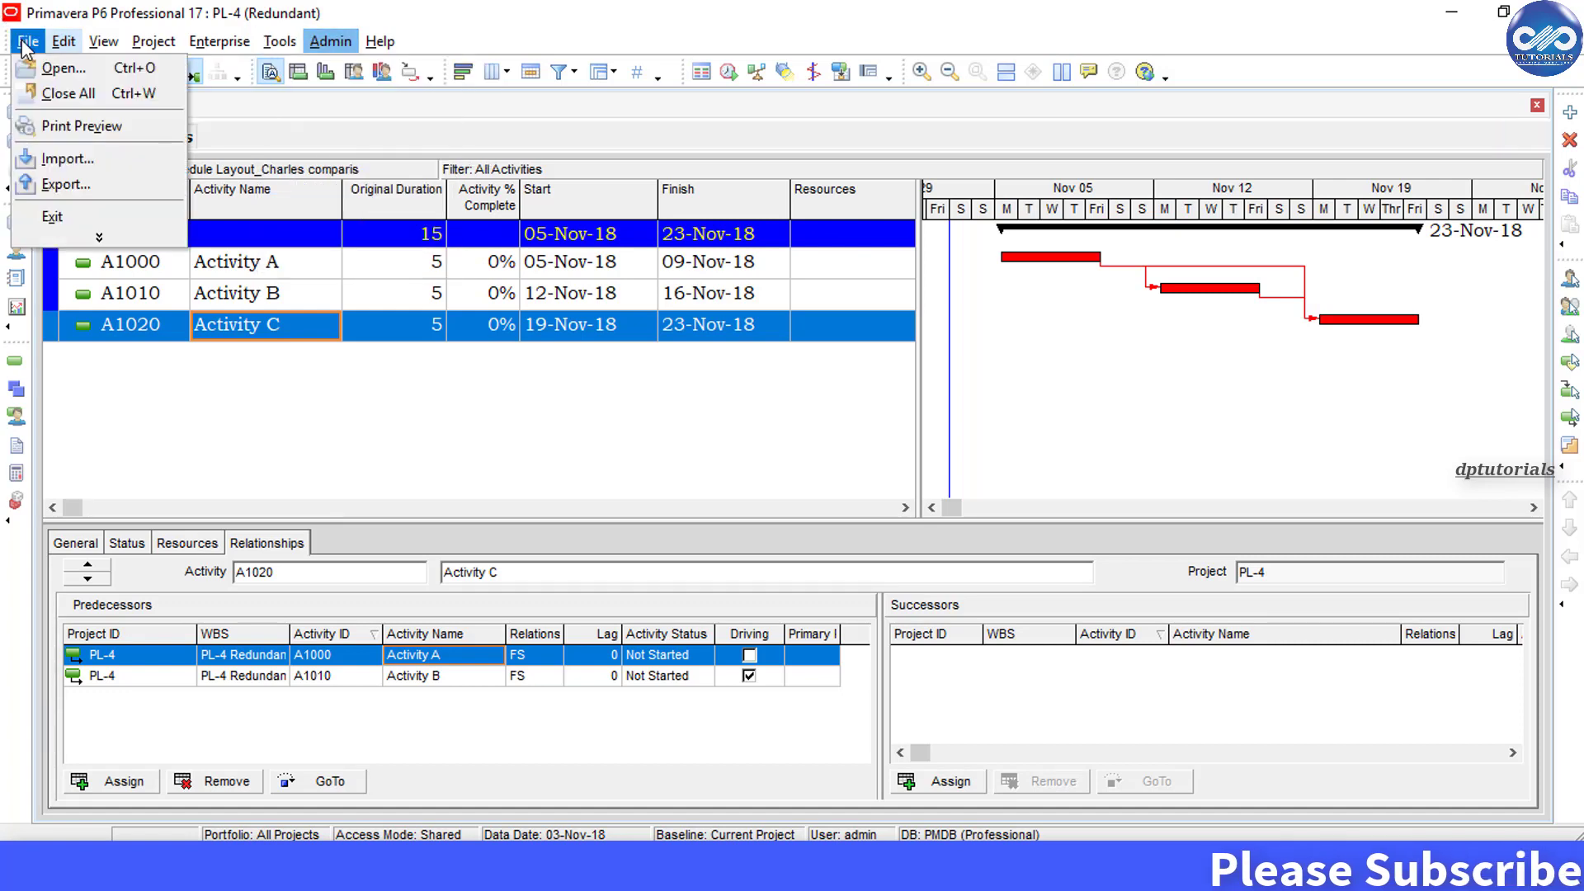
{"action": "left_click", "coordinate": [27, 41]}
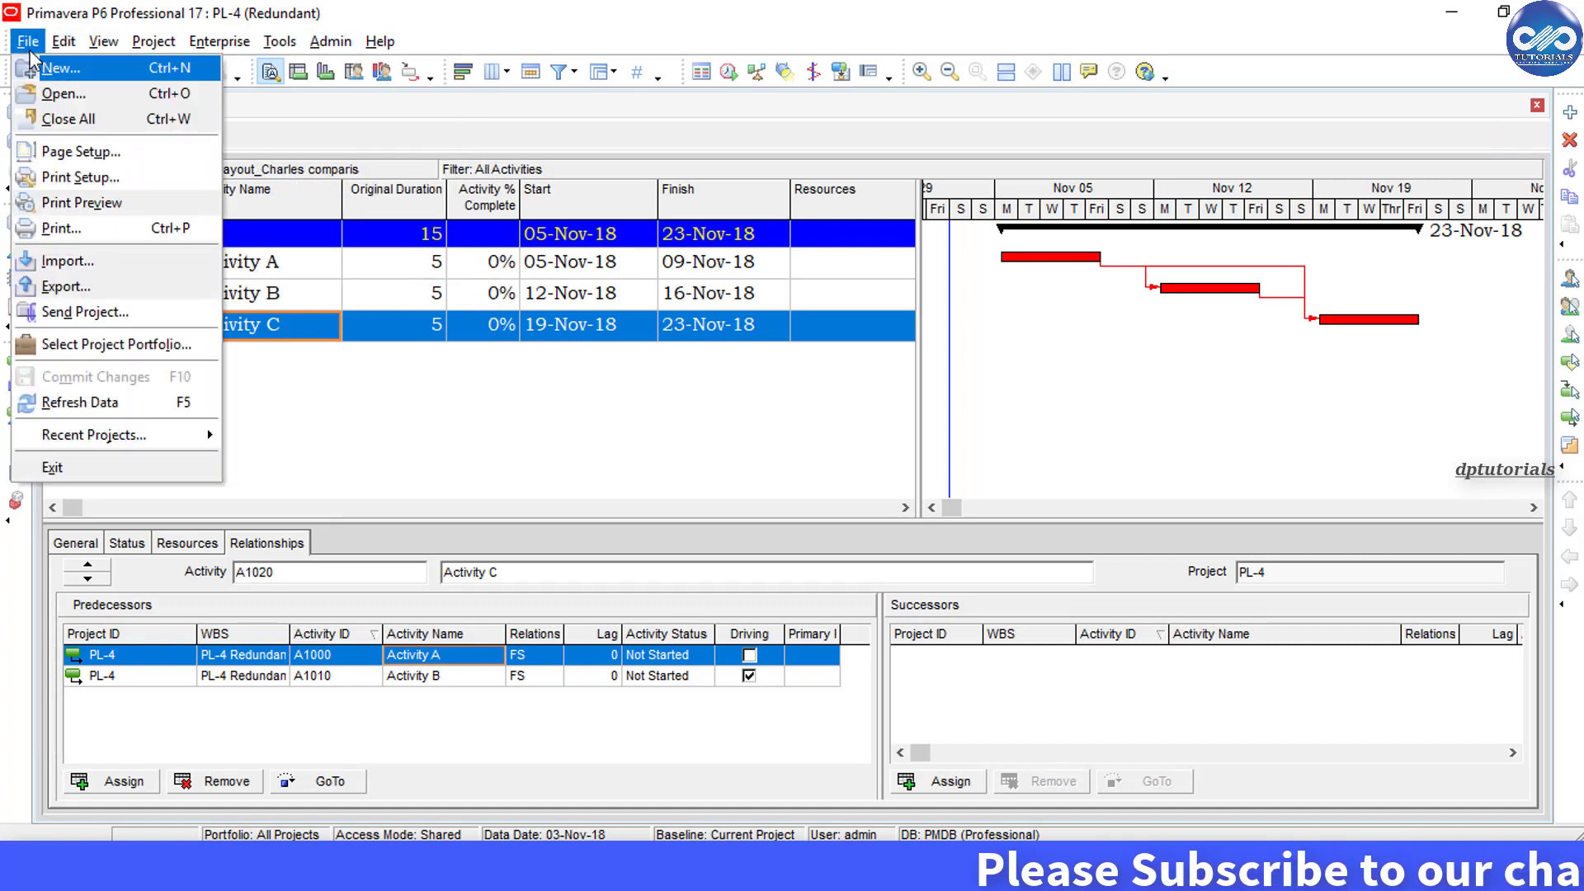
{"action": "mouse_move", "coordinate": [87, 289]}
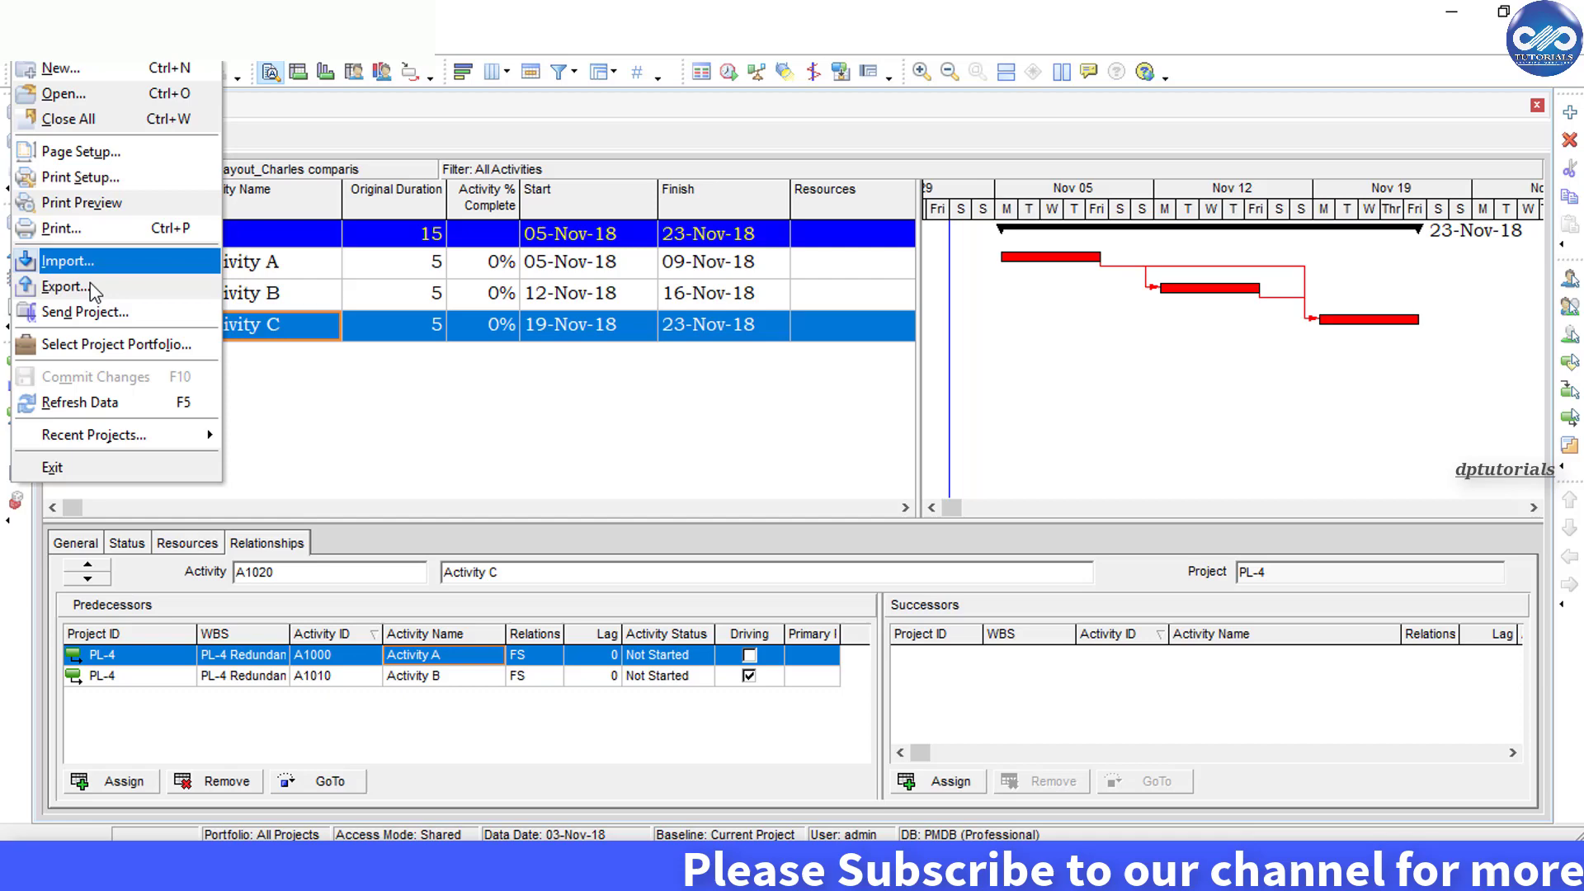
{"action": "left_click", "coordinate": [57, 286]}
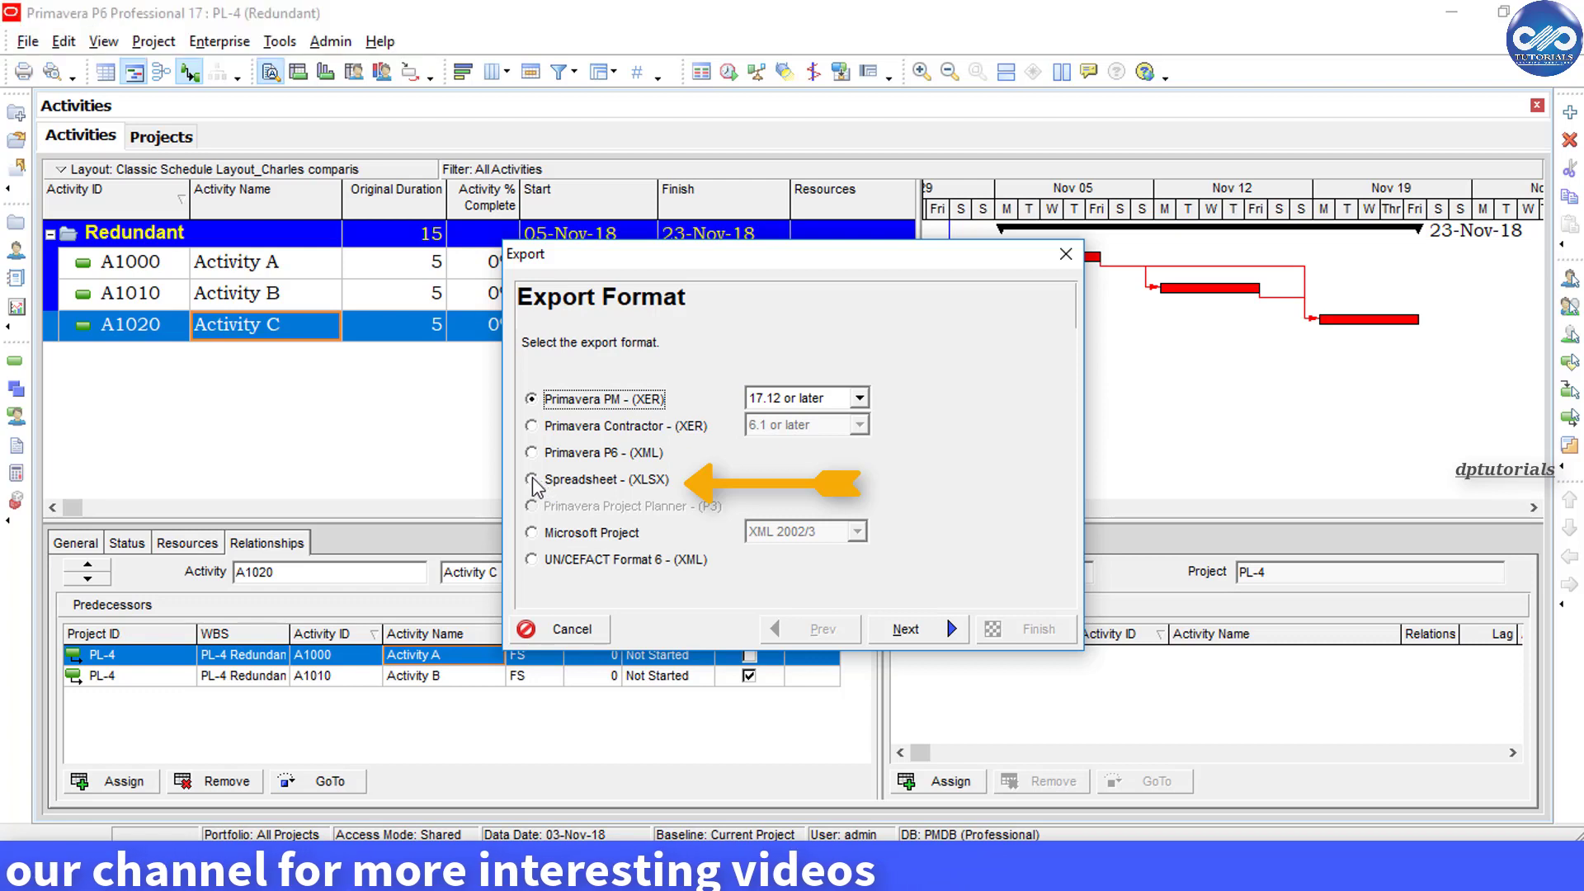
{"action": "left_click", "coordinate": [532, 479]}
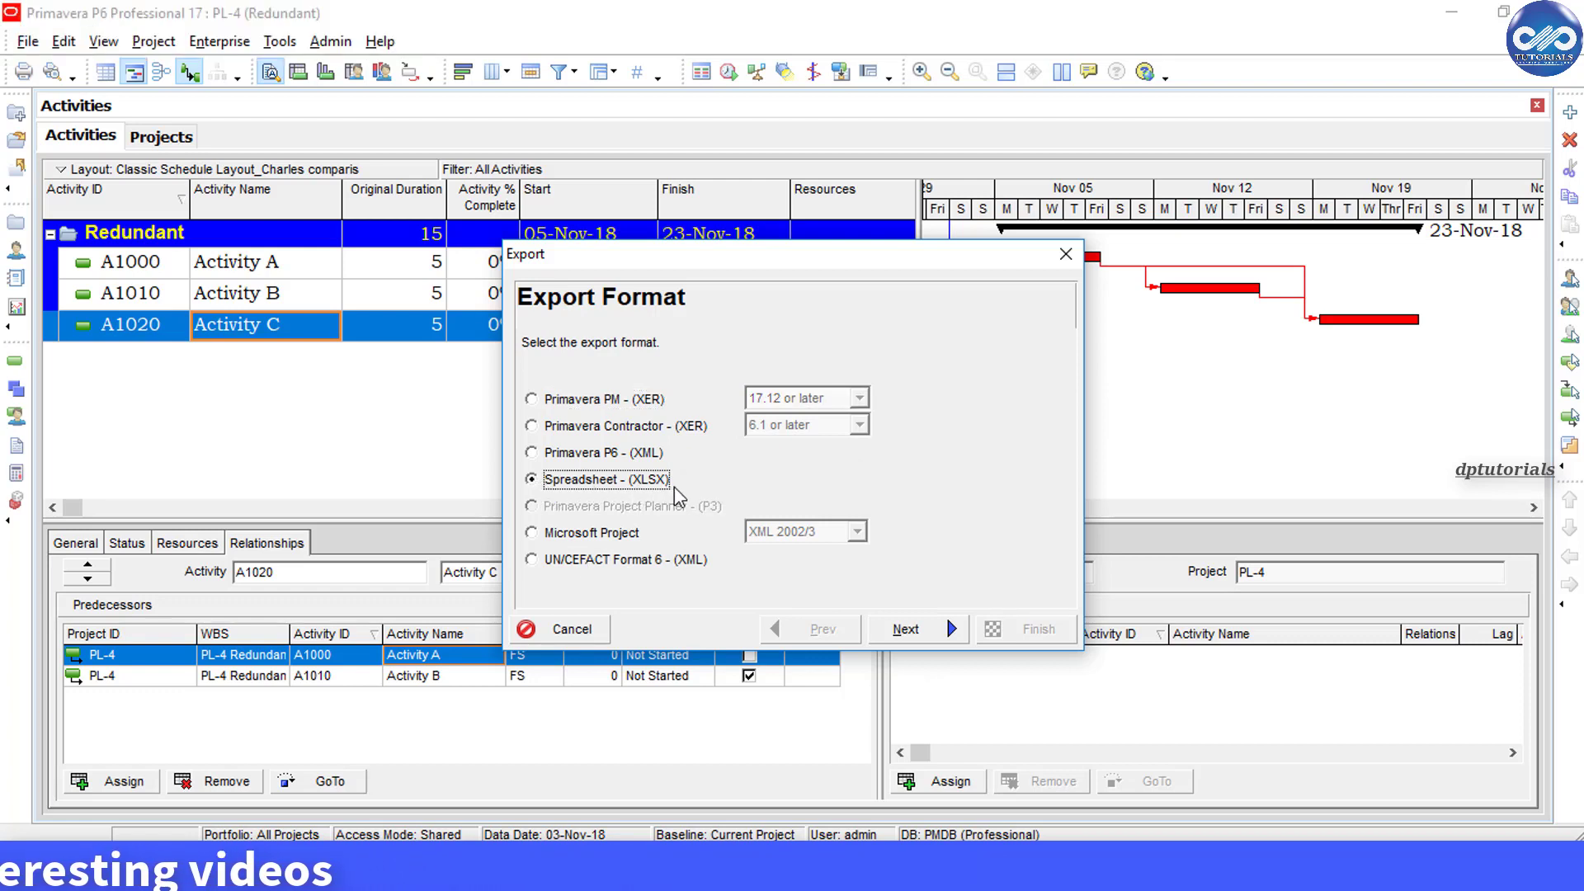
{"action": "left_click", "coordinate": [906, 629]}
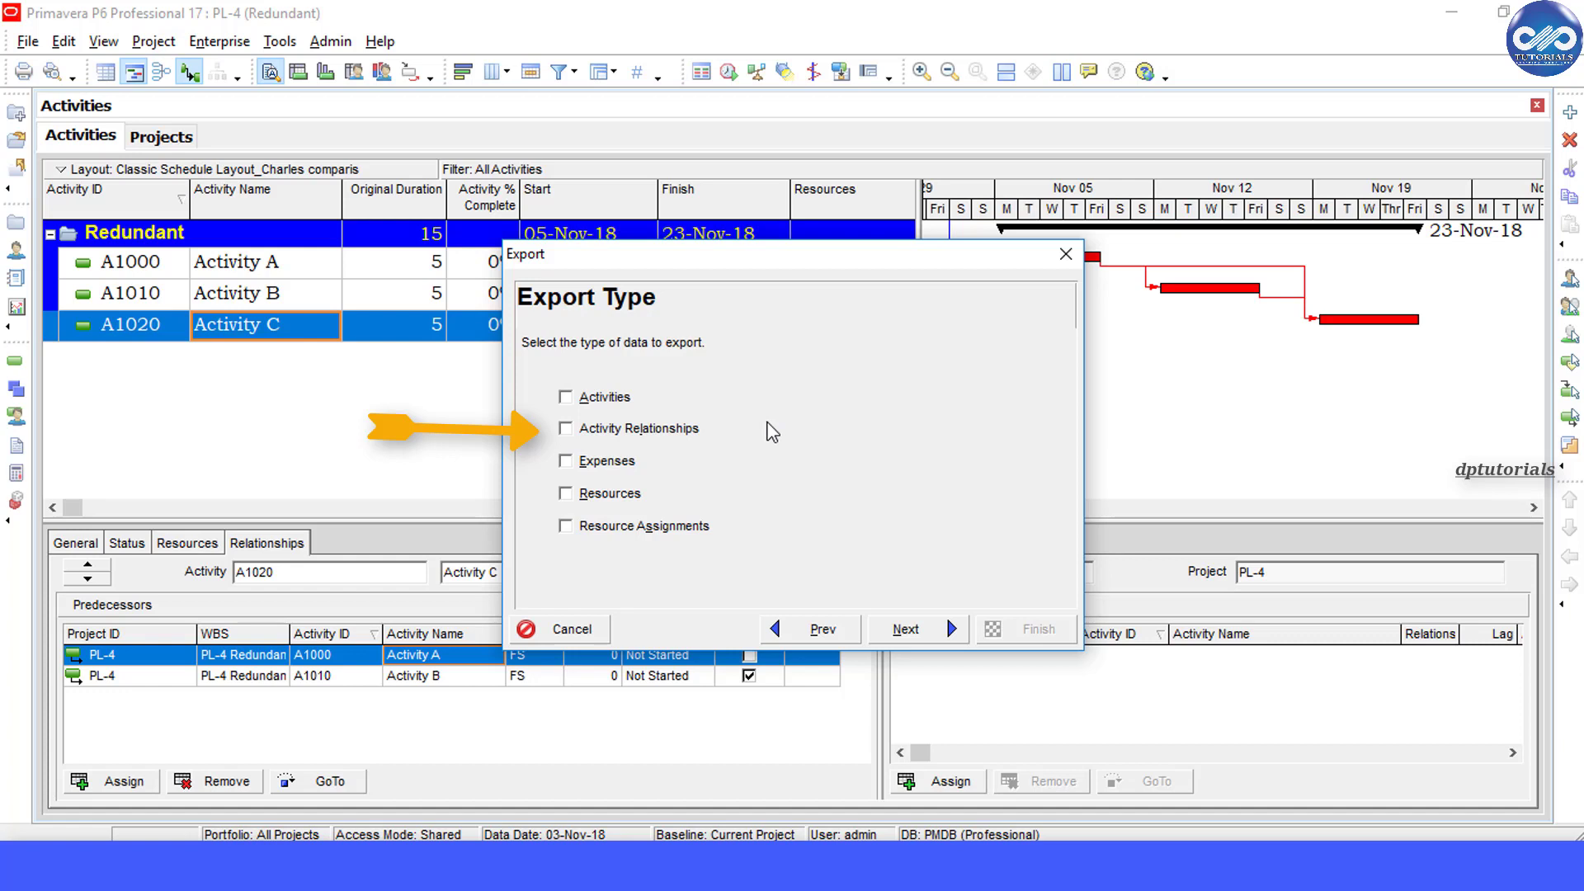
Include Activity Relationships and project PL-4 in the export.
{"action": "left_click", "coordinate": [565, 429]}
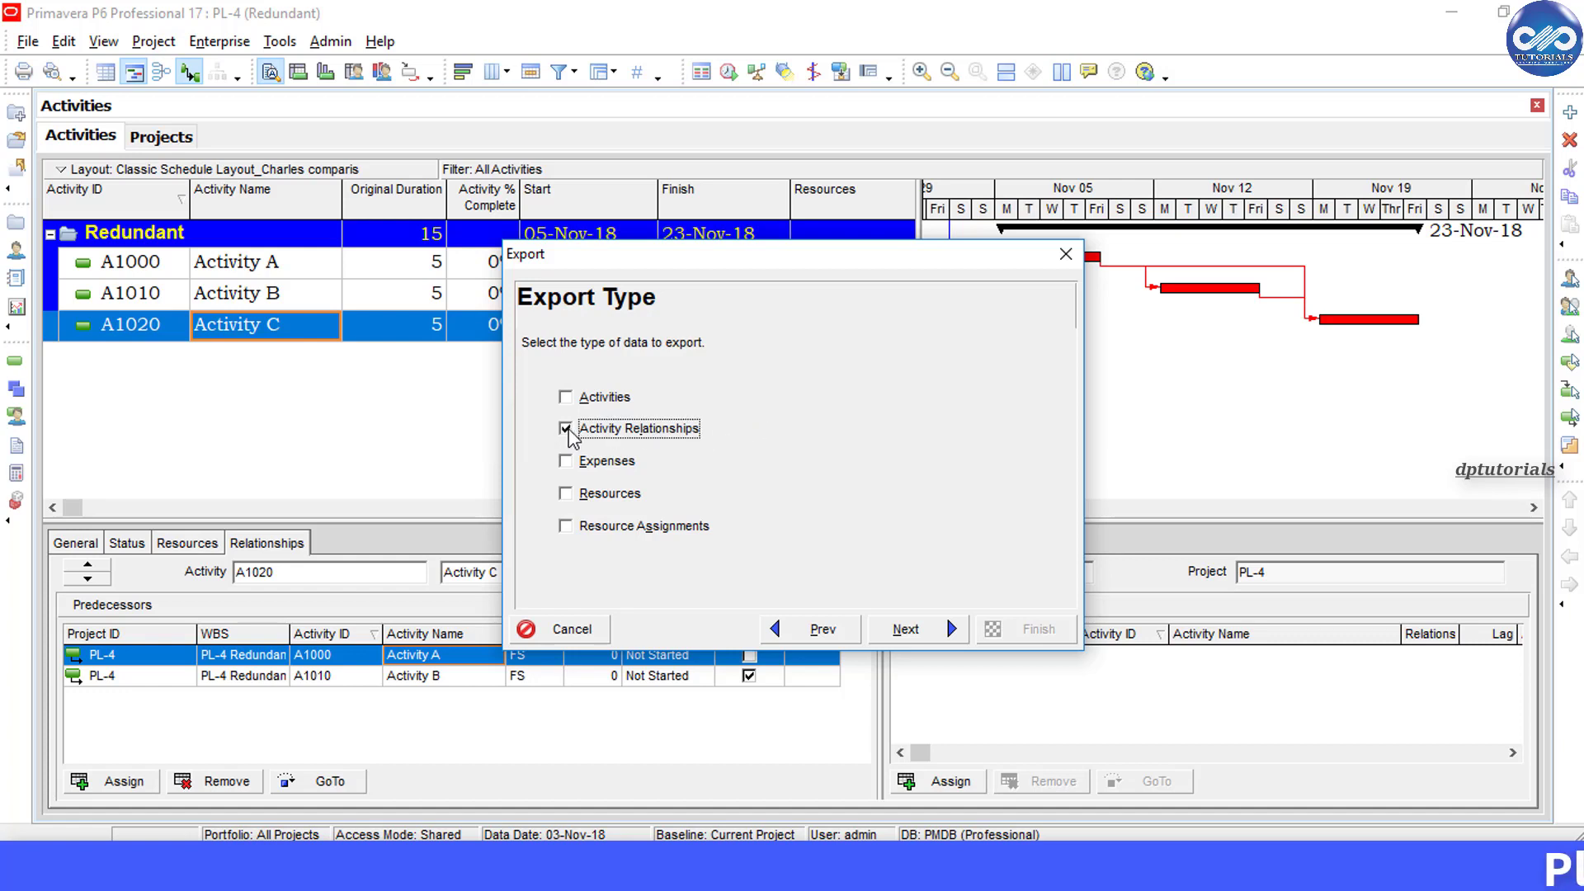
{"action": "left_click", "coordinate": [905, 629]}
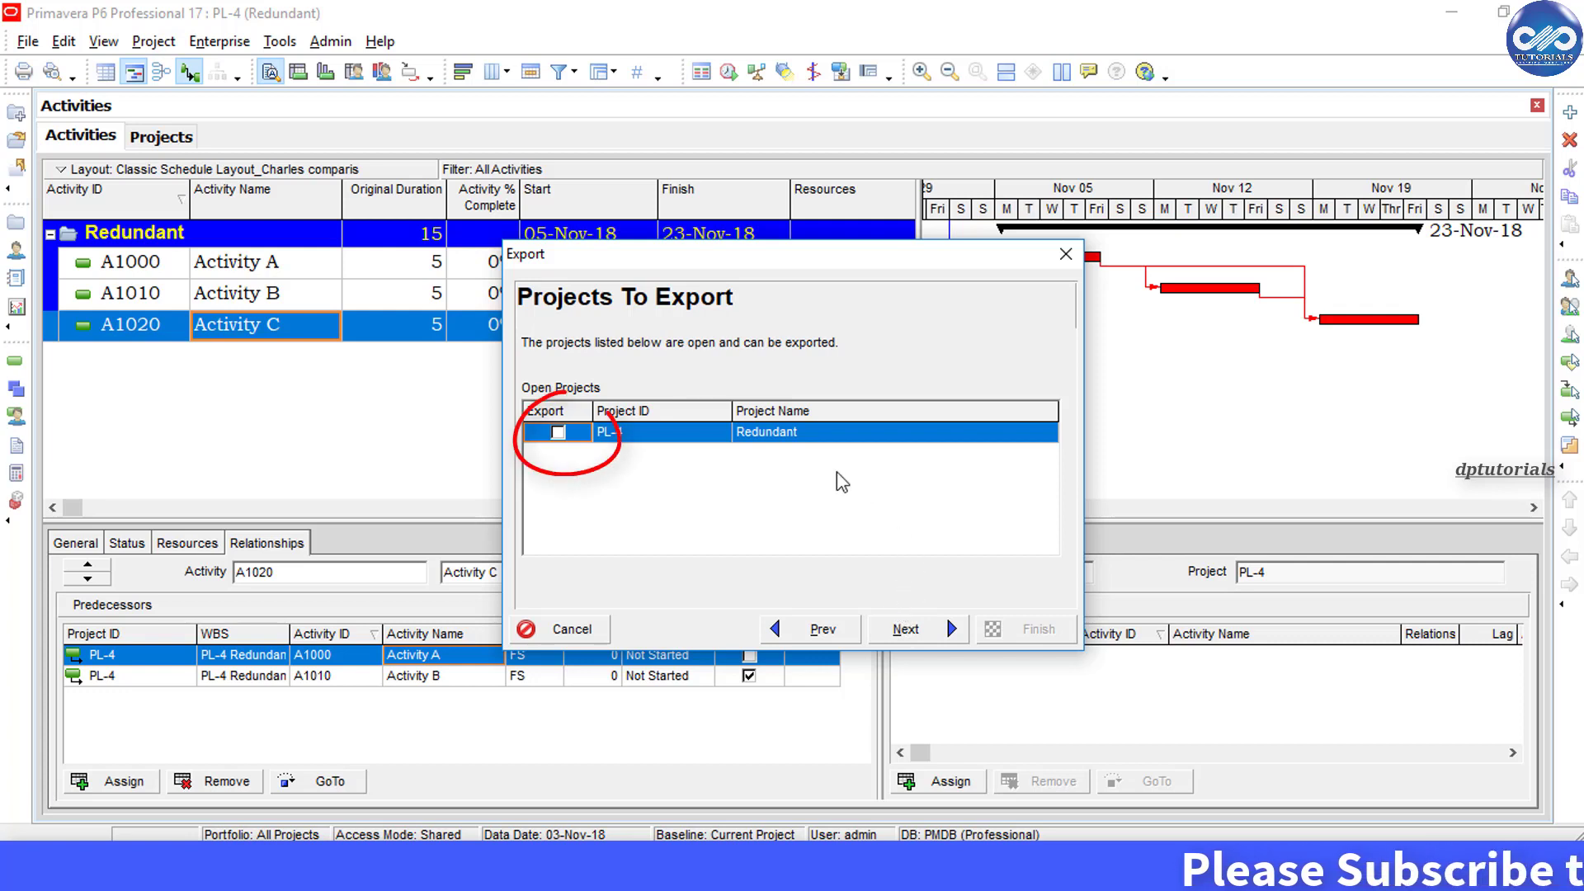
{"action": "left_click", "coordinate": [557, 432]}
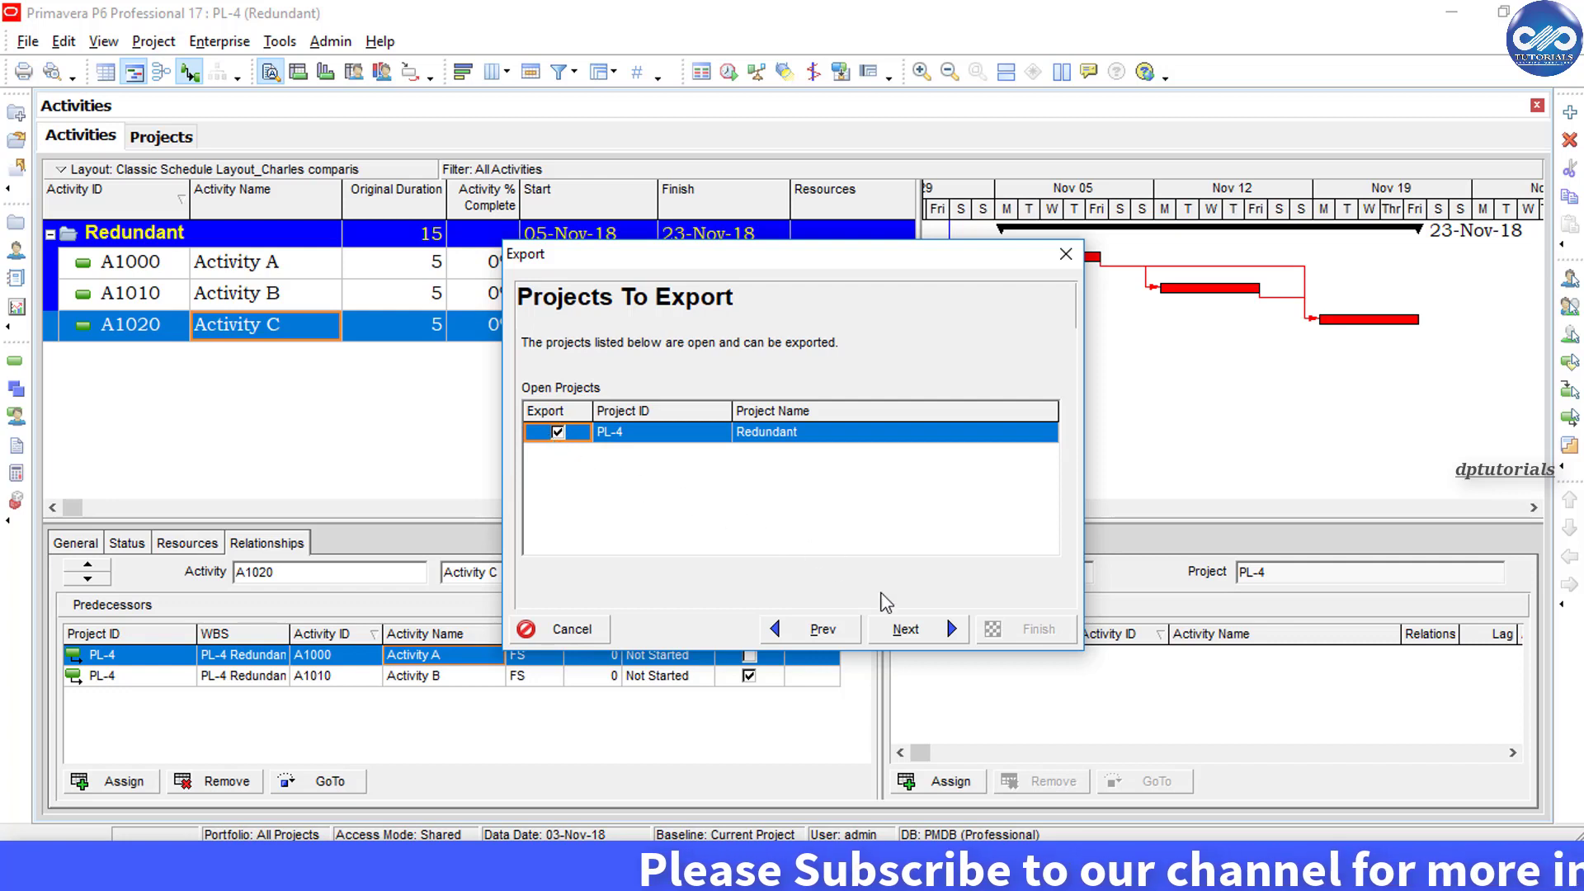
{"action": "left_click", "coordinate": [919, 630]}
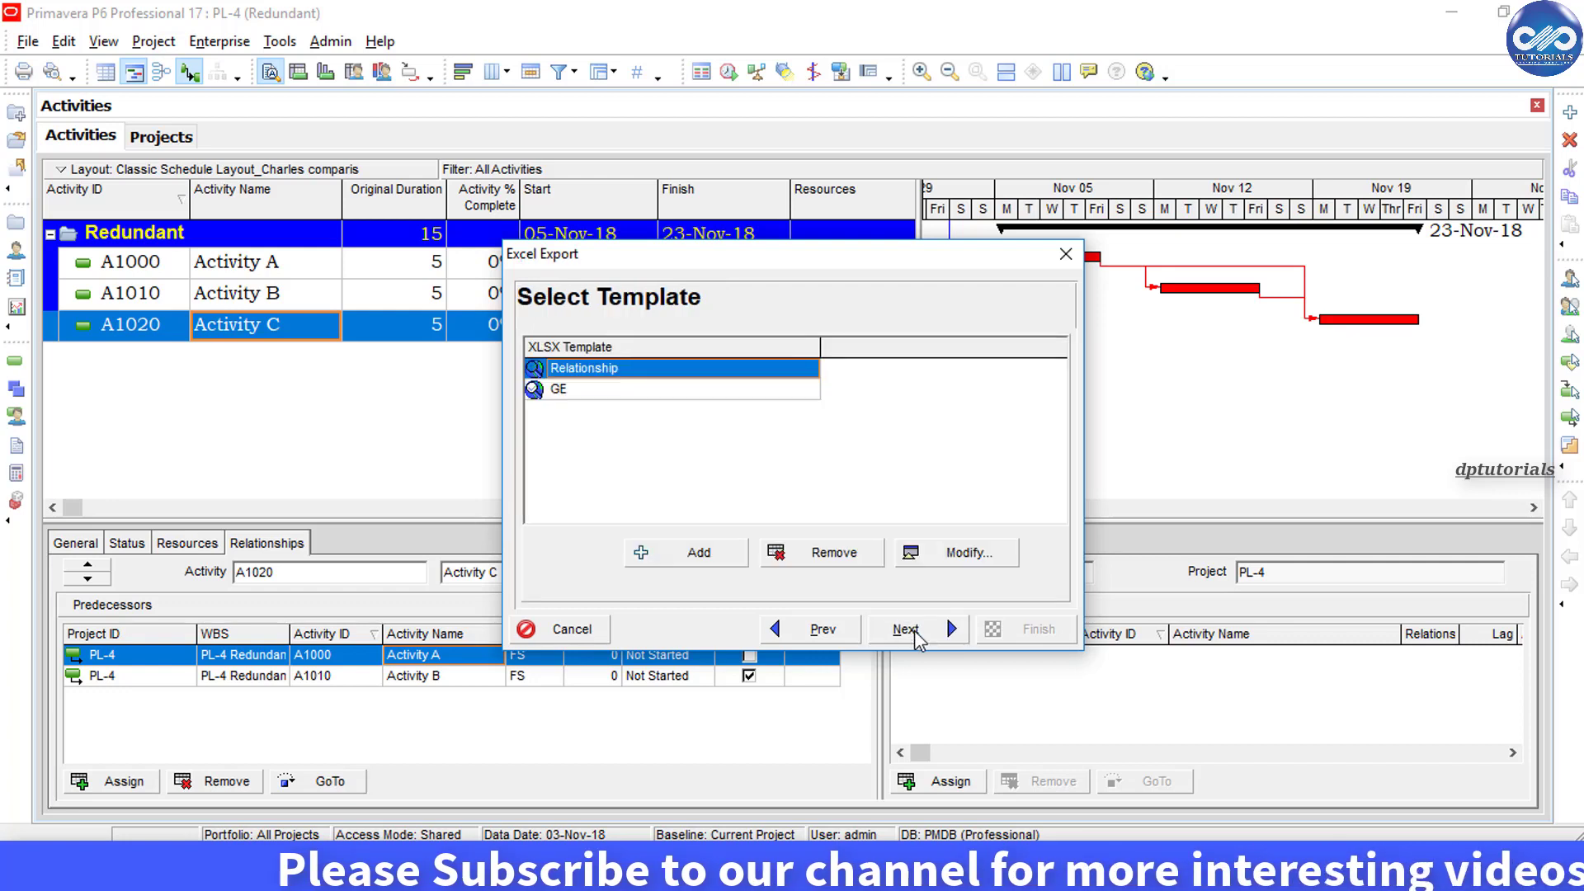
{"action": "mouse_move", "coordinate": [656, 397]}
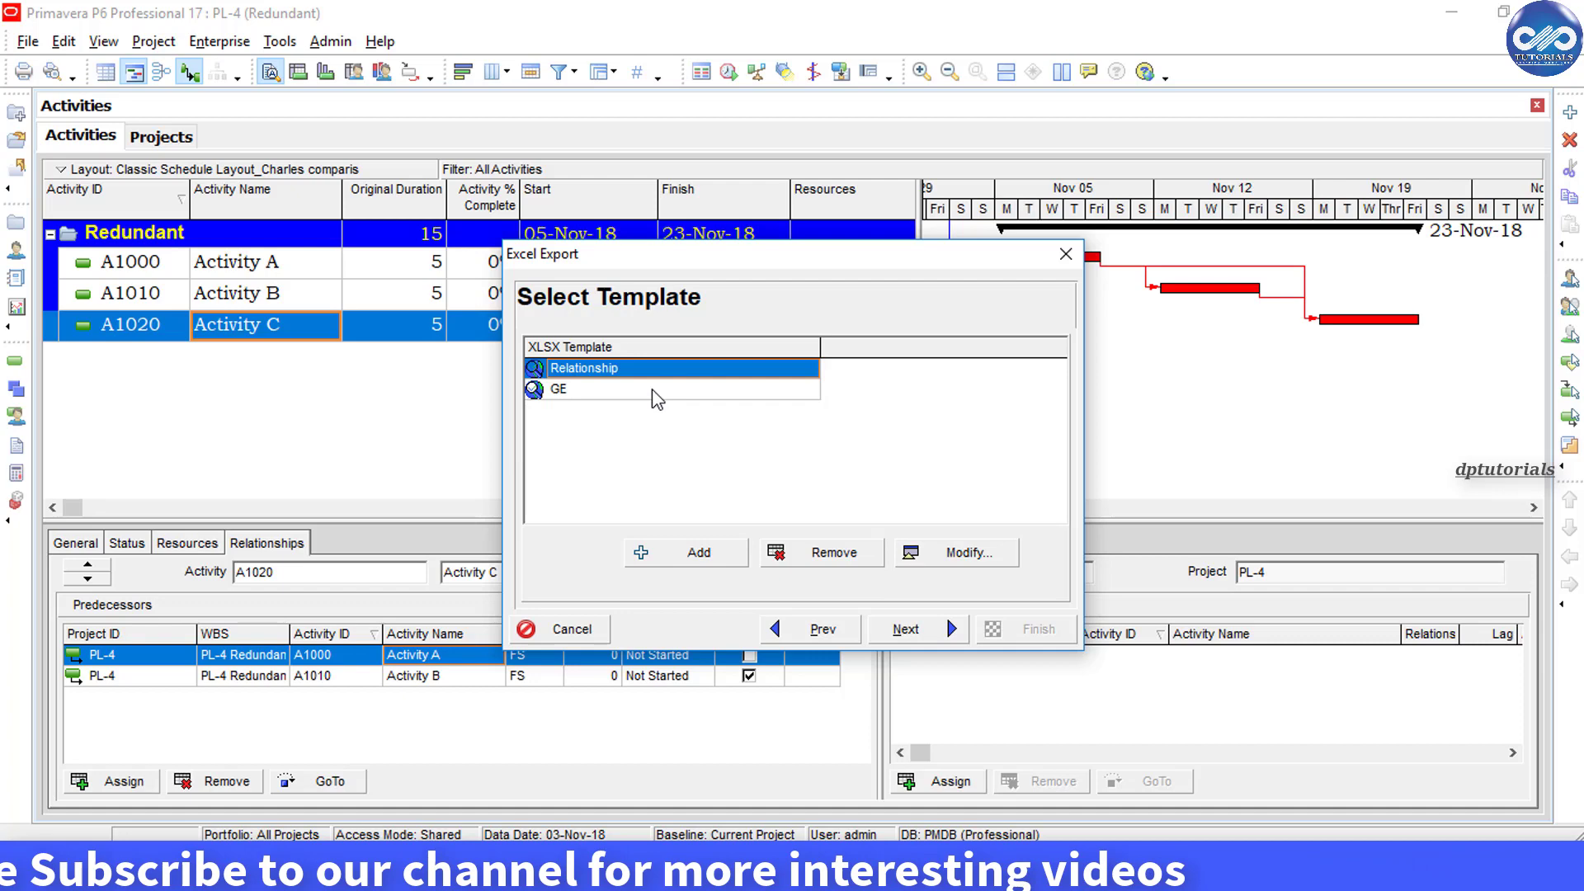
{"action": "left_click", "coordinate": [956, 552]}
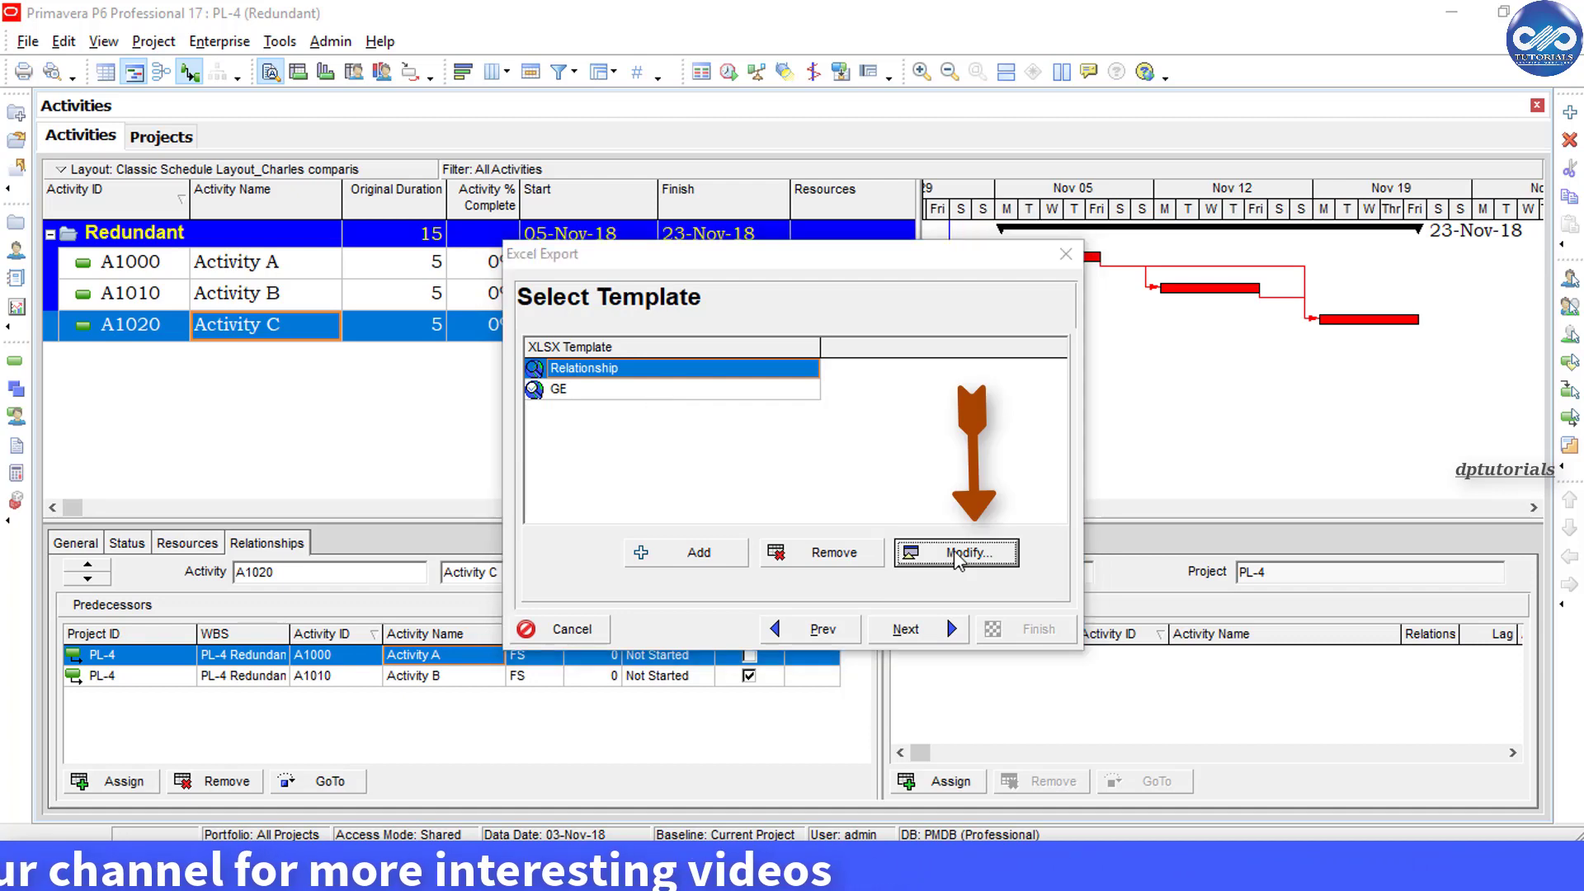
{"action": "left_click", "coordinate": [969, 553]}
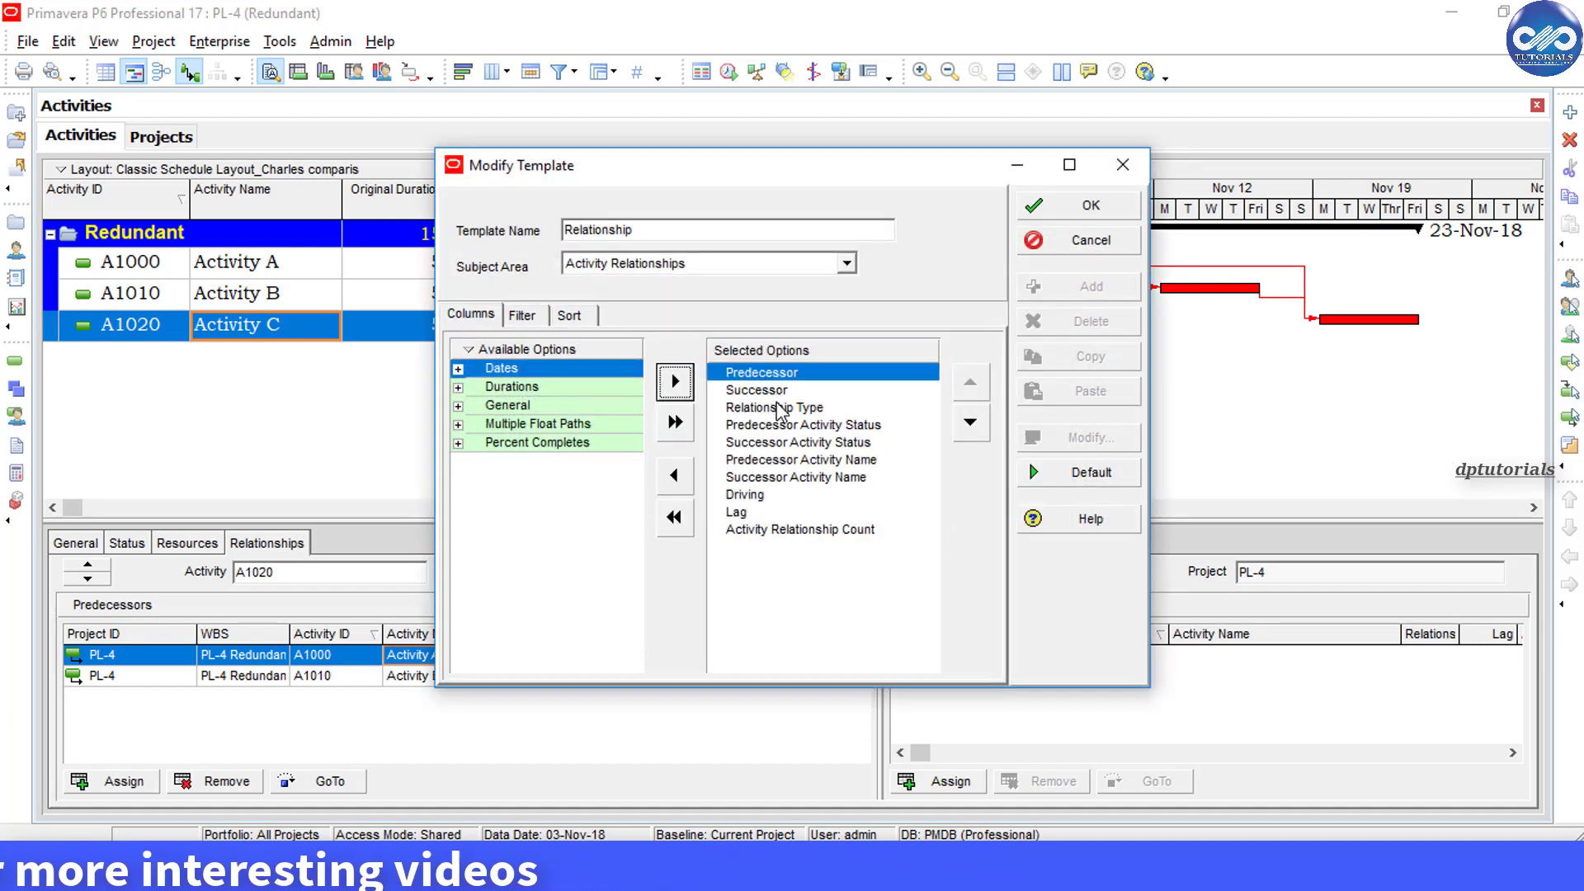
{"action": "left_click", "coordinate": [798, 442]}
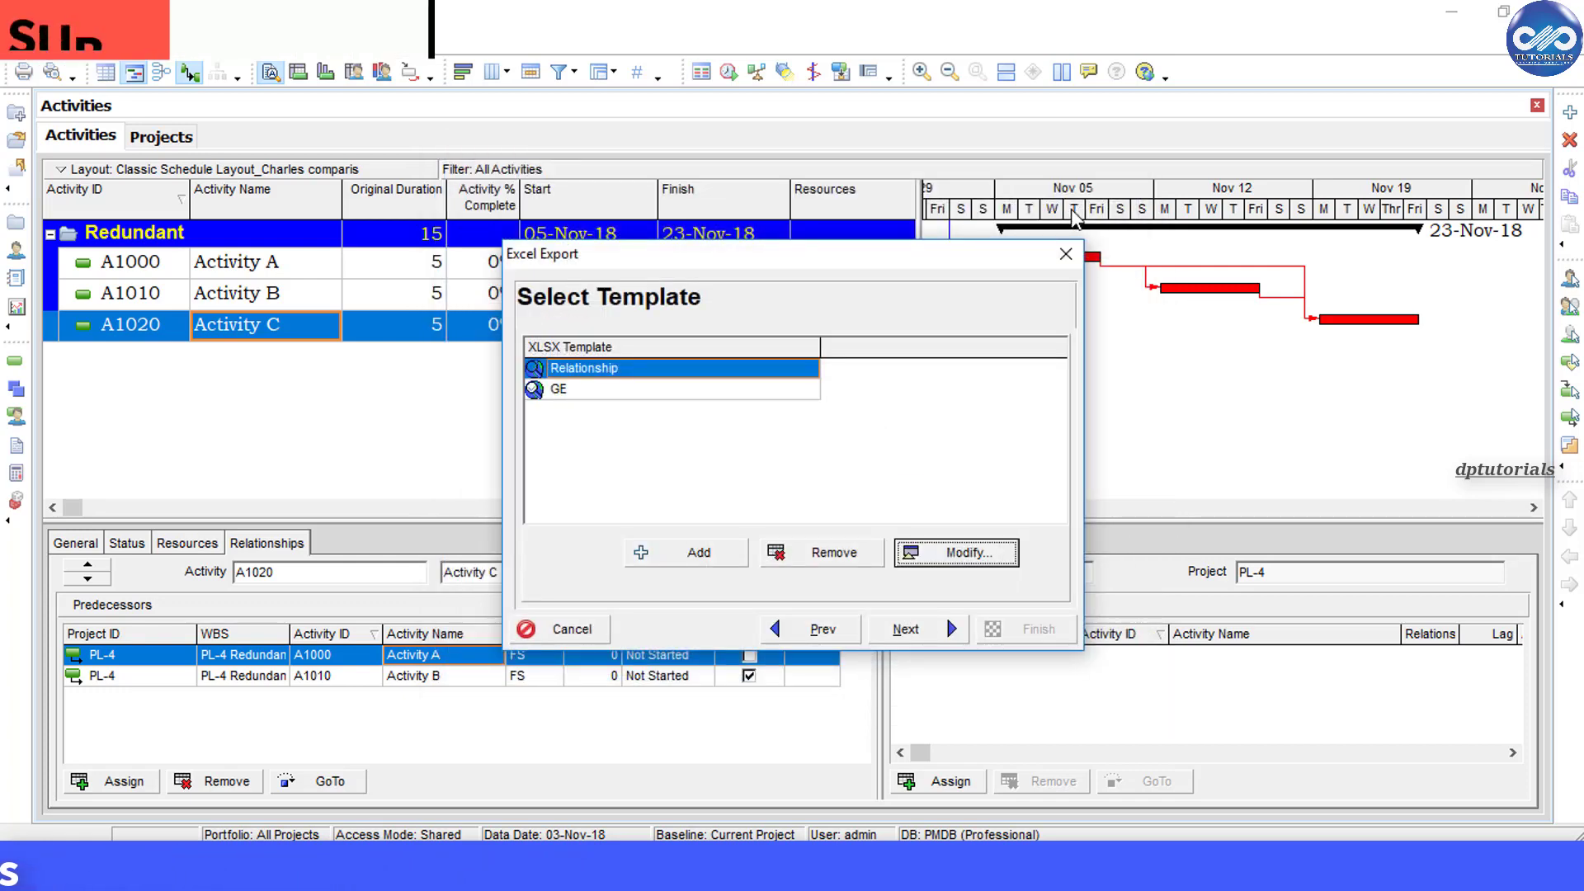
Save the export to the Desktop as PL-4-Activity Relationships and run it.
{"action": "left_click", "coordinate": [906, 629]}
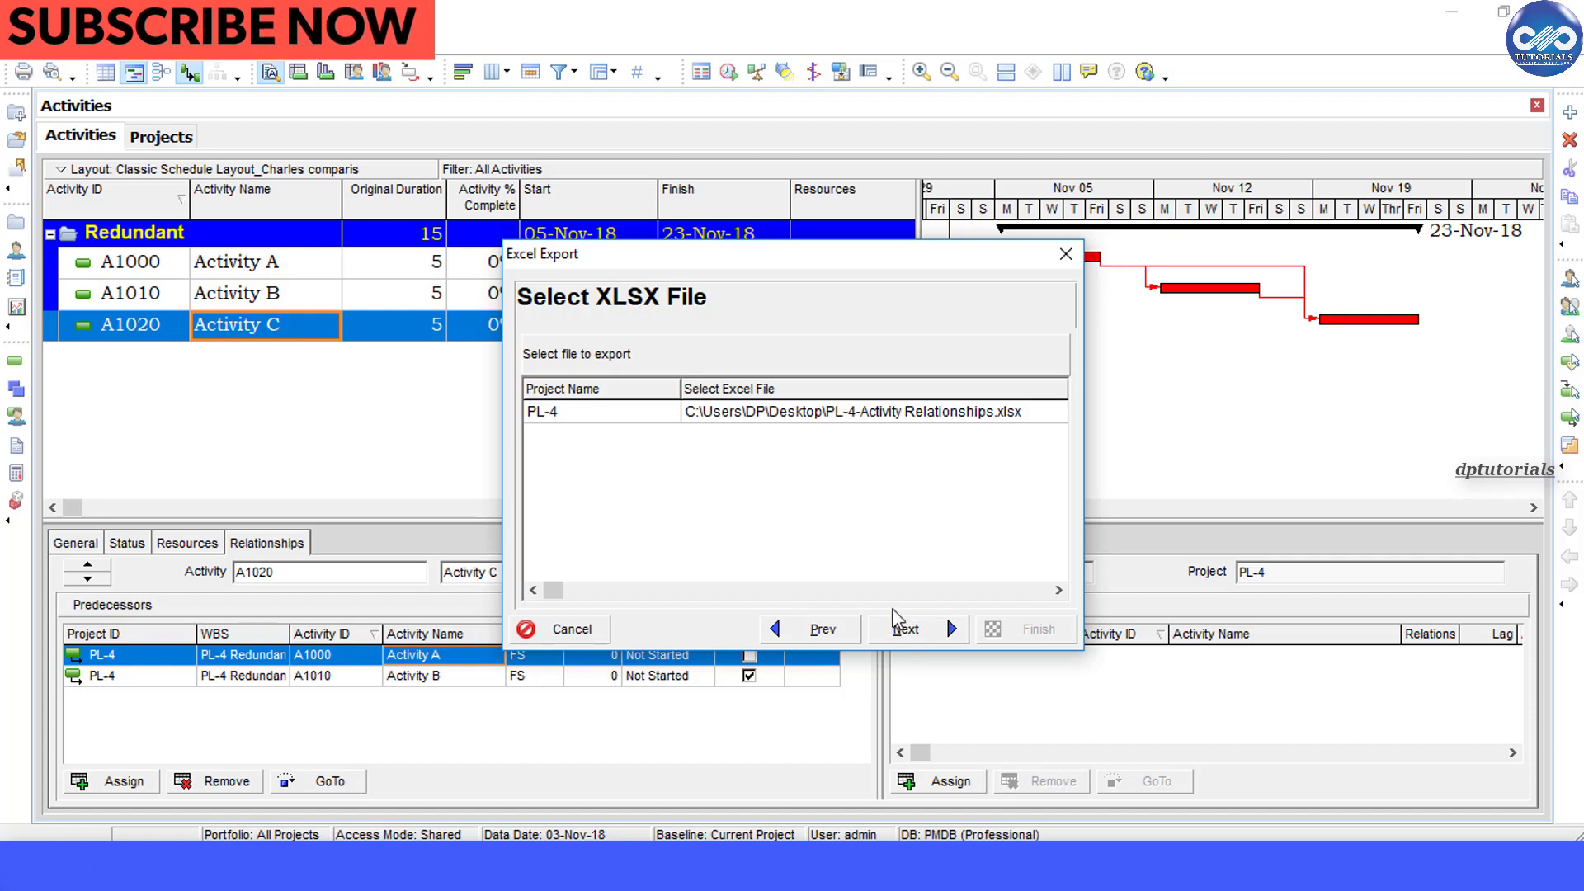
{"action": "mouse_move", "coordinate": [633, 352]}
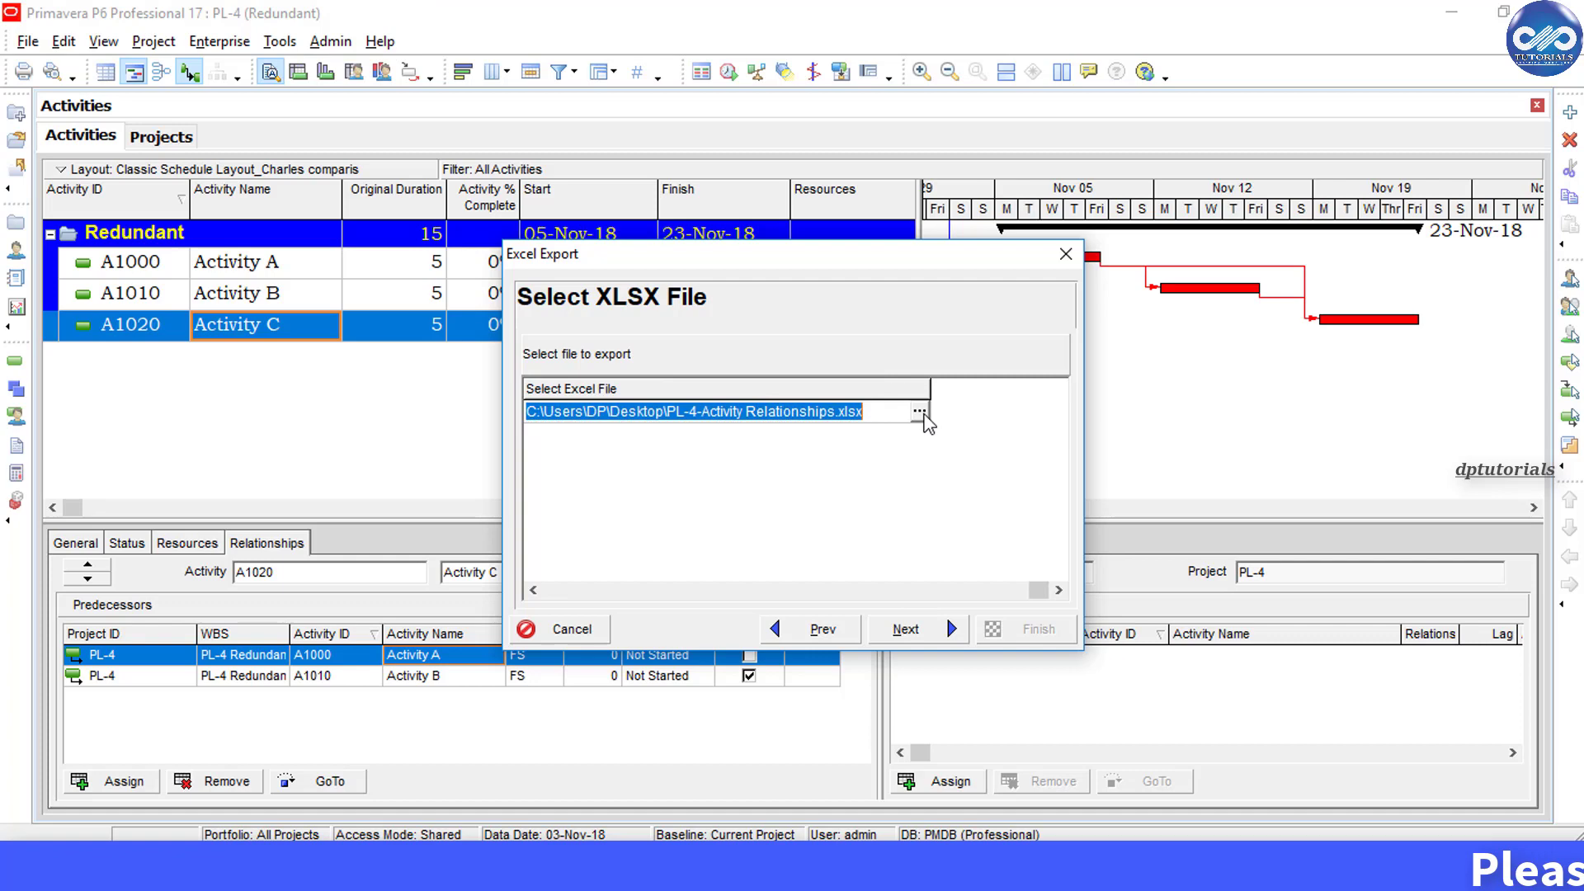
{"action": "left_click", "coordinate": [921, 412]}
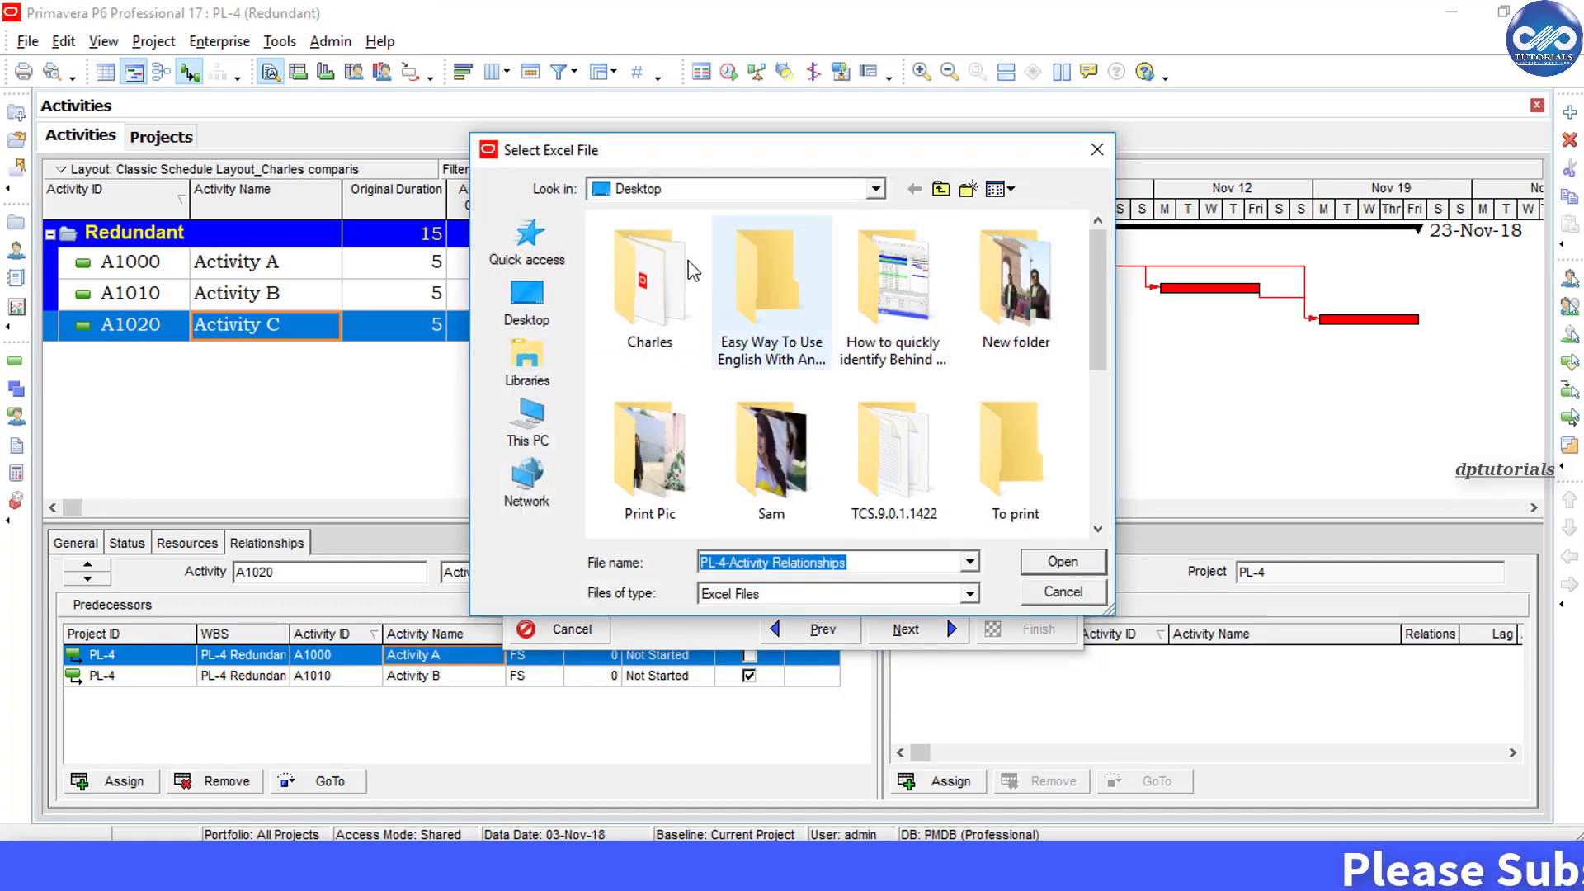
{"action": "left_click", "coordinate": [1062, 561]}
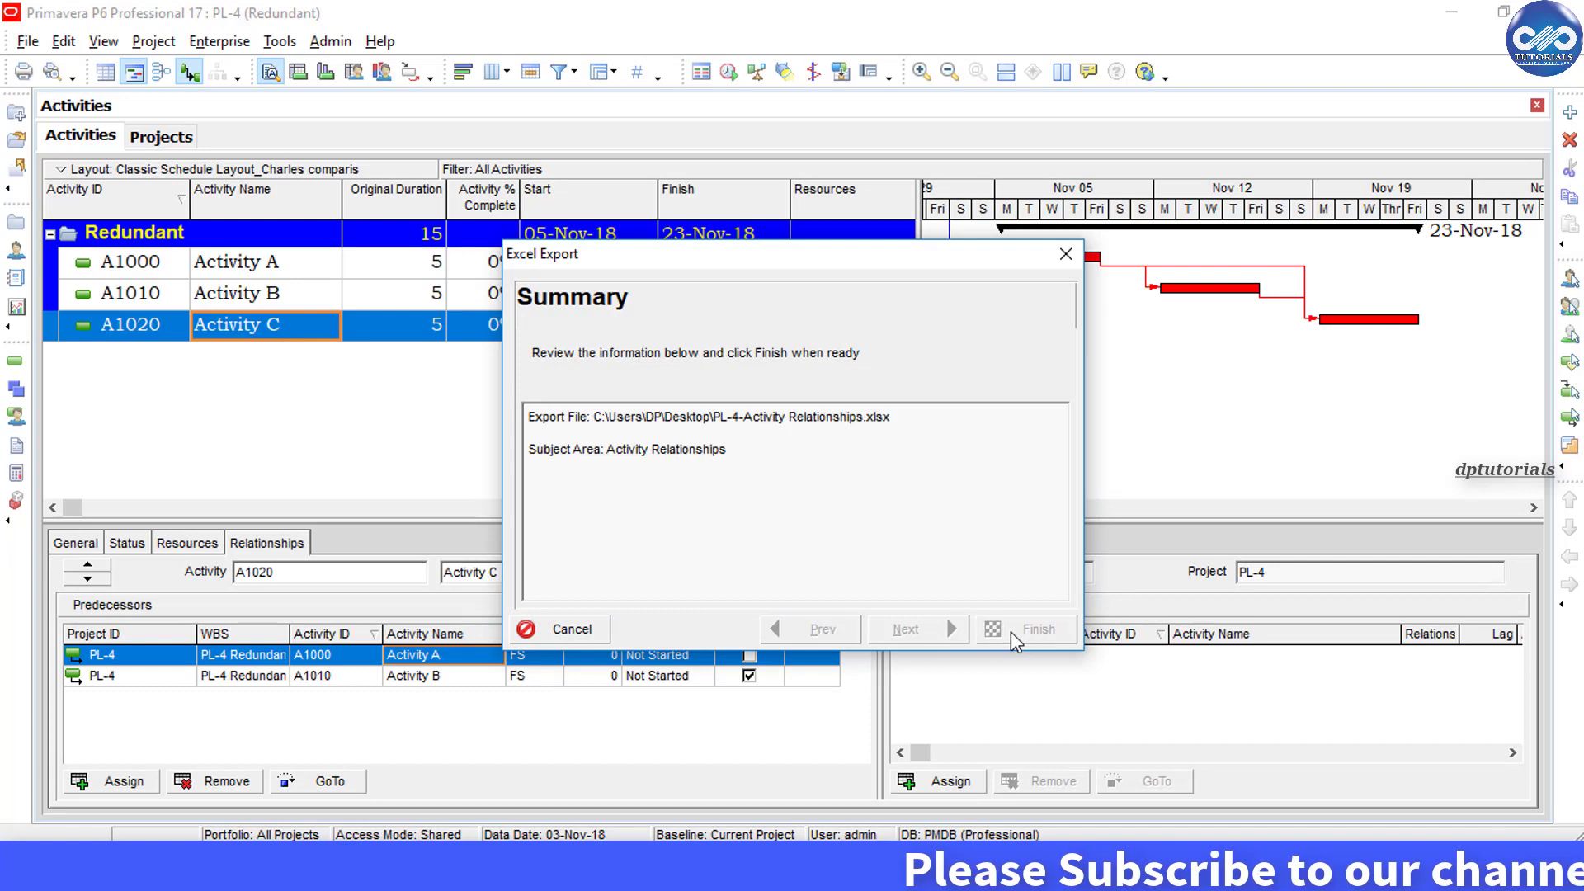
{"action": "left_click", "coordinate": [1027, 629]}
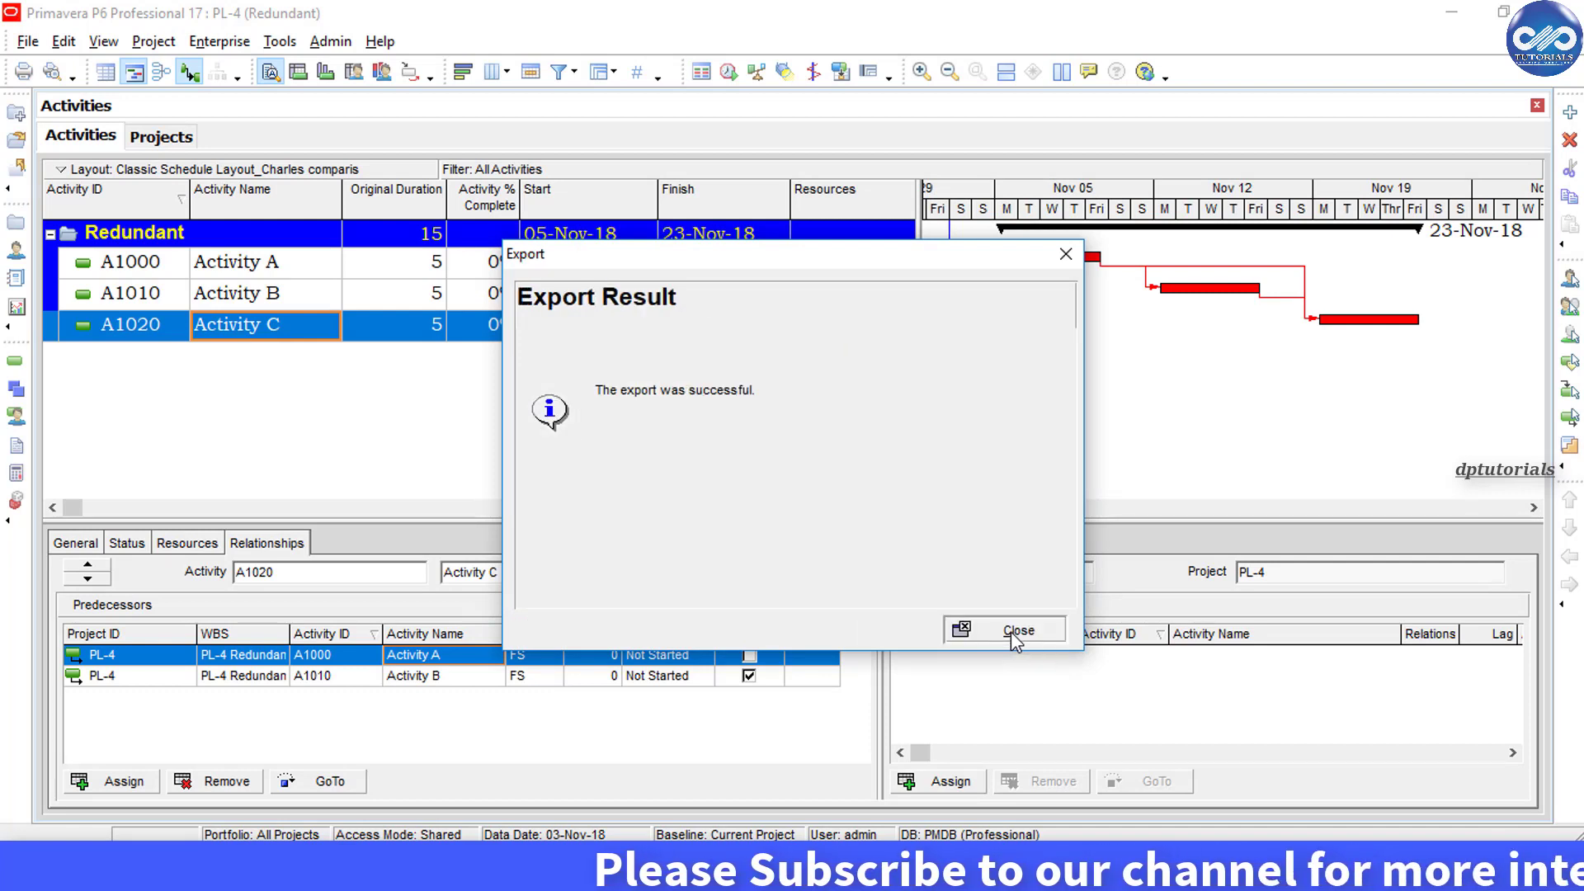
{"action": "left_click", "coordinate": [1018, 629]}
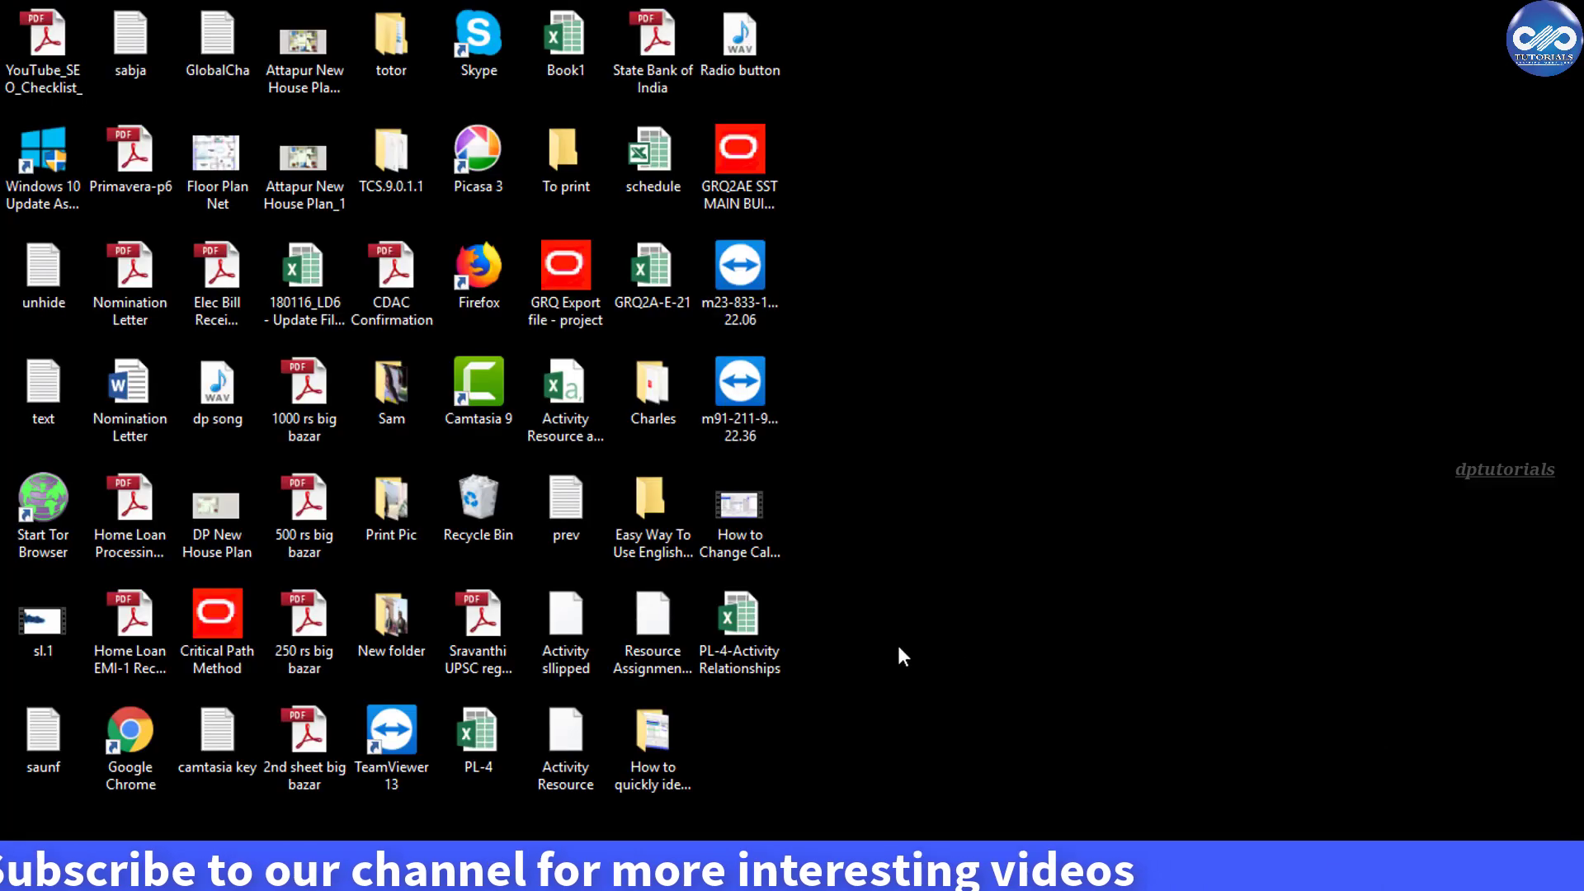
Open PL-4-Activity Relationships.xlsx from the desktop.
{"action": "left_click", "coordinate": [739, 615]}
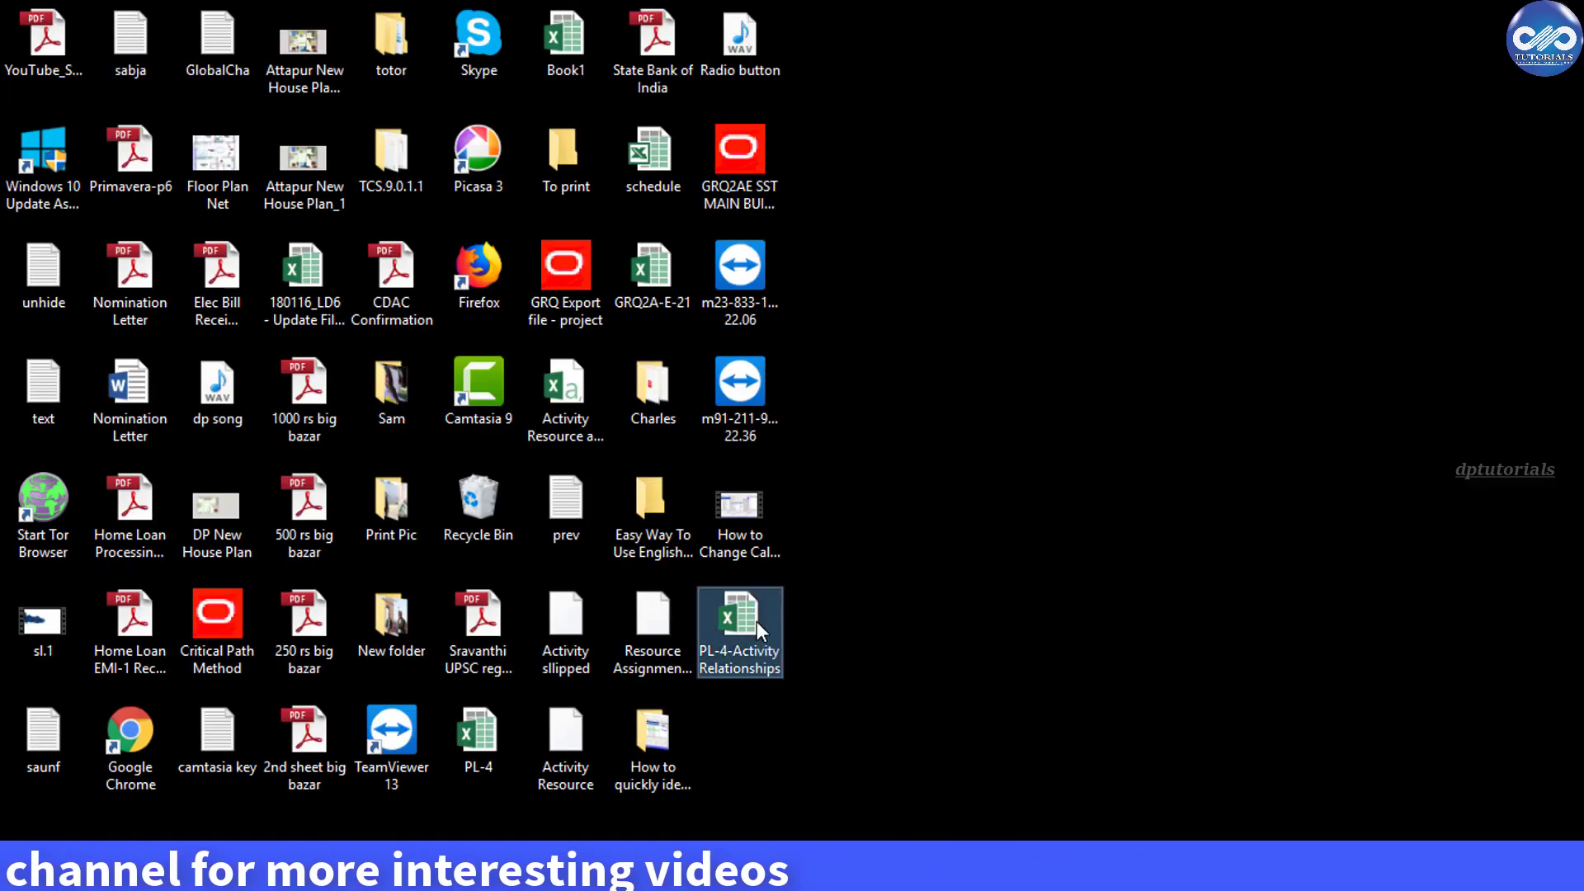
{"action": "double_click", "coordinate": [739, 617]}
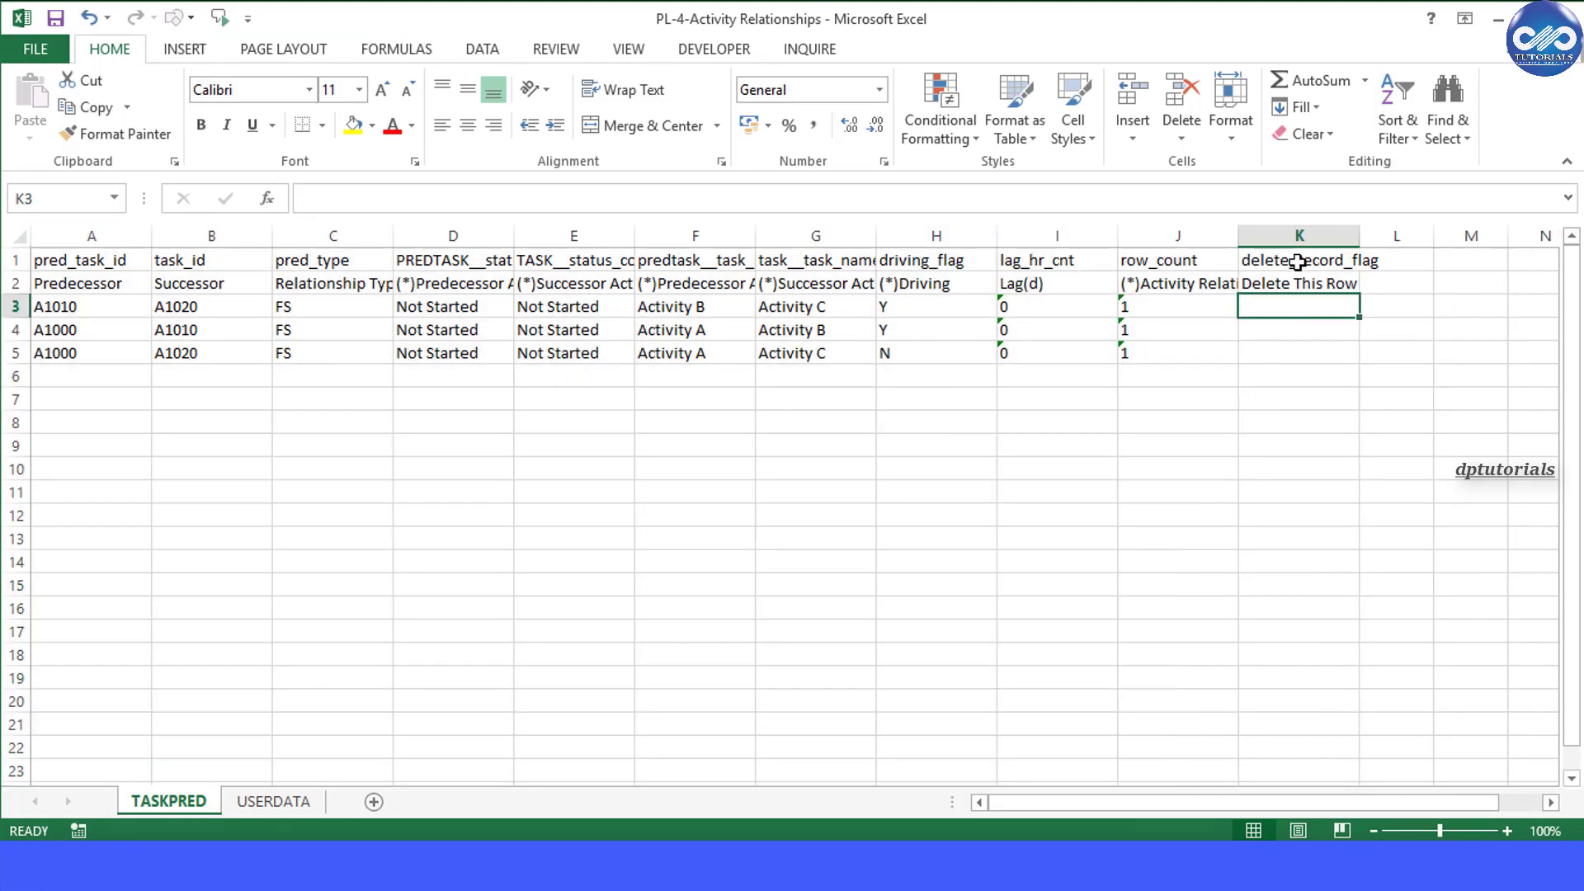
{"action": "left_click", "coordinate": [1299, 329]}
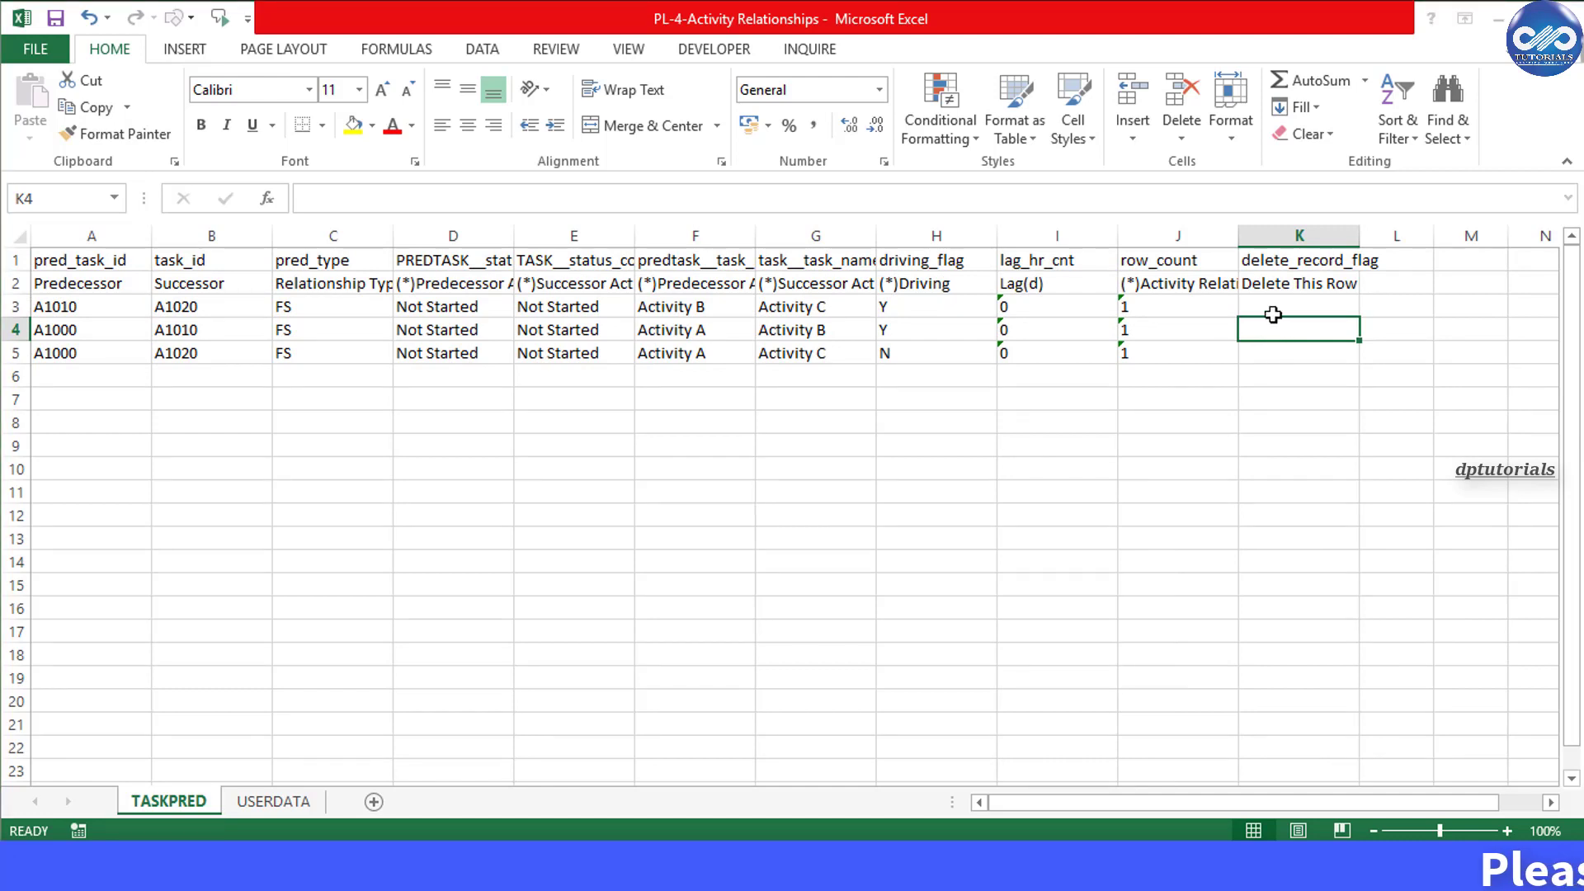
{"action": "left_click", "coordinate": [1298, 306]}
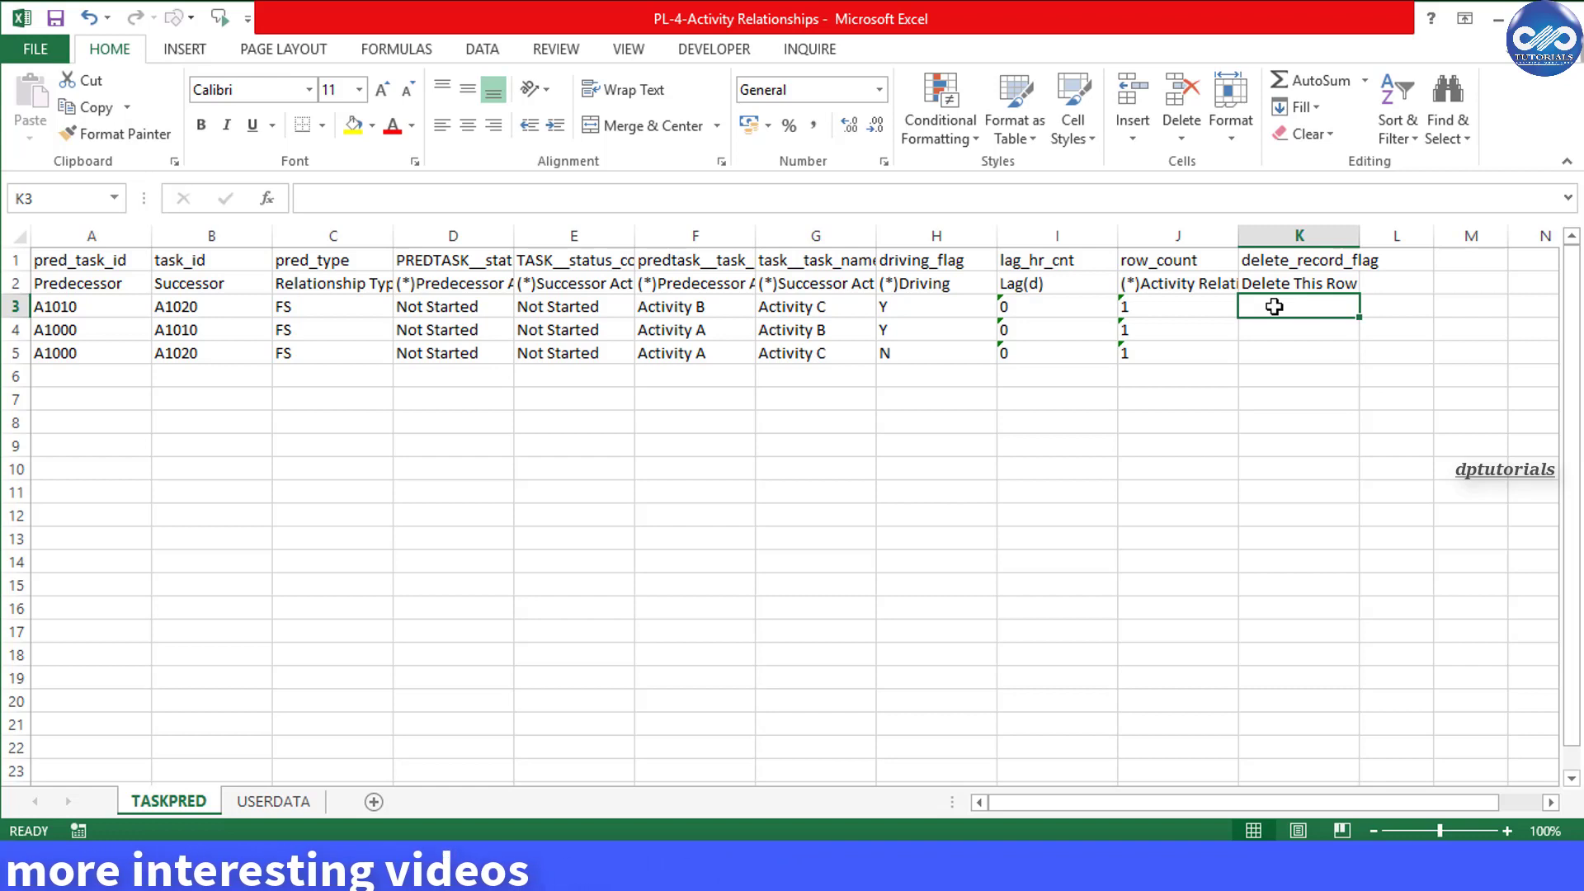
Begin K3's formula with IF(AND(COUNTIF over the absolute range $A$3:$A$5.
{"action": "type", "text": "="}
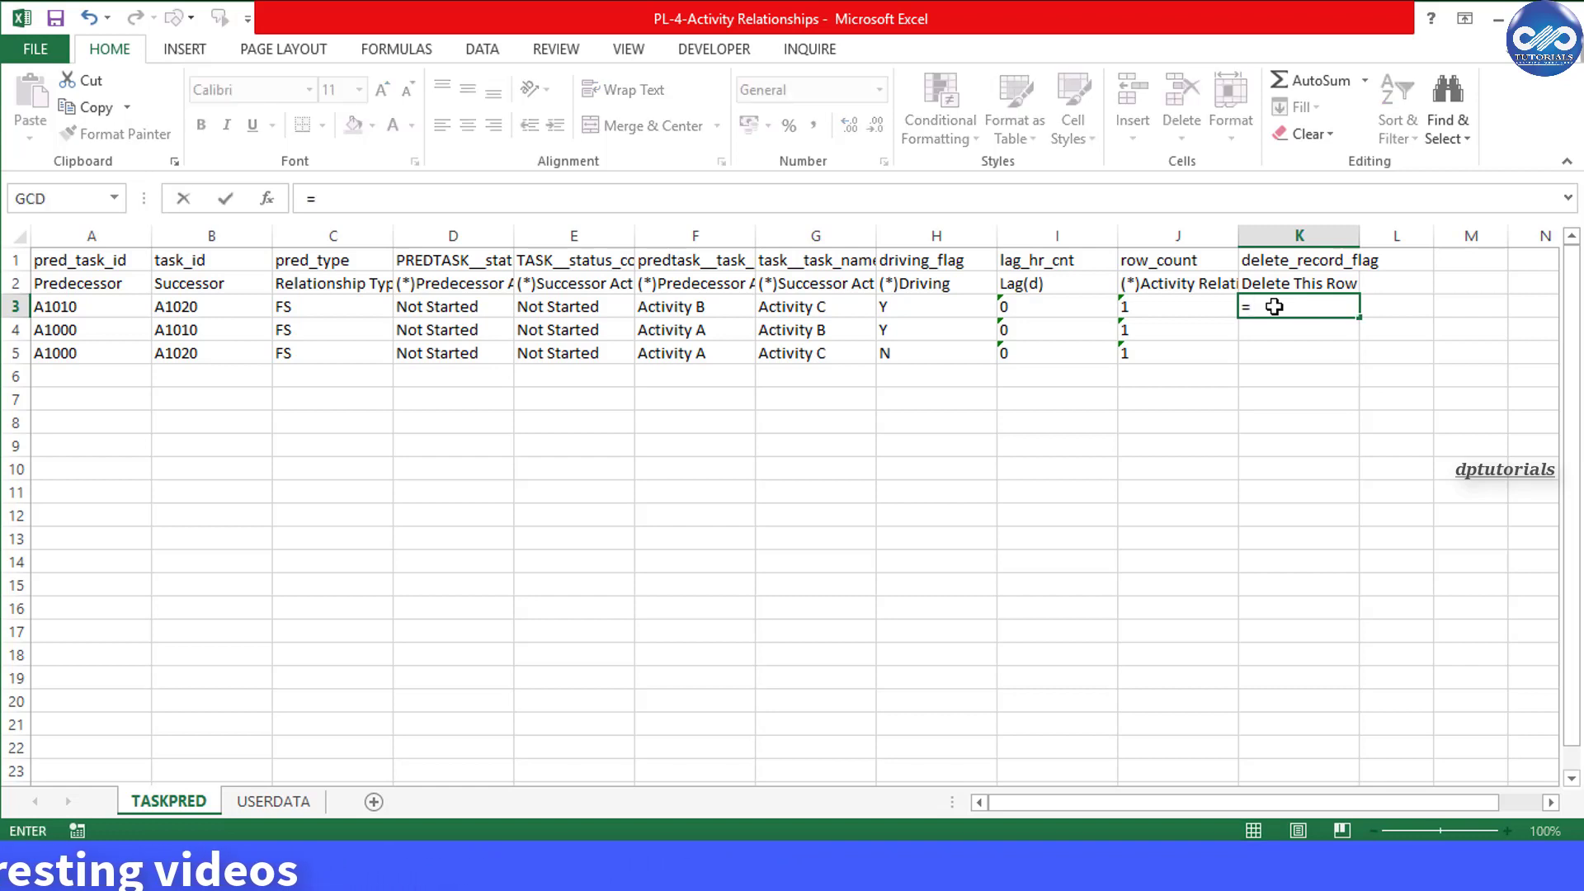
{"action": "type", "text": "if("}
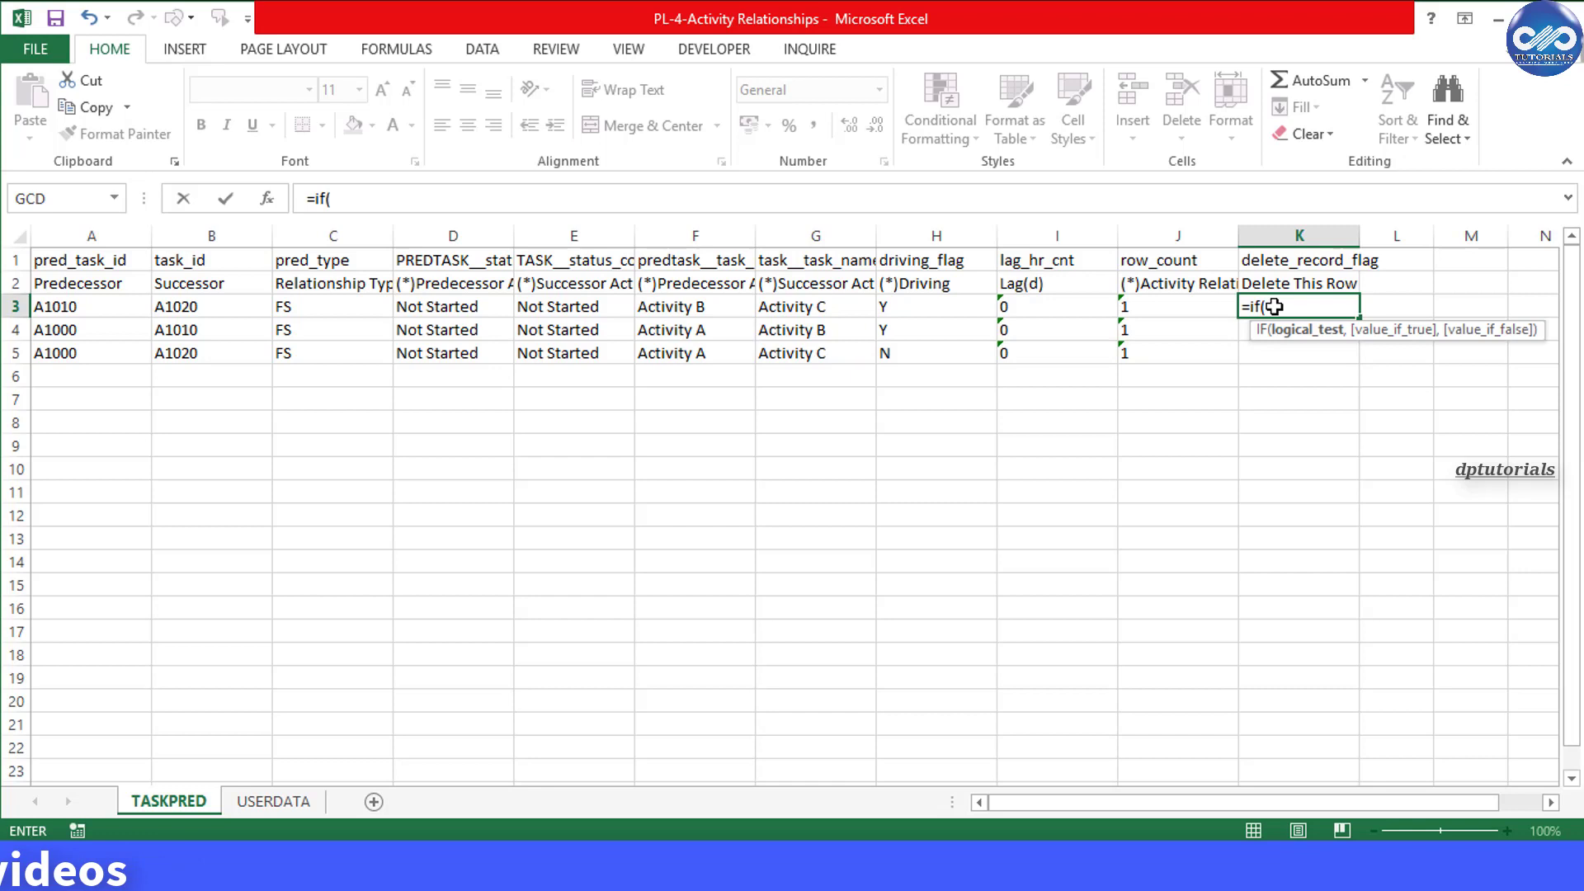
{"action": "type", "text": "and"}
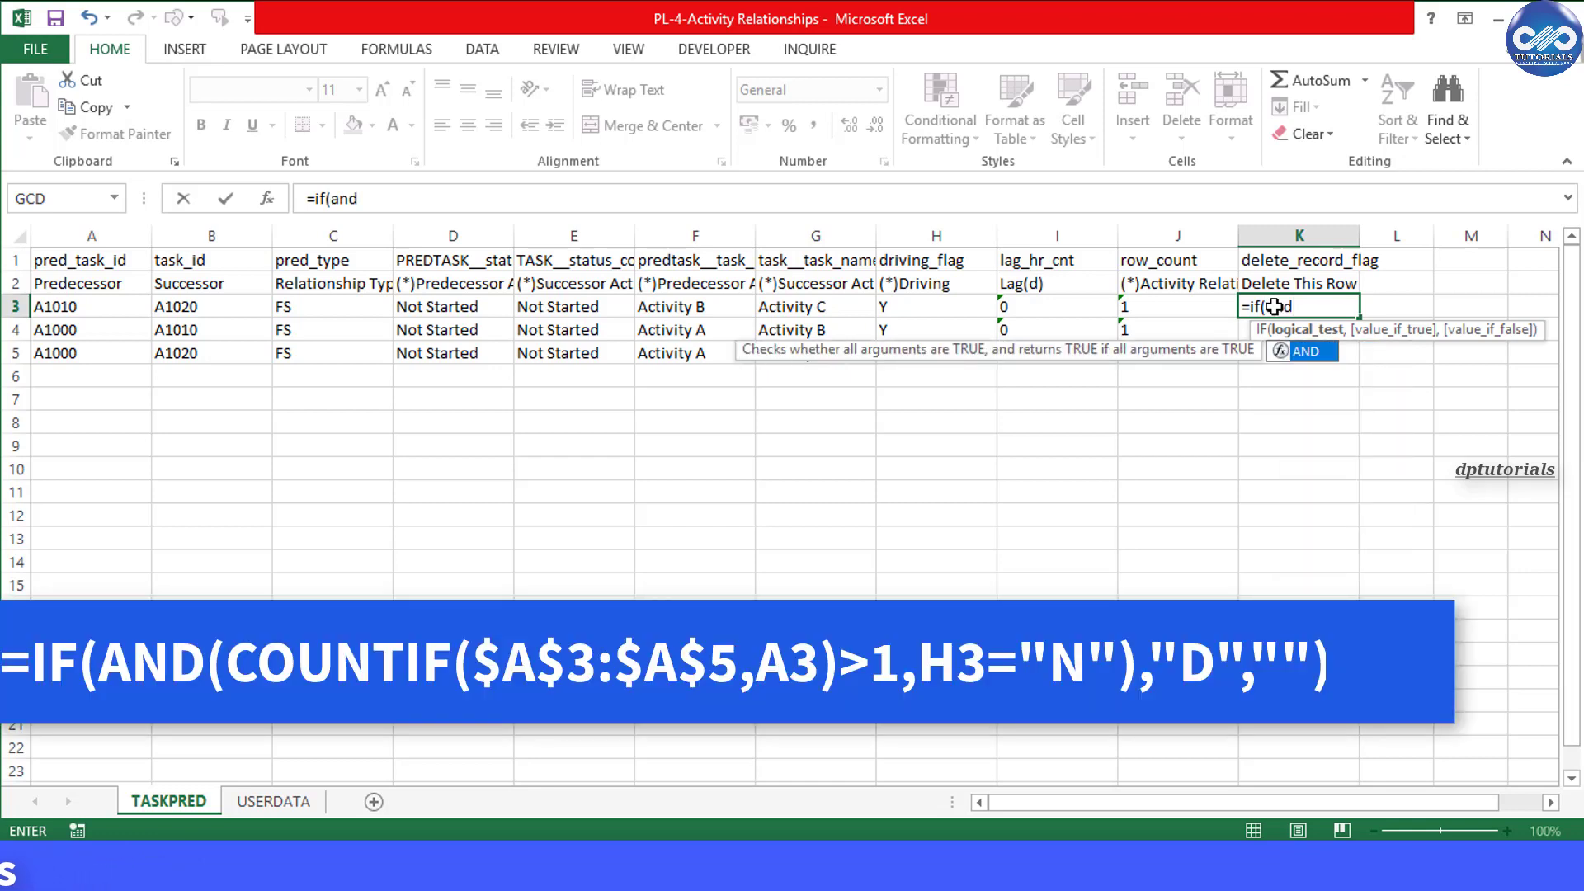
{"action": "type", "text": "(CO"}
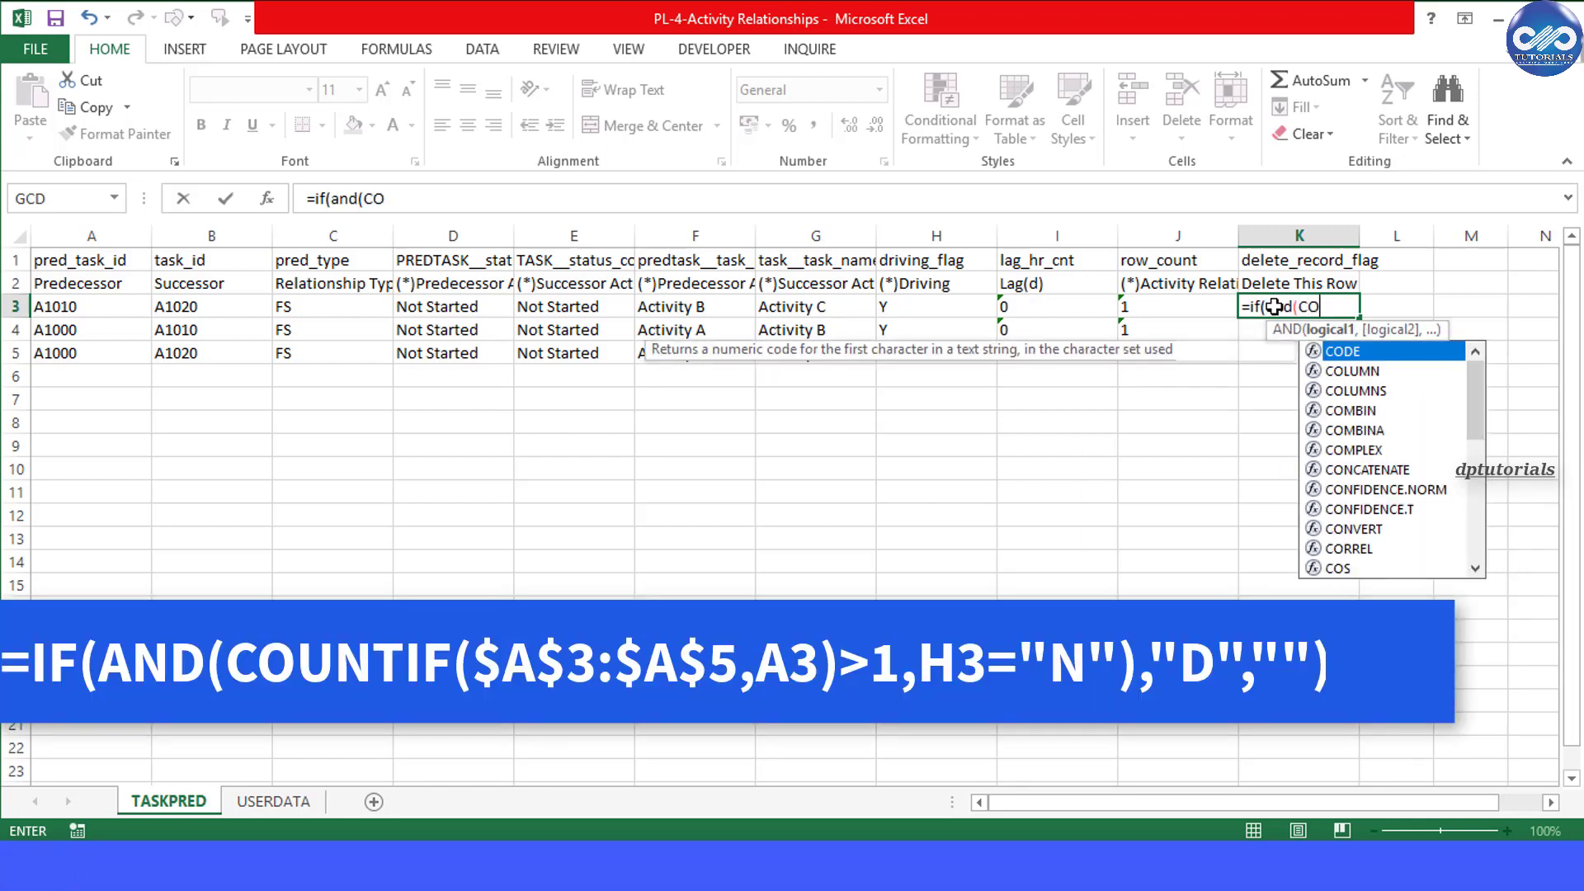
{"action": "type", "text": "UNTIF("}
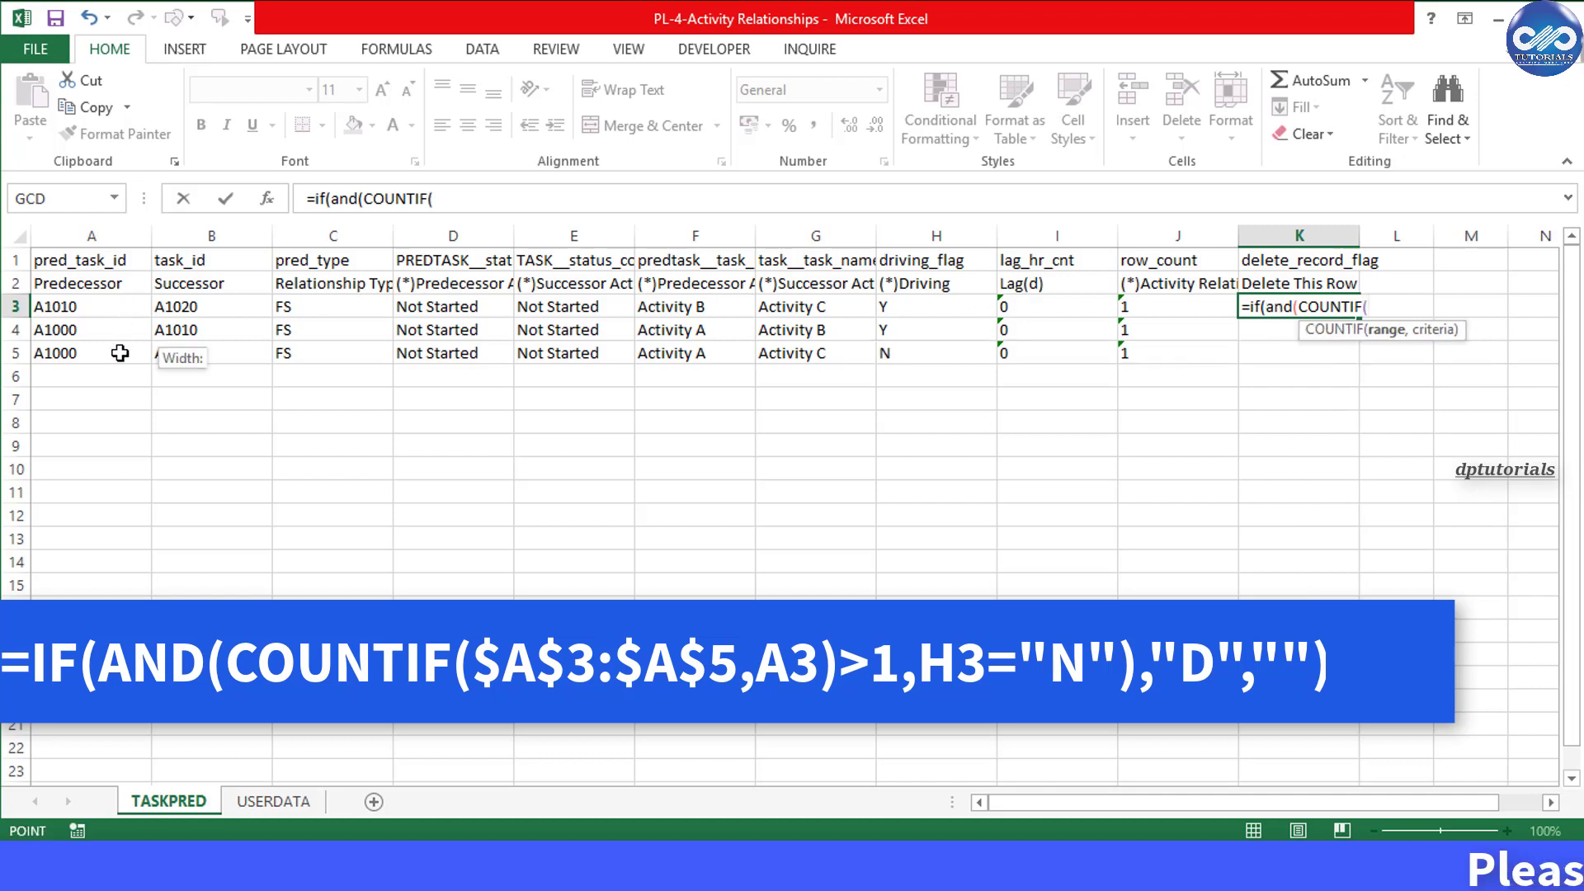
{"action": "left_click_drag", "start_coordinate": [91, 306], "coordinate": [91, 353]}
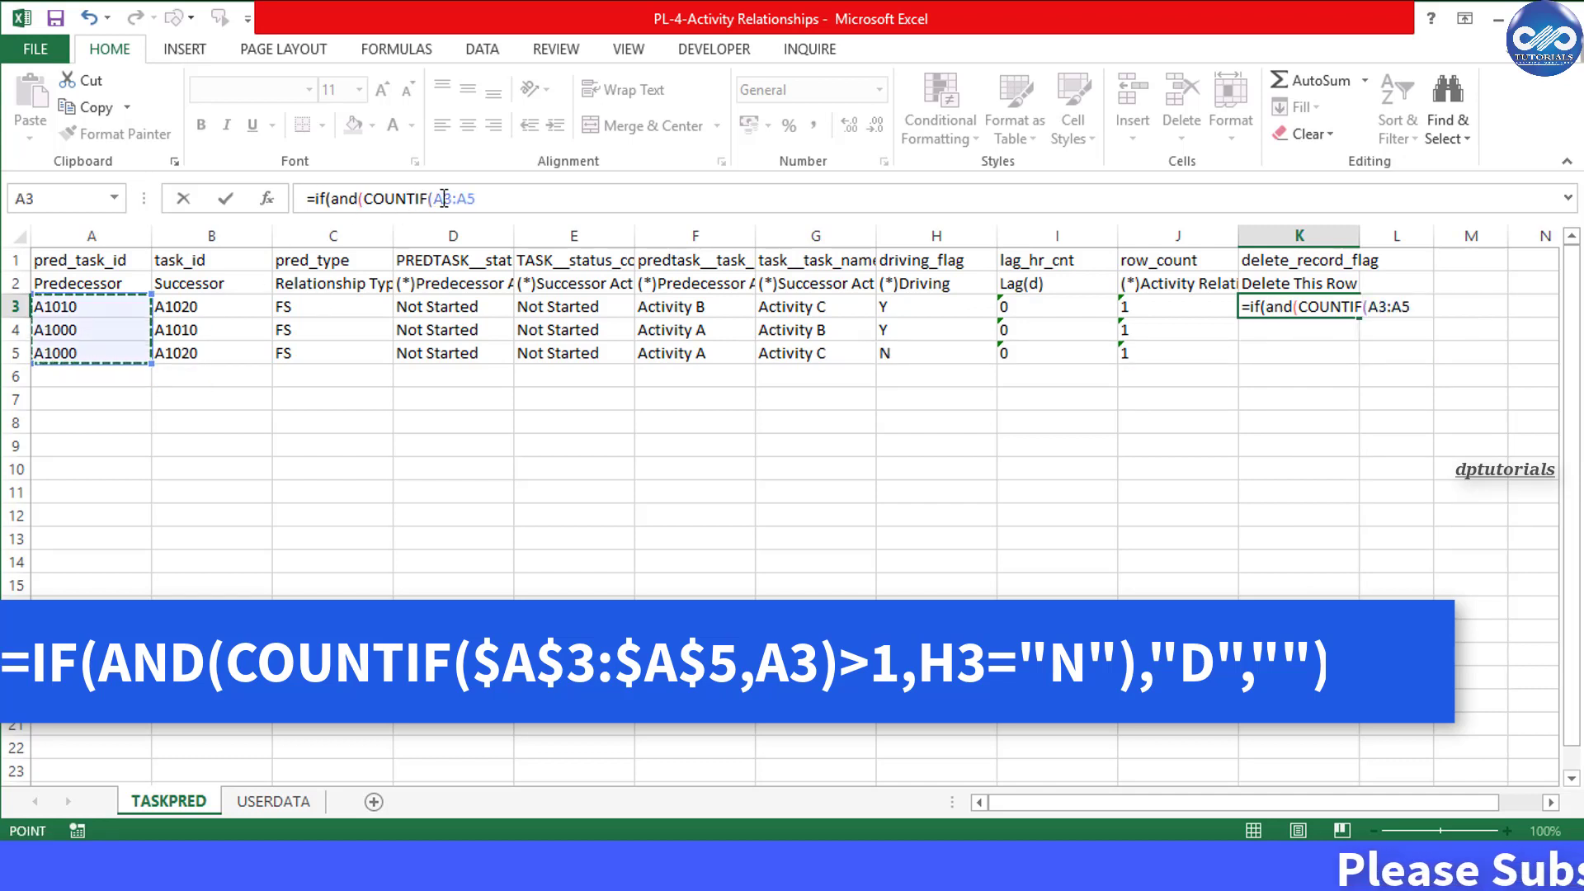
{"action": "key", "text": "F4"}
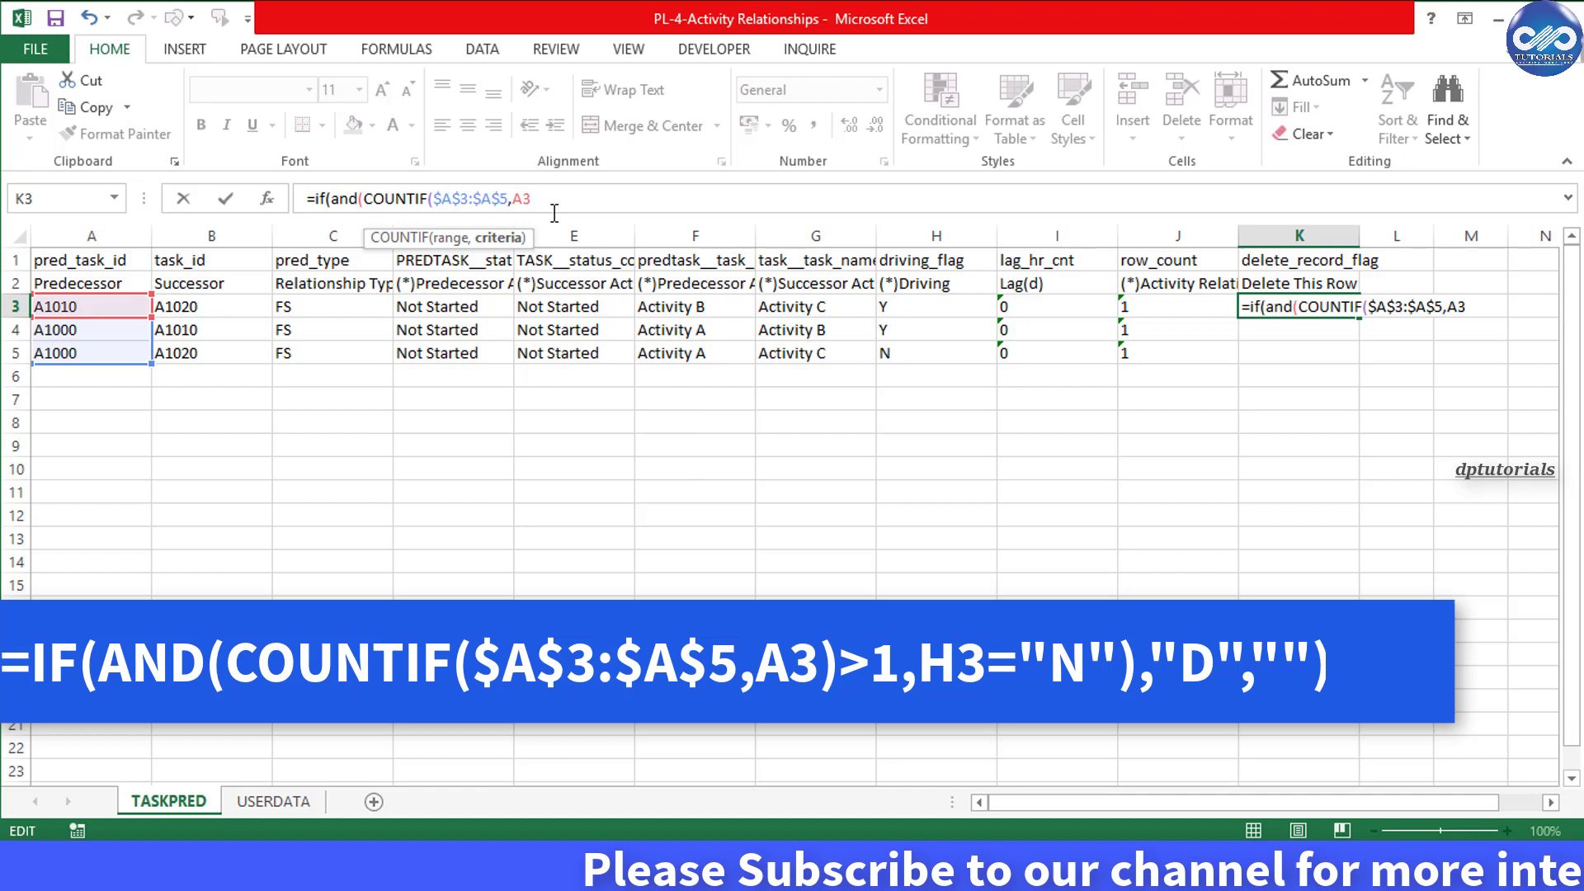
Finish the formula: count >1 and H3="N" return "D", else blank.
{"action": "type", "text": ","}
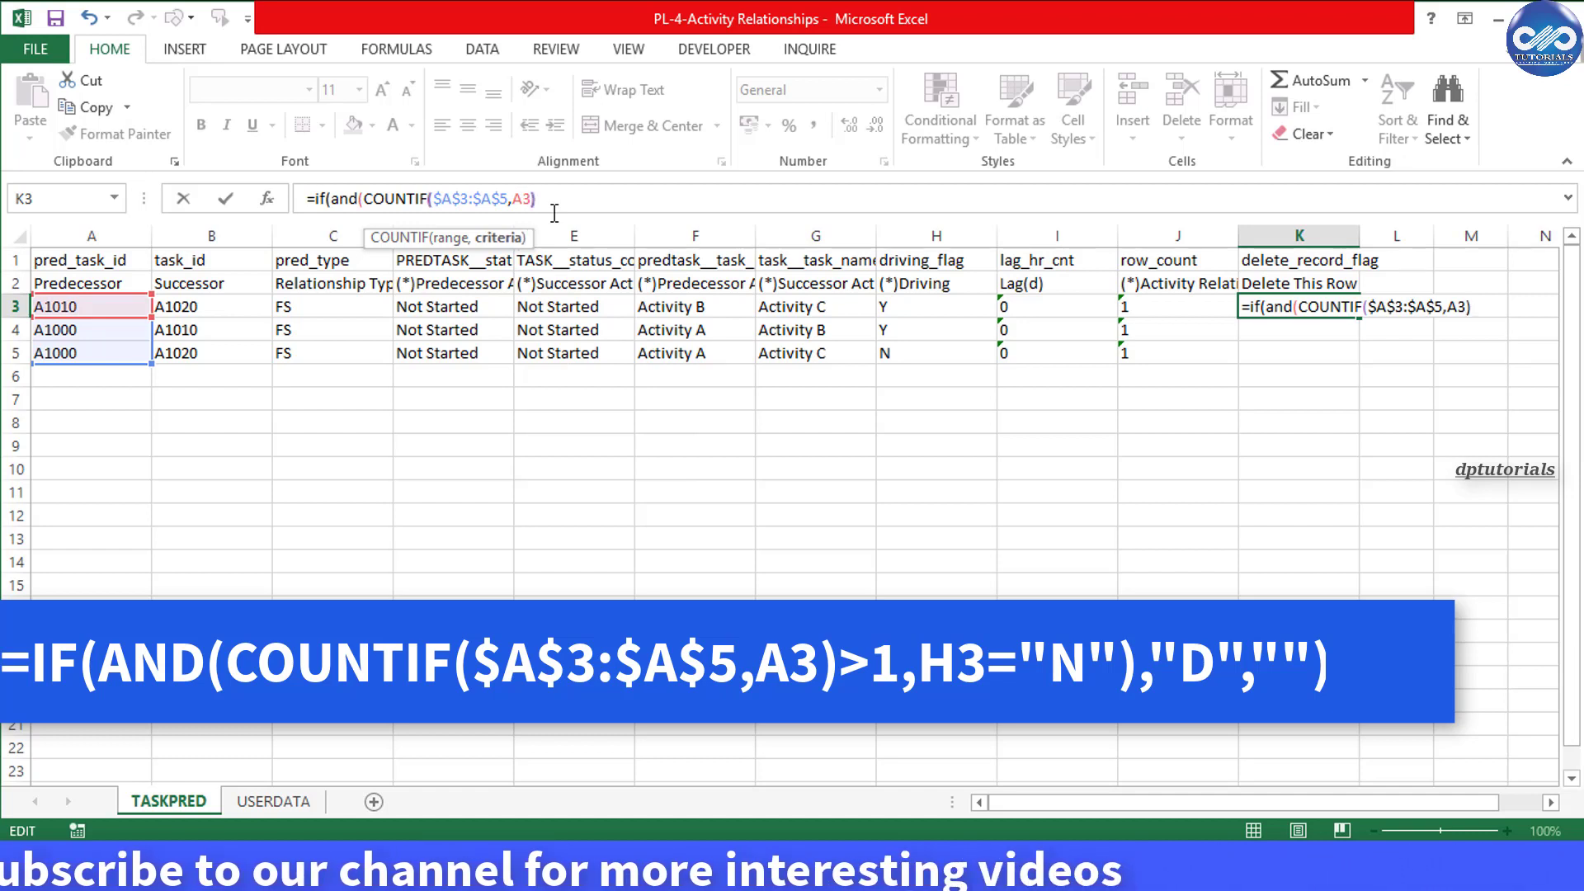
{"action": "type", "text": ">1"}
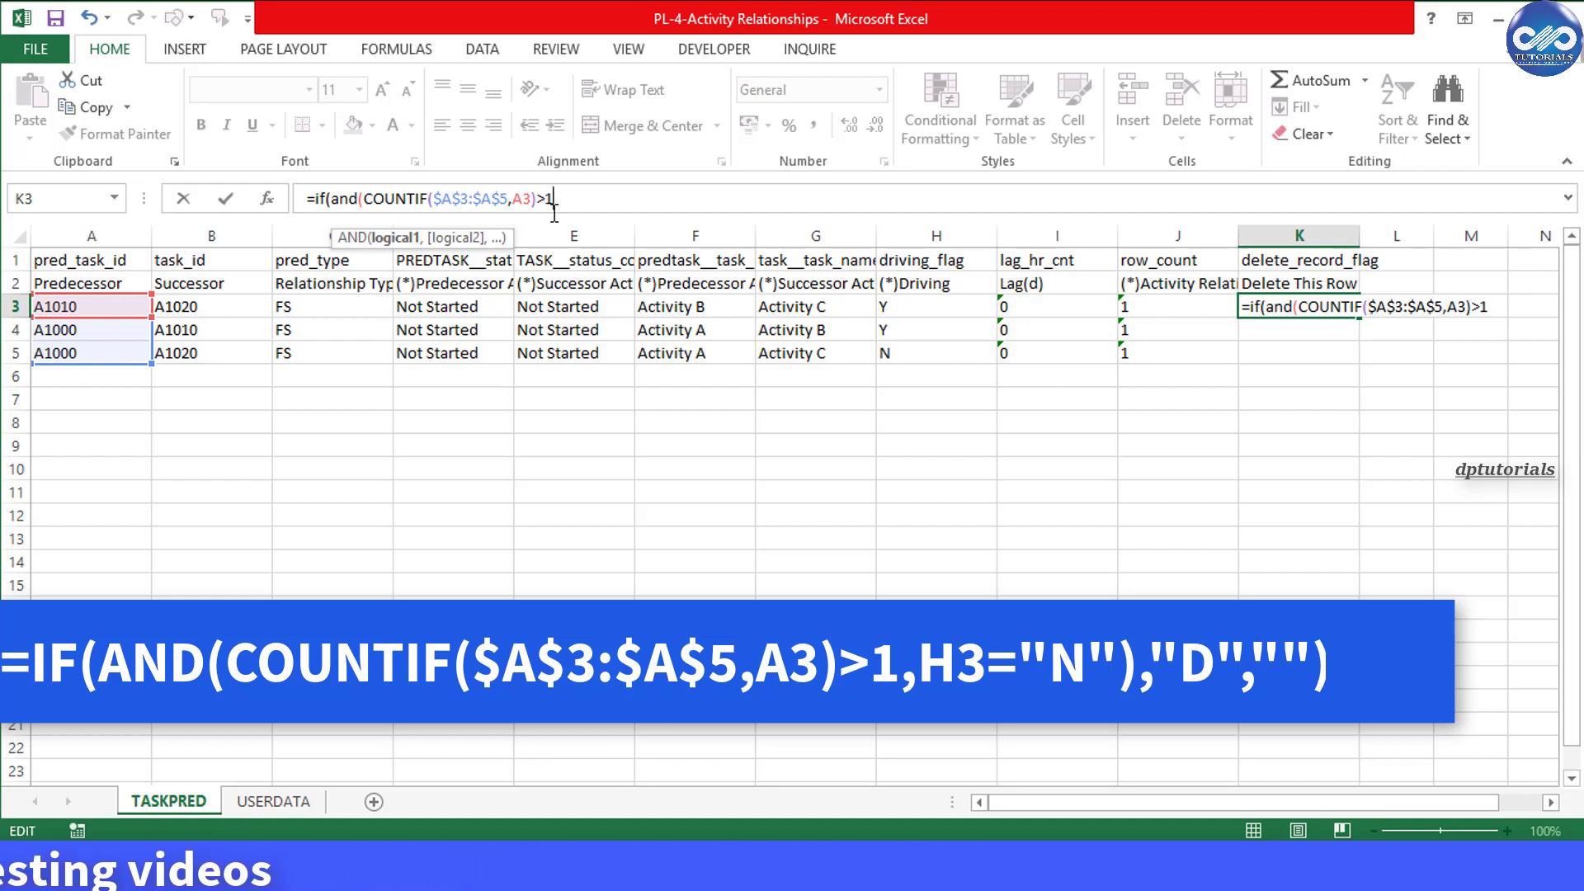
{"action": "type", "text": ",H3="}
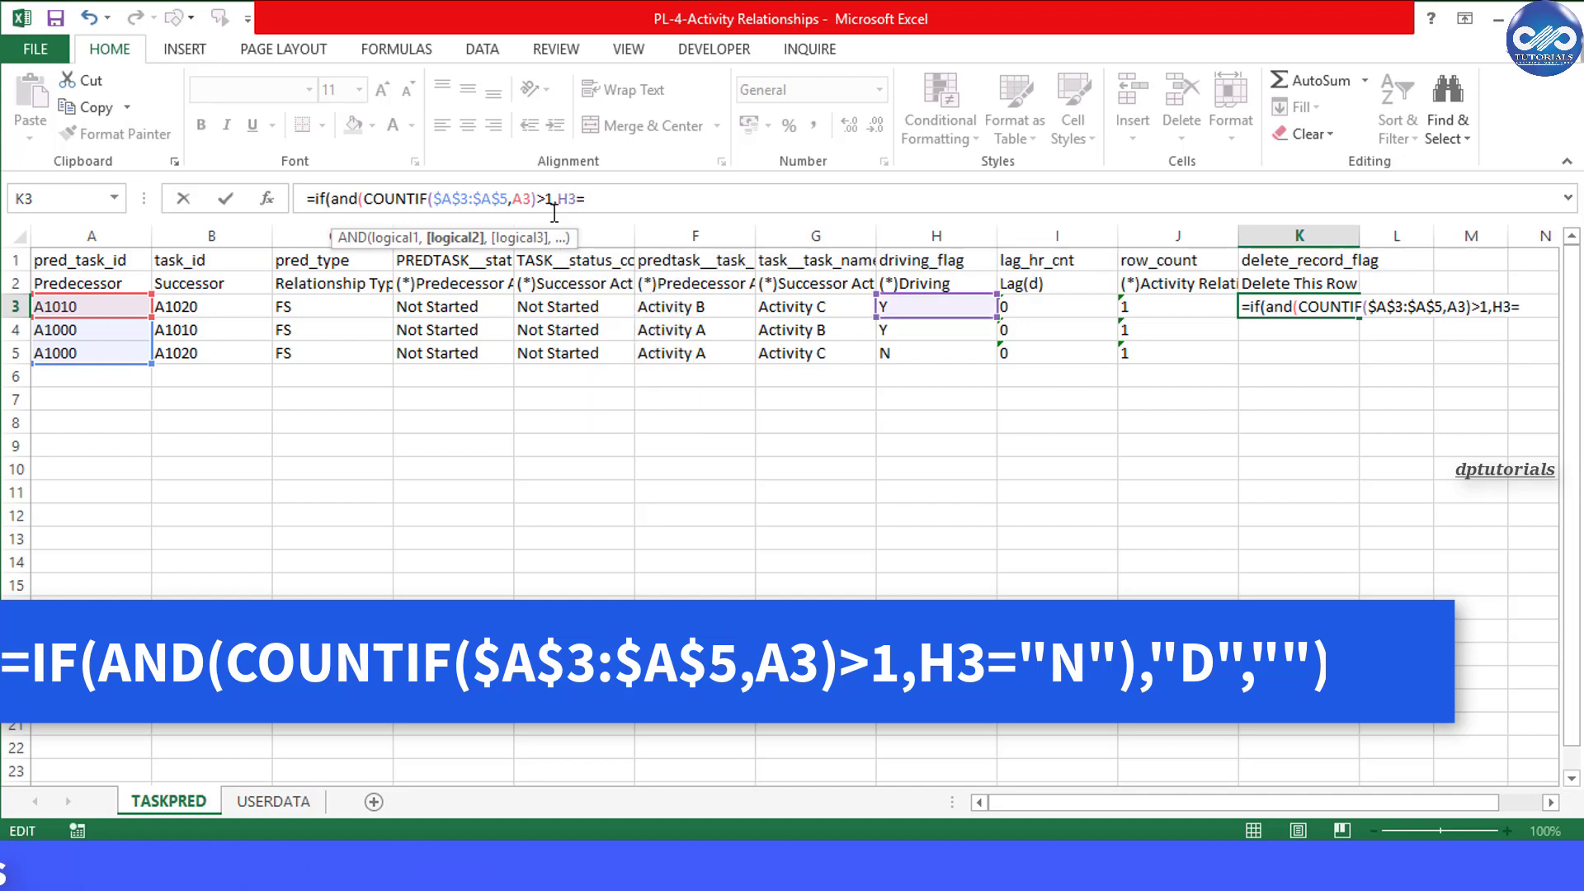
{"action": "type", "text": "\"n"}
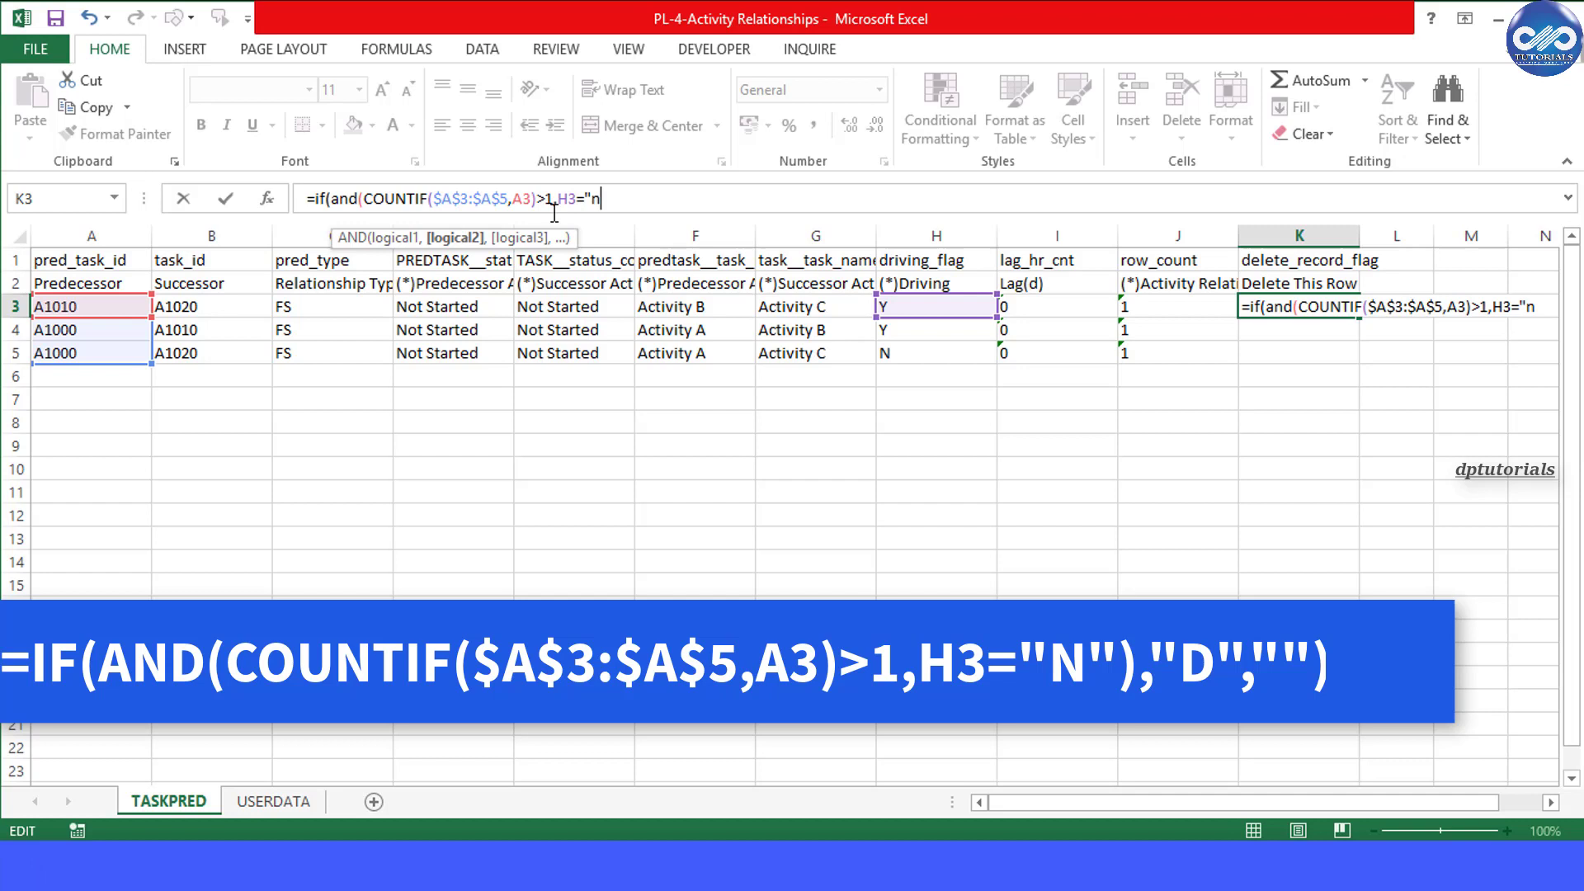
{"action": "type", "text": "N"}
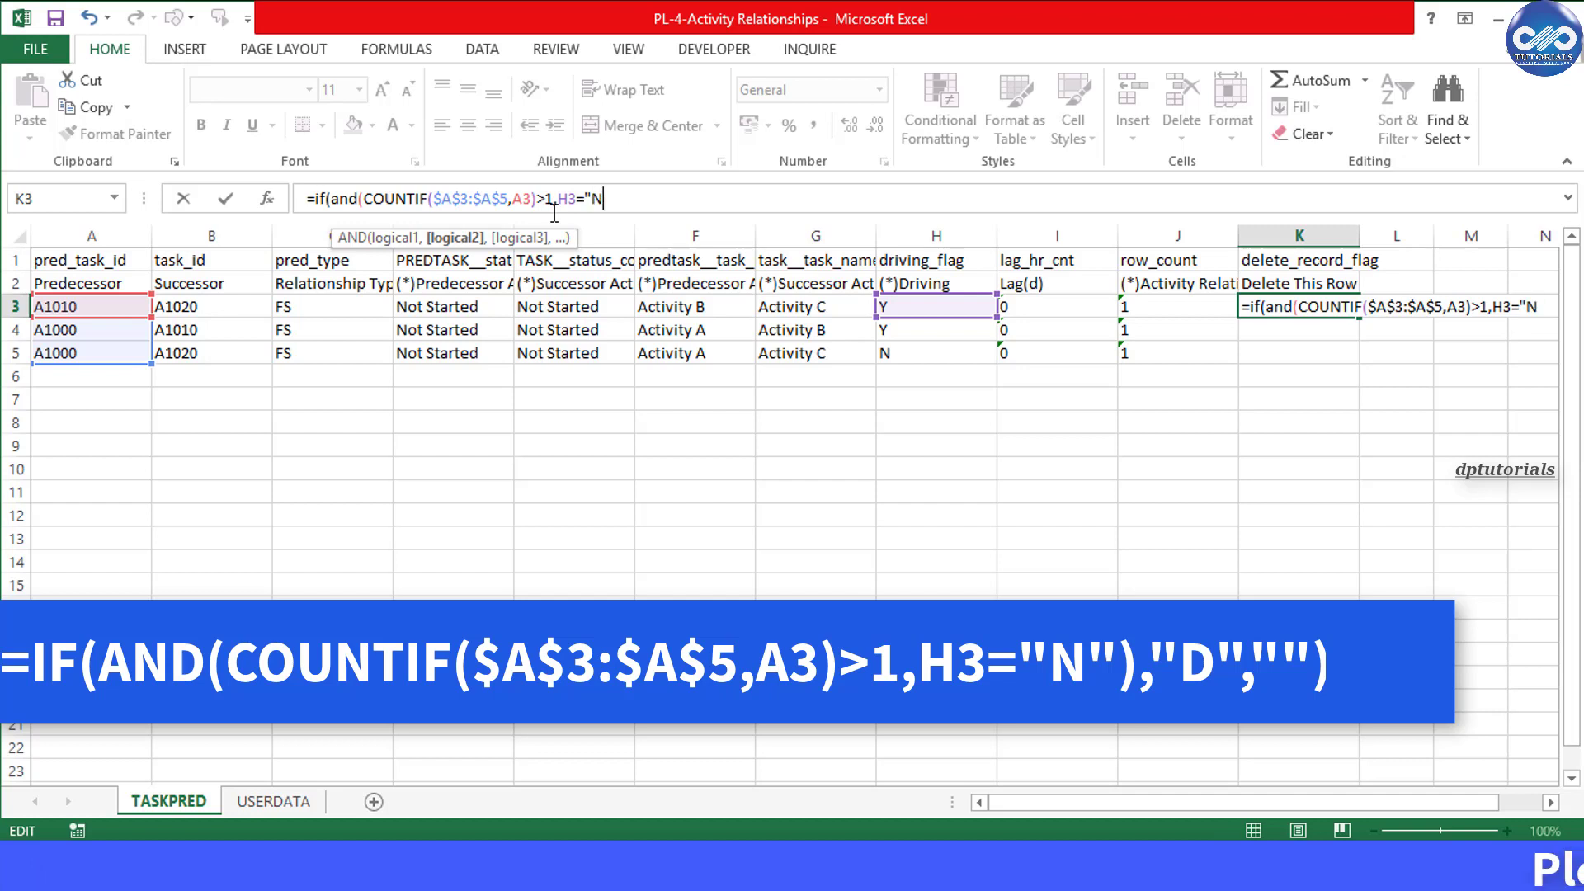
{"action": "type", "text": "\")"}
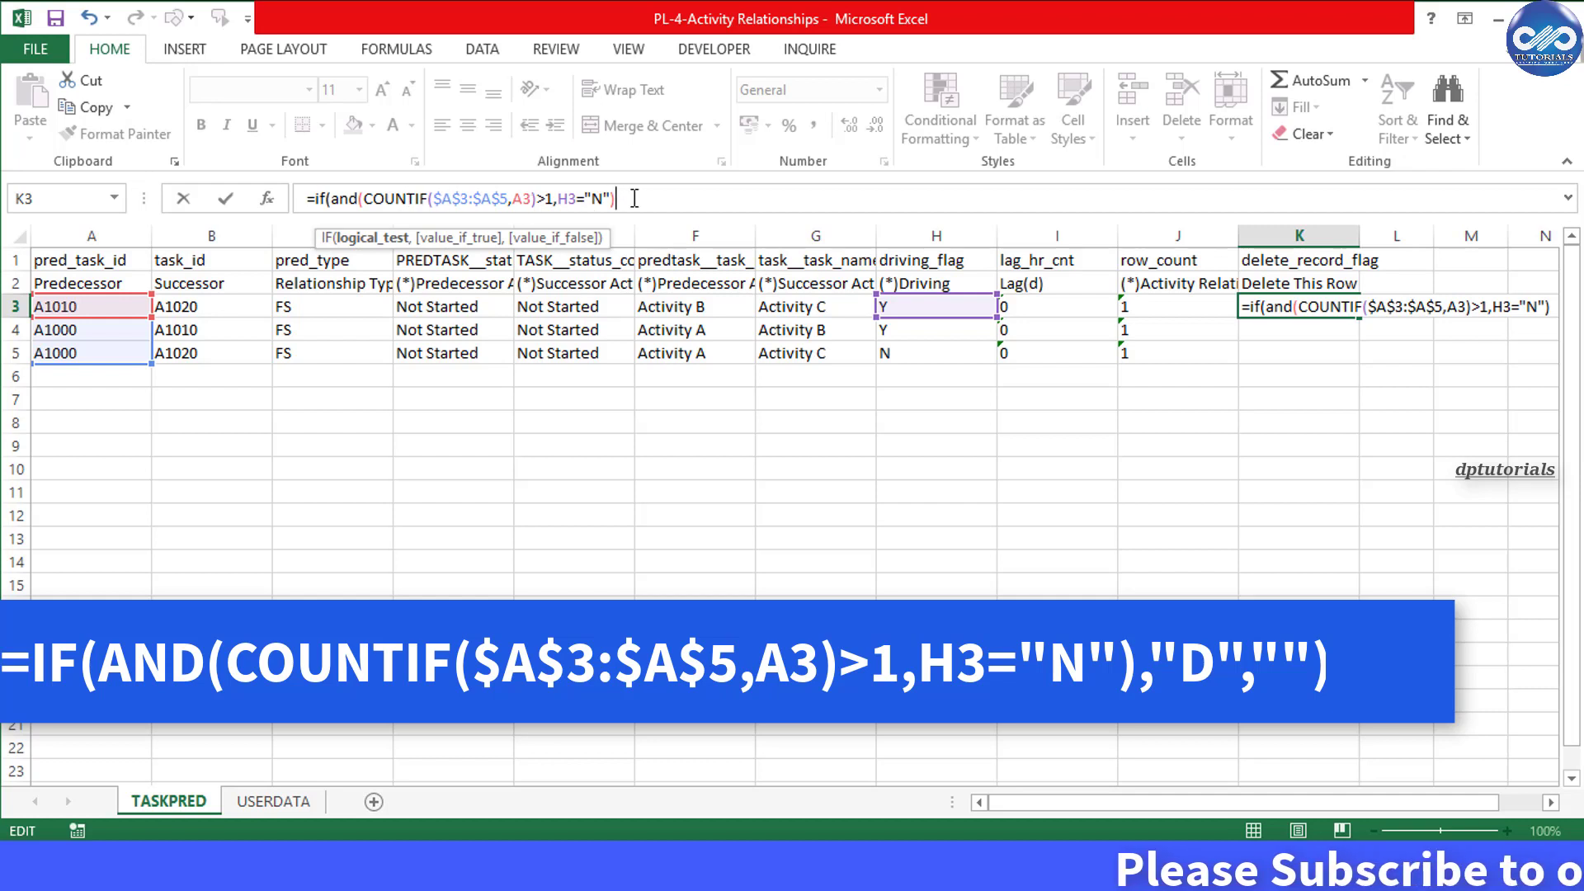
{"action": "type", "text": ",\"D"}
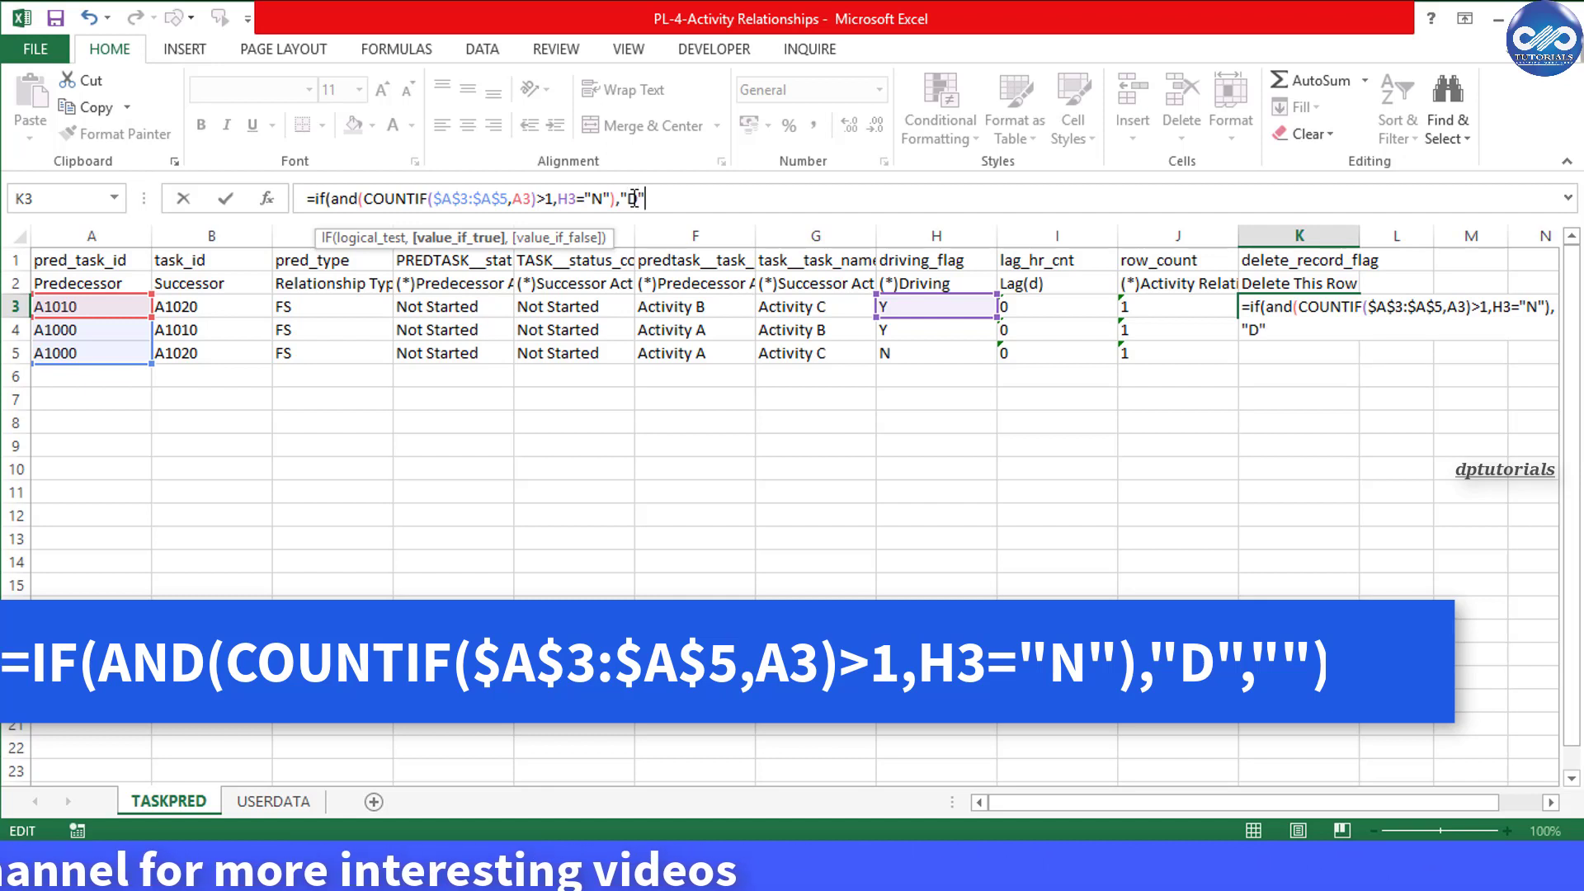
{"action": "type", "text": ","}
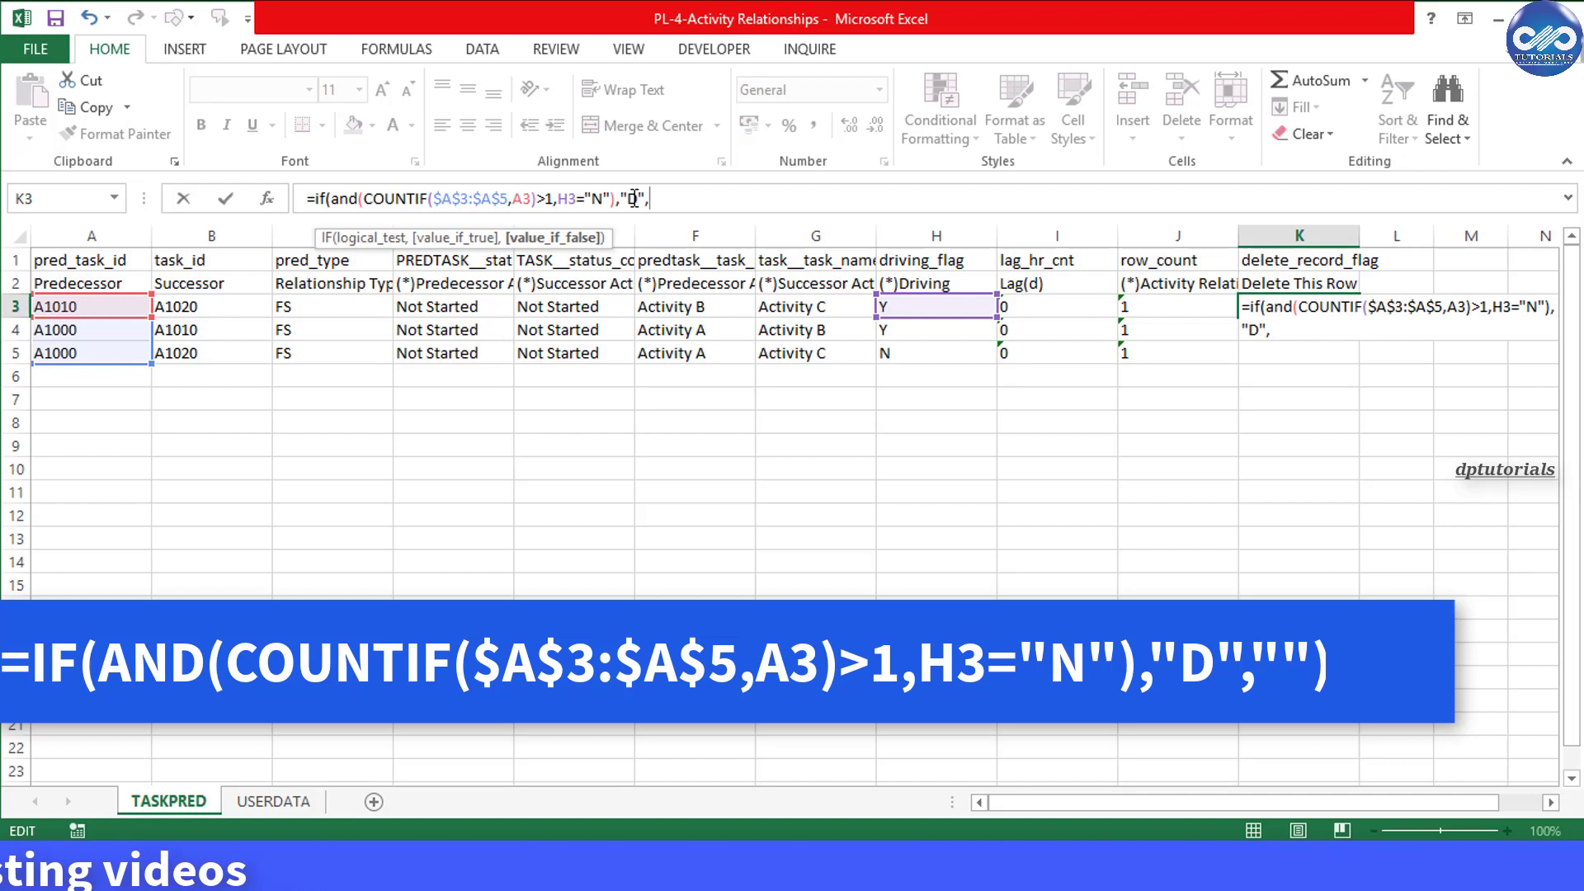
{"action": "type", "text": "\"\""}
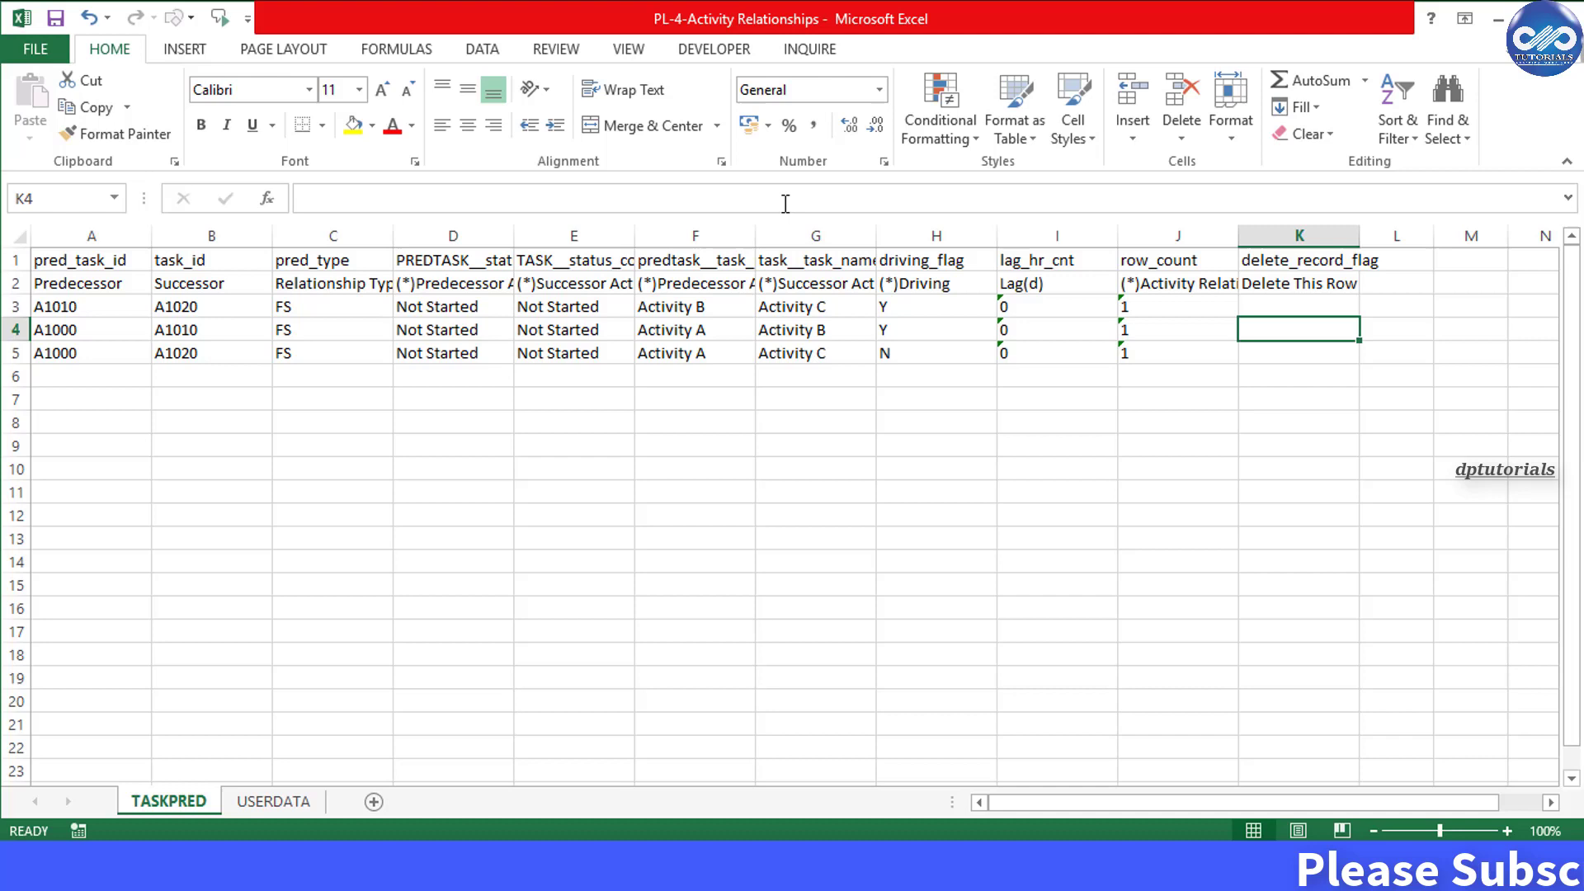
Fill the delete-flag formula from K3 down to K5.
{"action": "left_click", "coordinate": [1299, 283]}
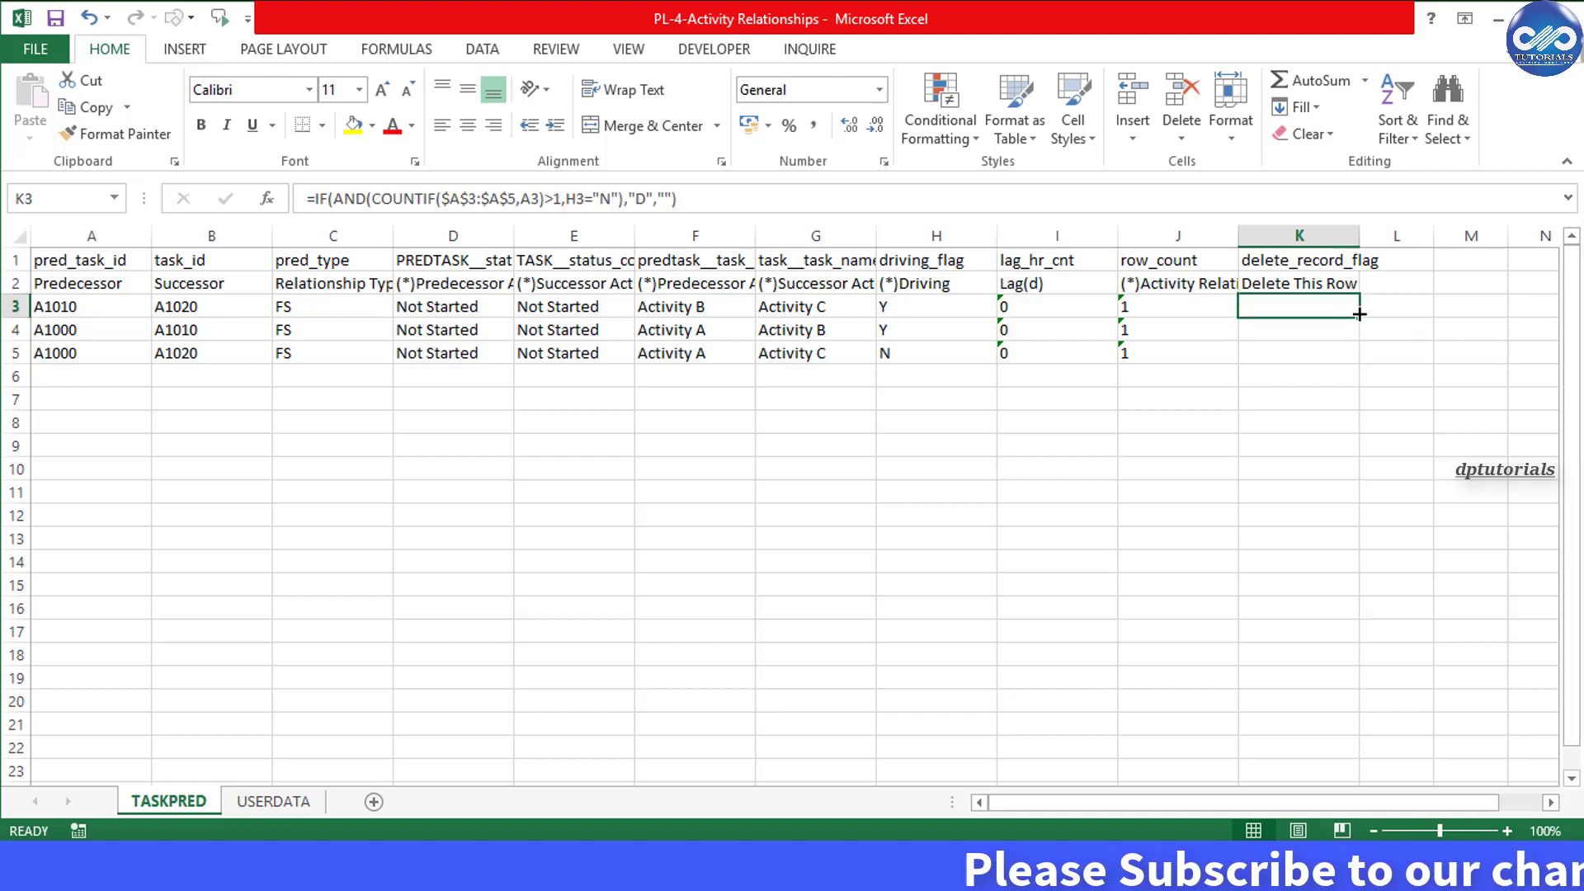
{"action": "left_click_drag", "start_coordinate": [1298, 306], "coordinate": [1298, 352]}
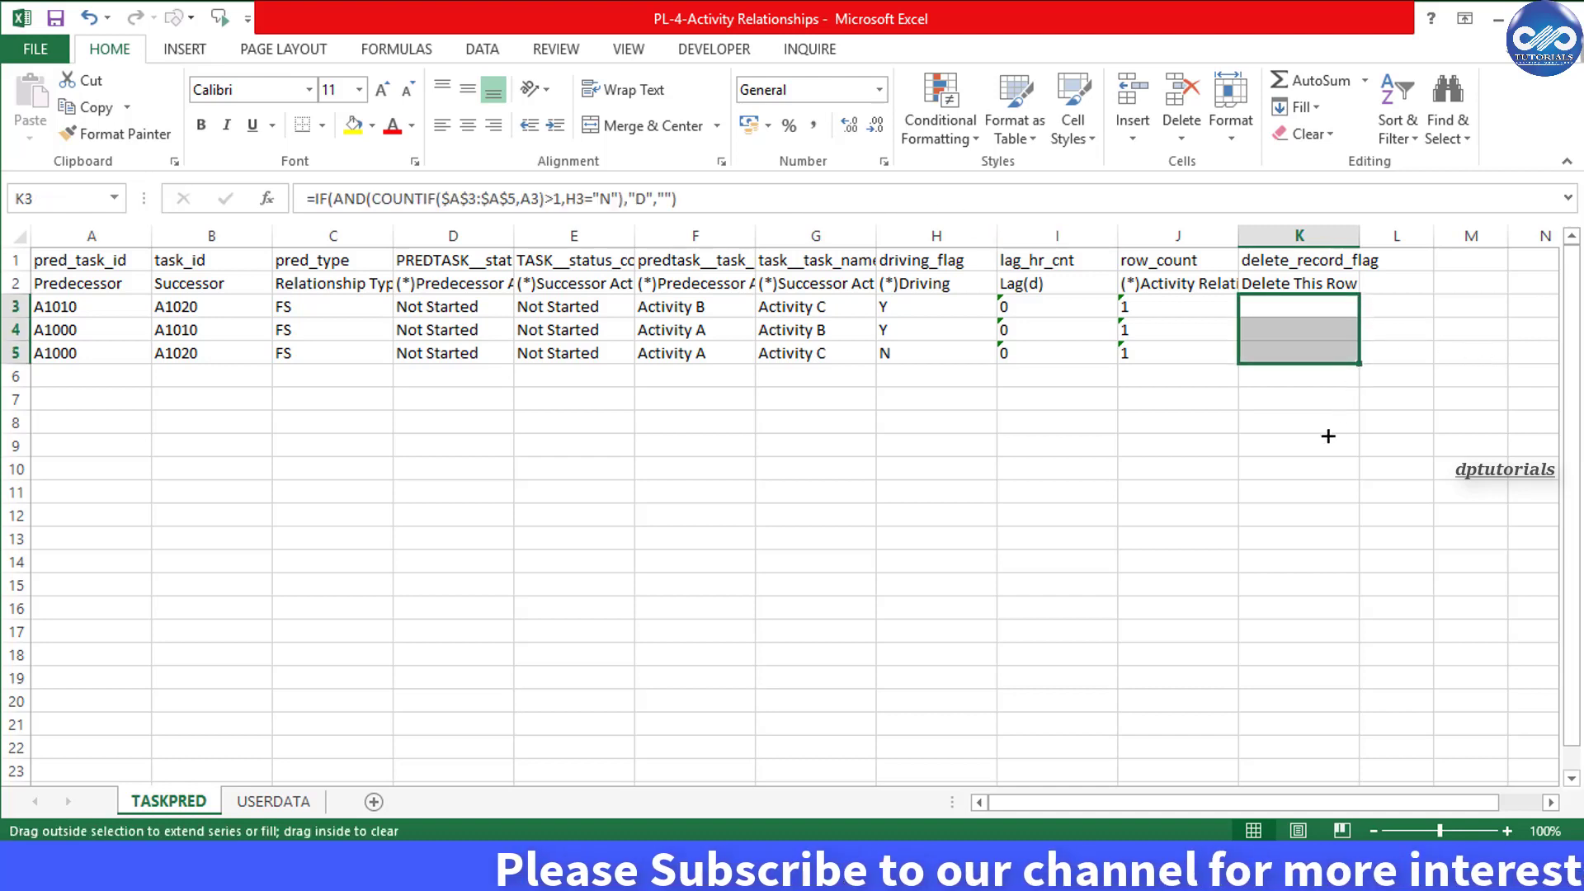
{"action": "left_click_drag", "start_coordinate": [1298, 306], "coordinate": [1298, 352]}
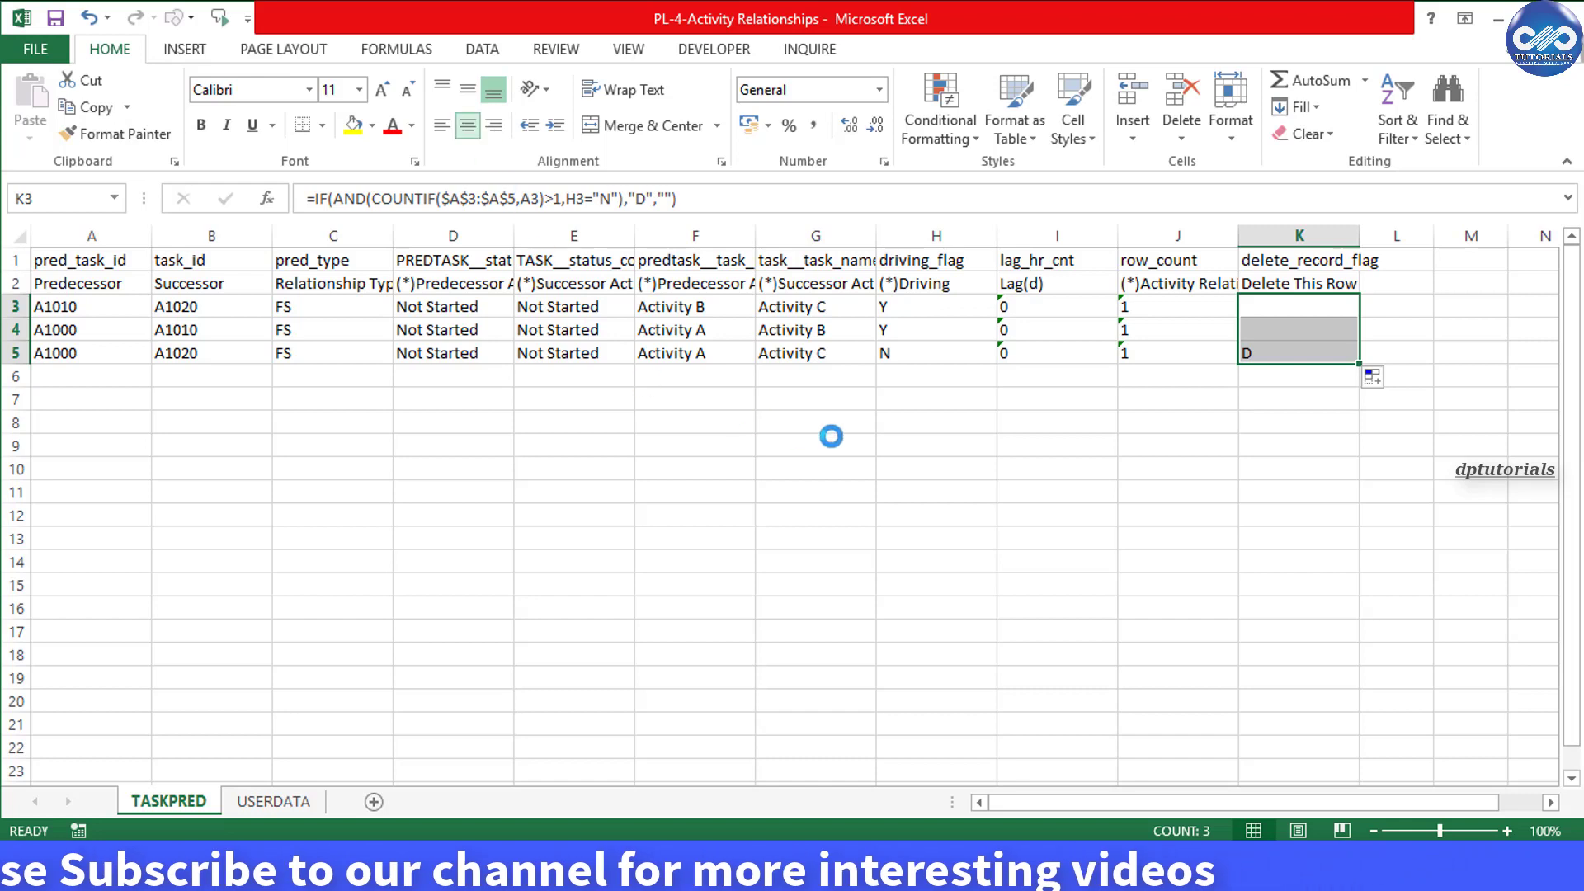
Give the flagged cell K5 a red fill.
{"action": "left_click", "coordinate": [1298, 352]}
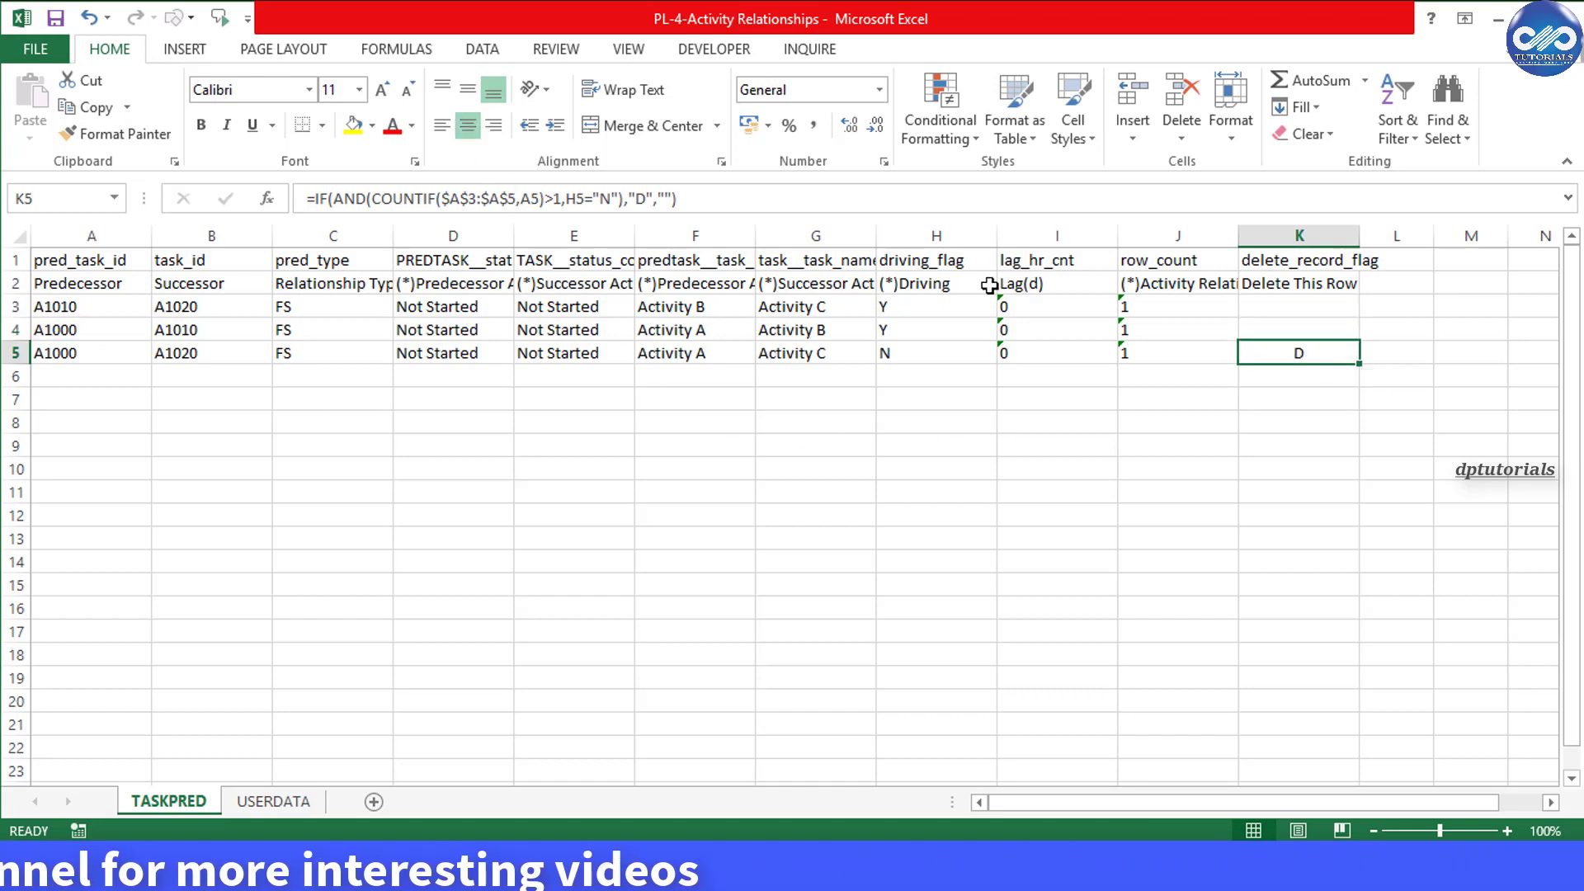
{"action": "left_click", "coordinate": [368, 126]}
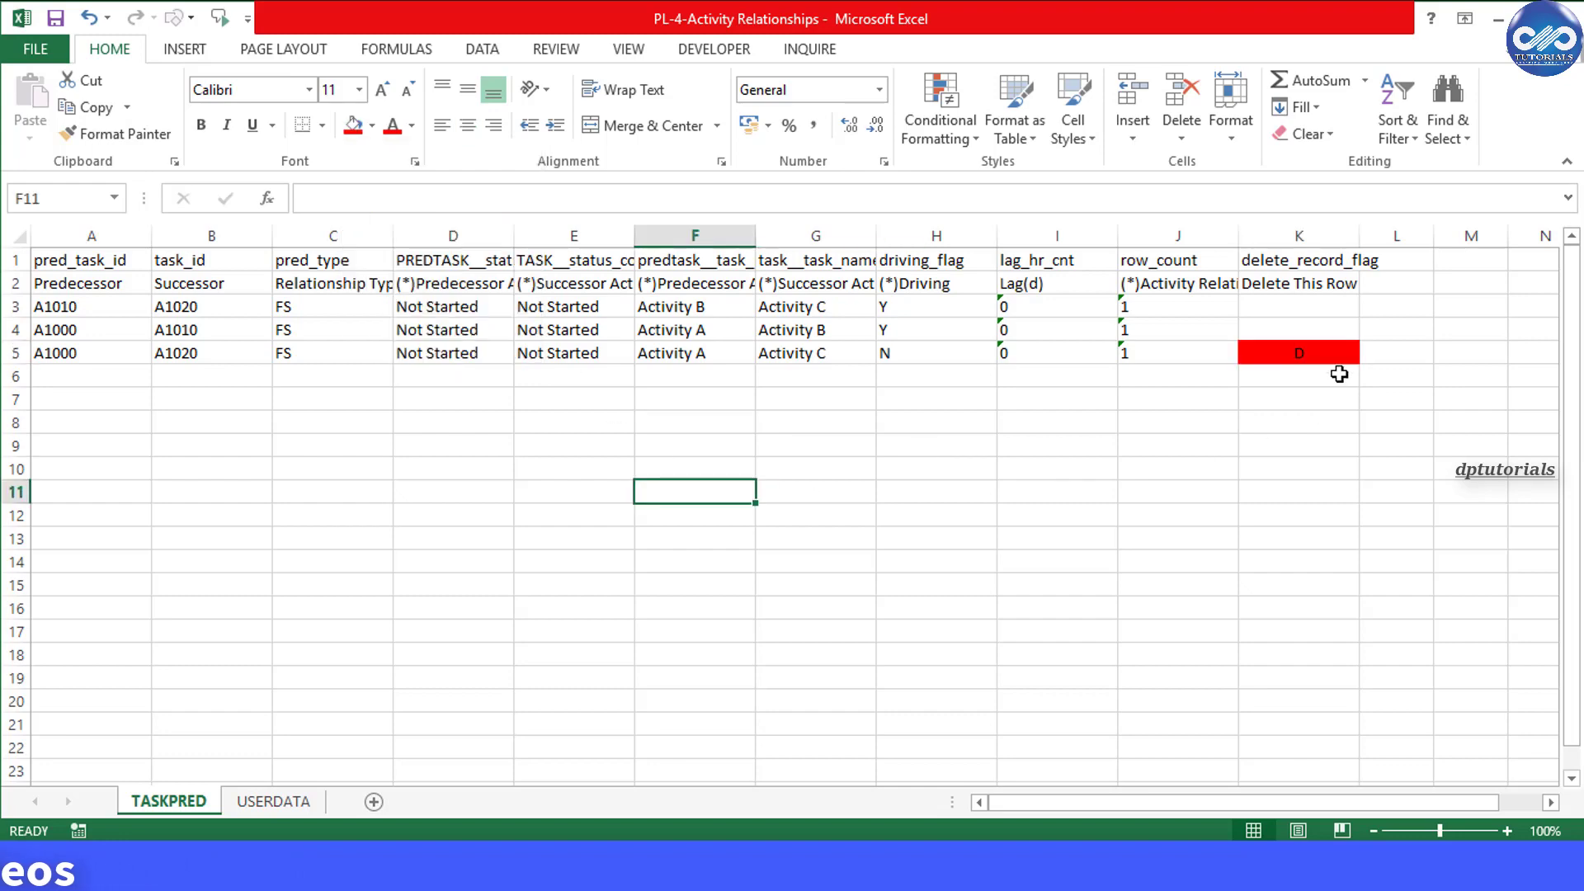
{"action": "left_click", "coordinate": [41, 50]}
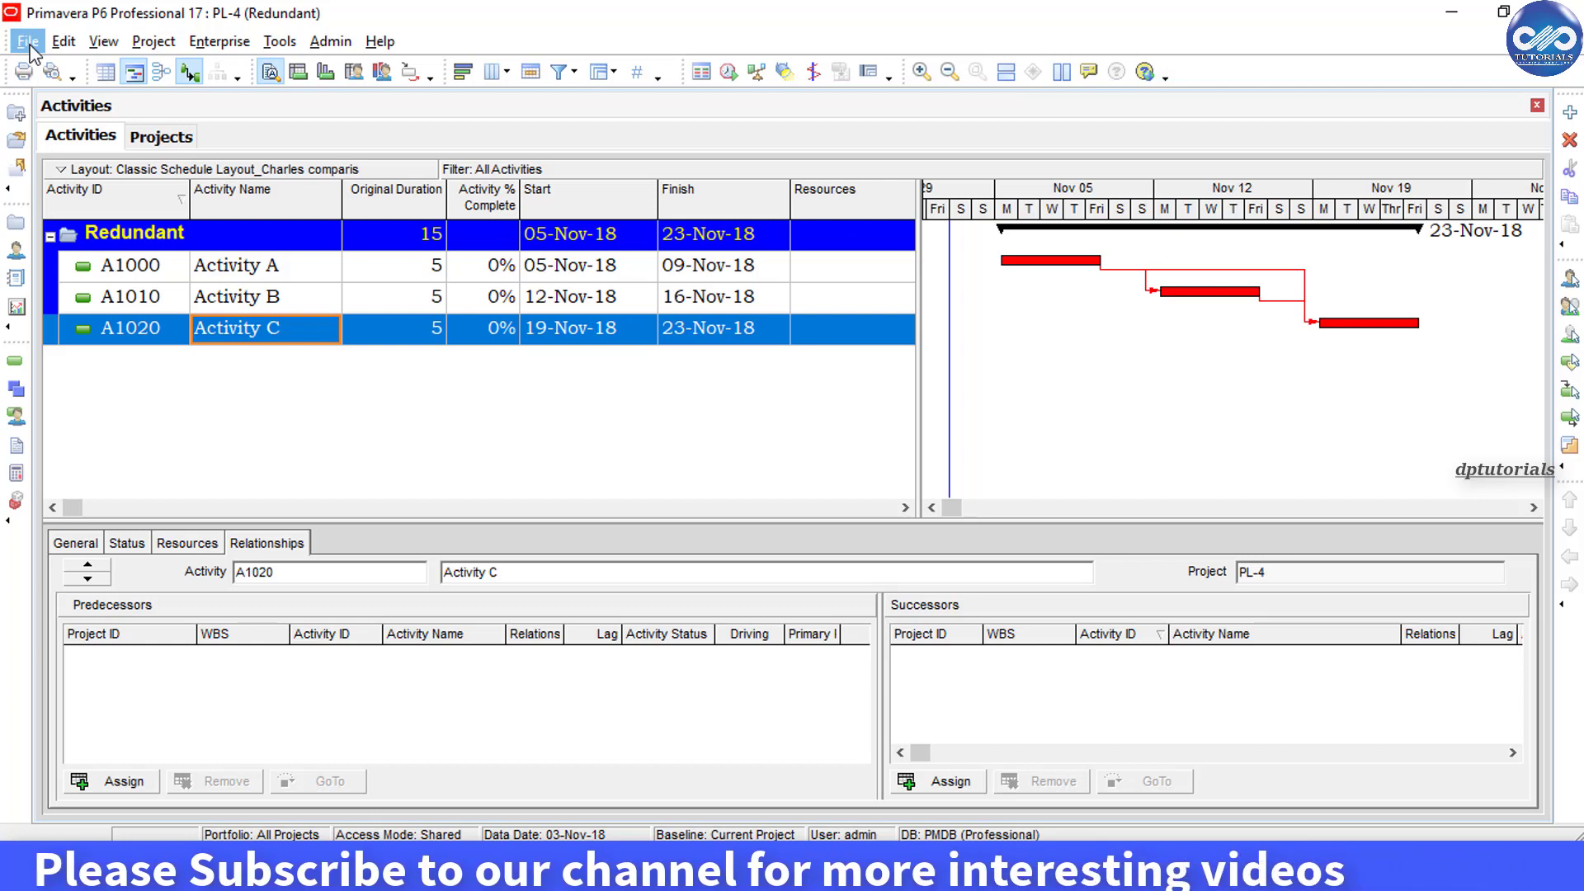
Start a Spreadsheet (XLSX) import of PL-4-Activity Relationships.xlsx.
{"action": "left_click", "coordinate": [27, 41]}
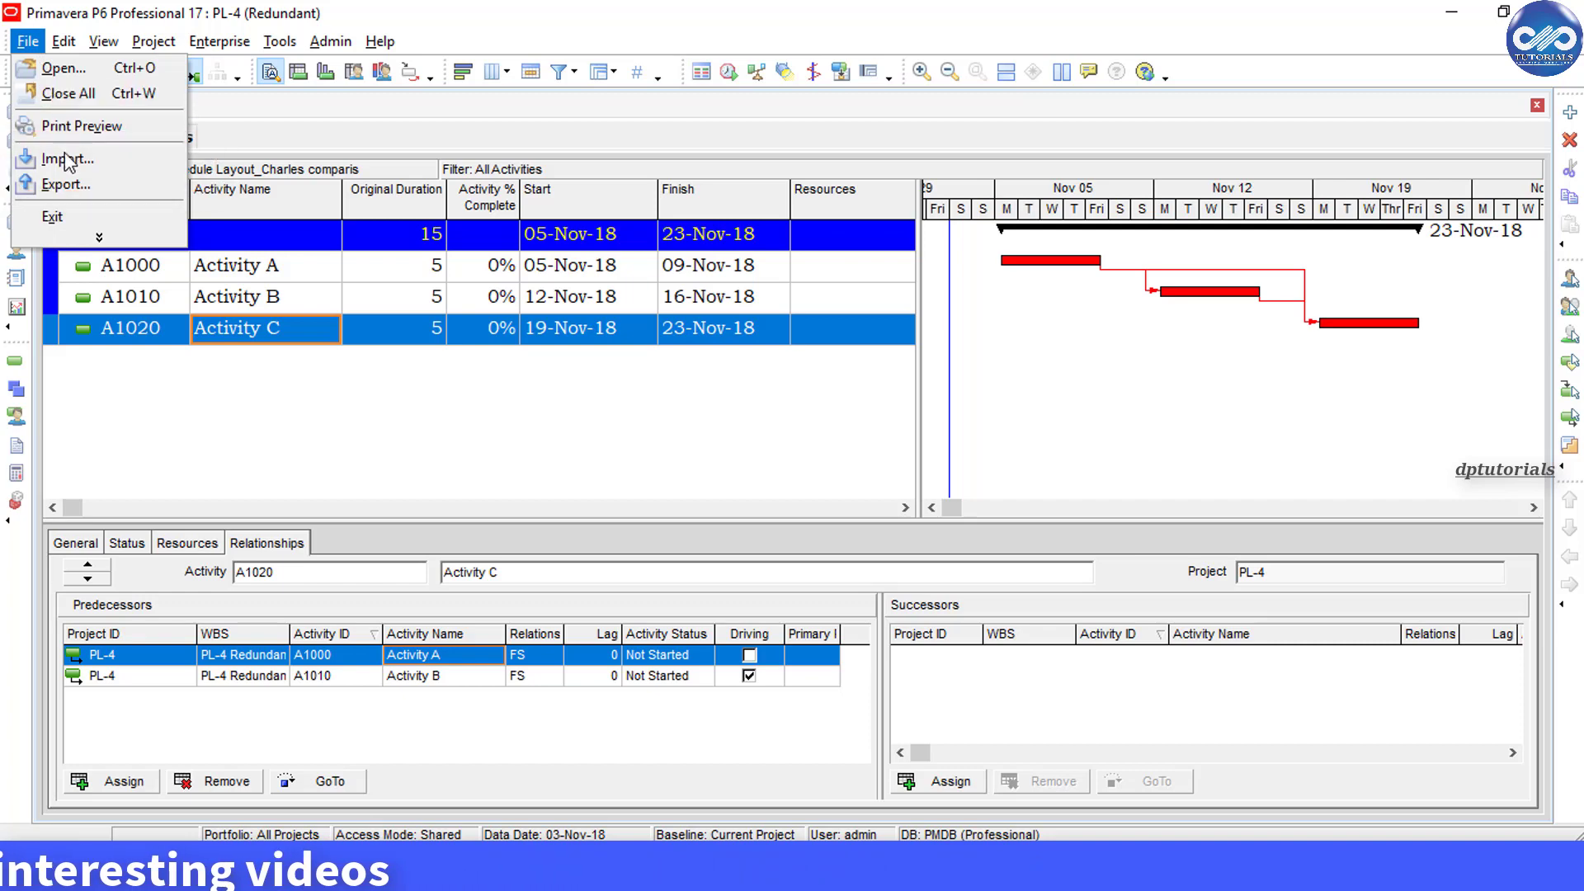
{"action": "left_click", "coordinate": [62, 159]}
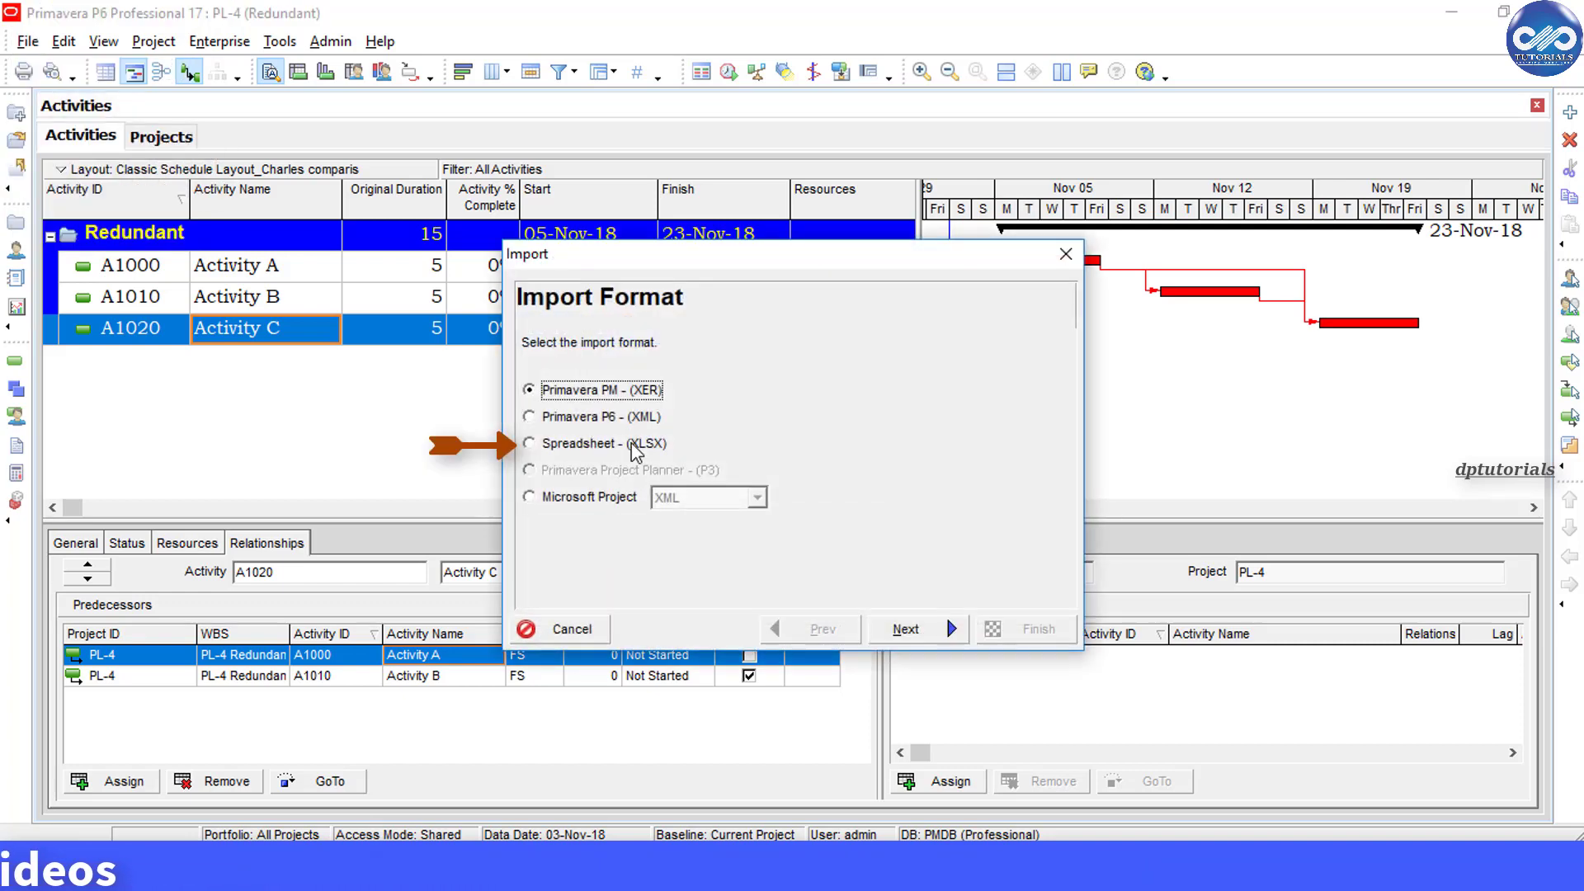
{"action": "left_click", "coordinate": [530, 443]}
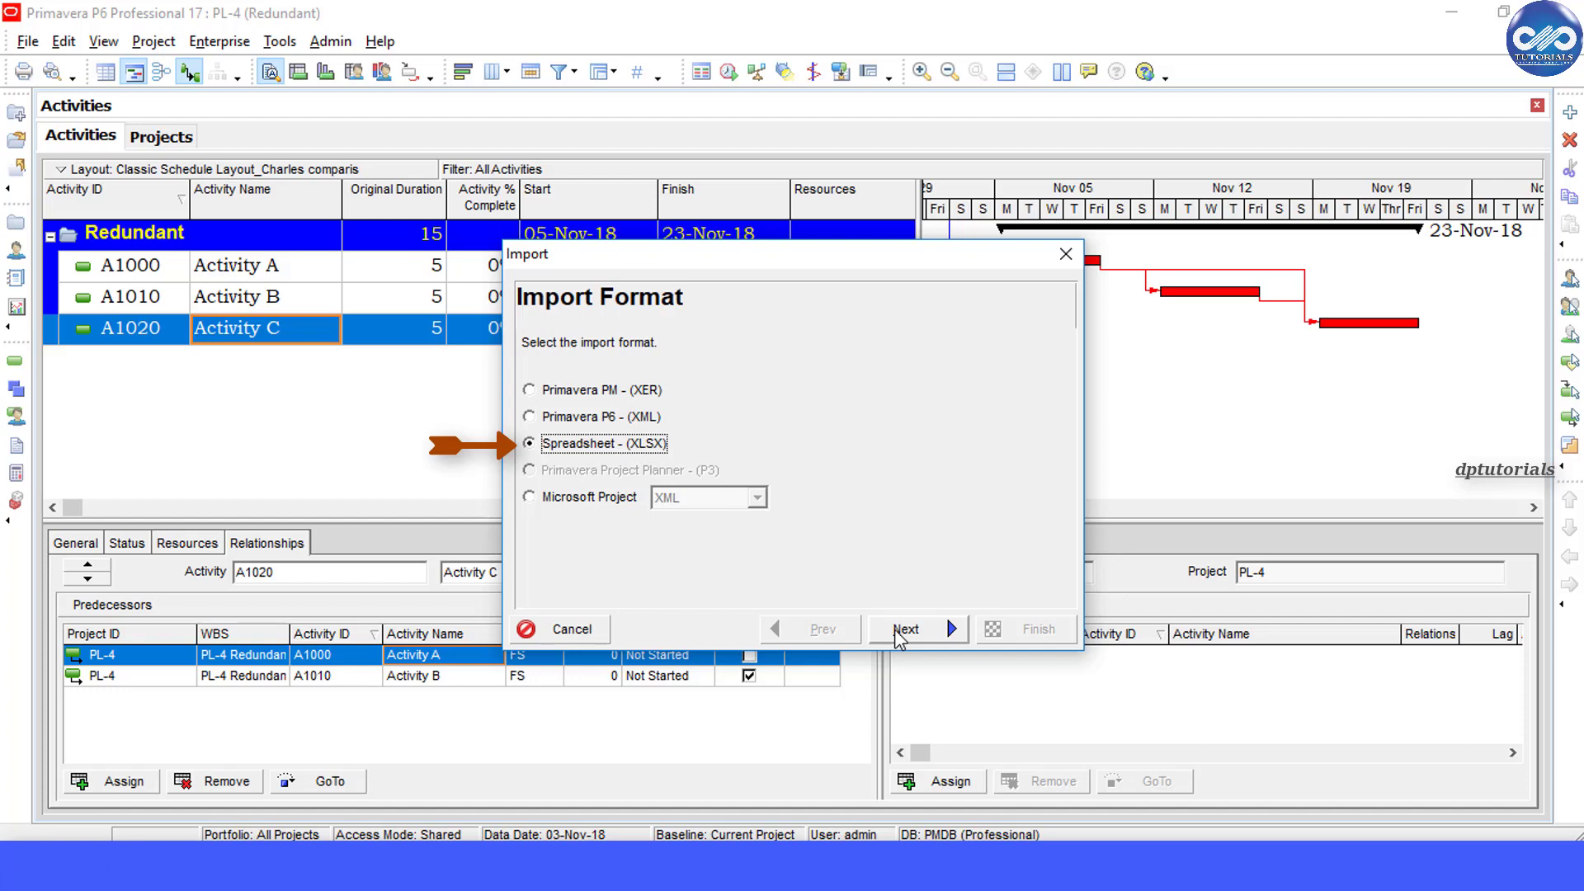
{"action": "left_click", "coordinate": [906, 629]}
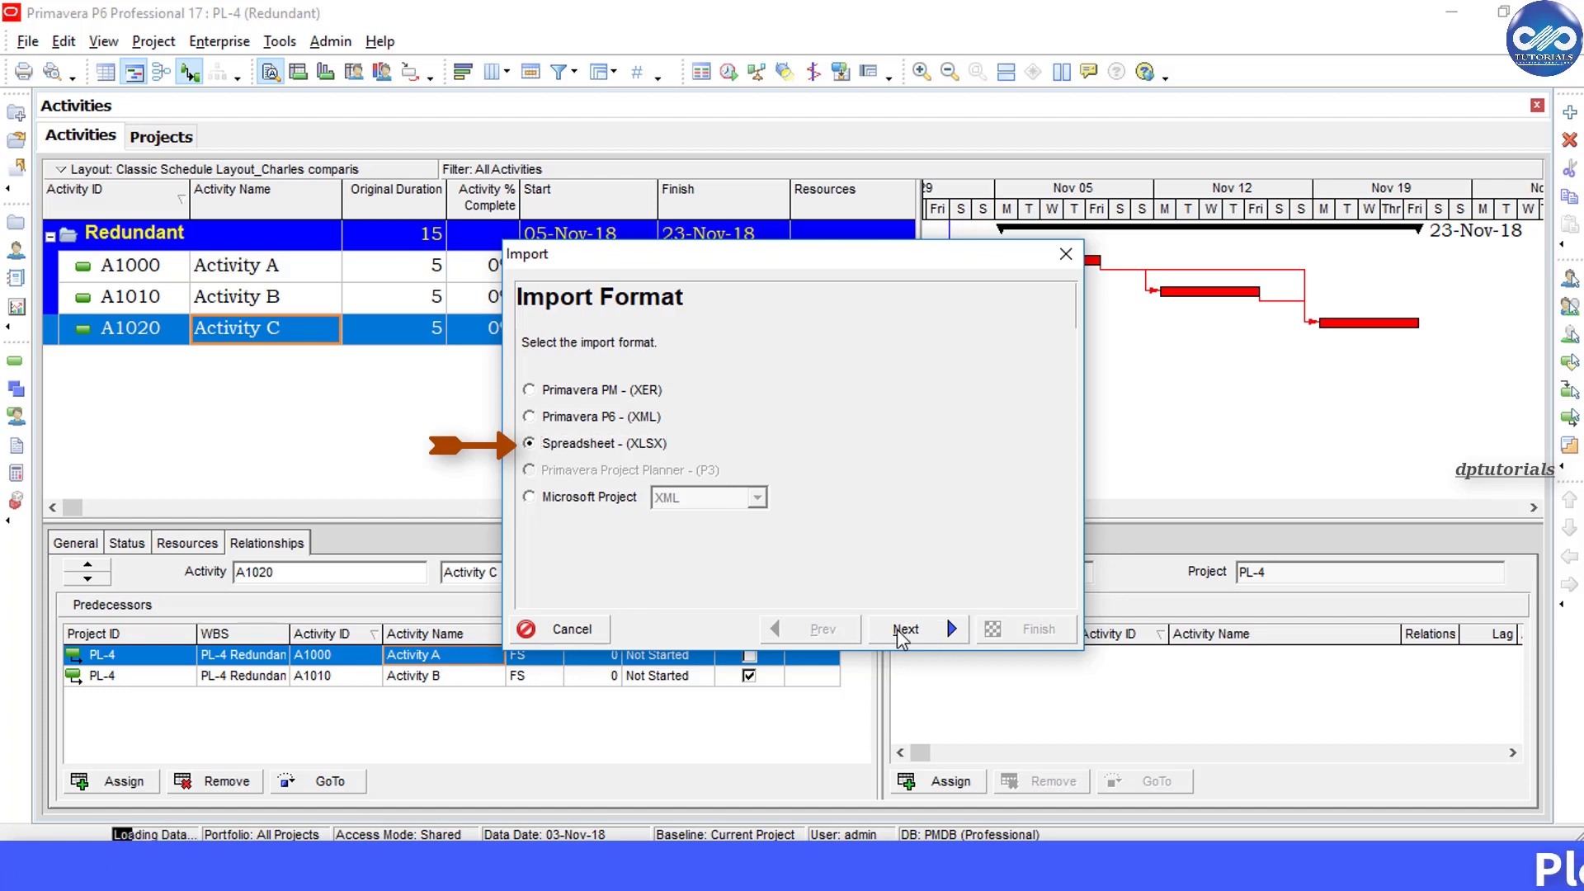
{"action": "left_click", "coordinate": [906, 629]}
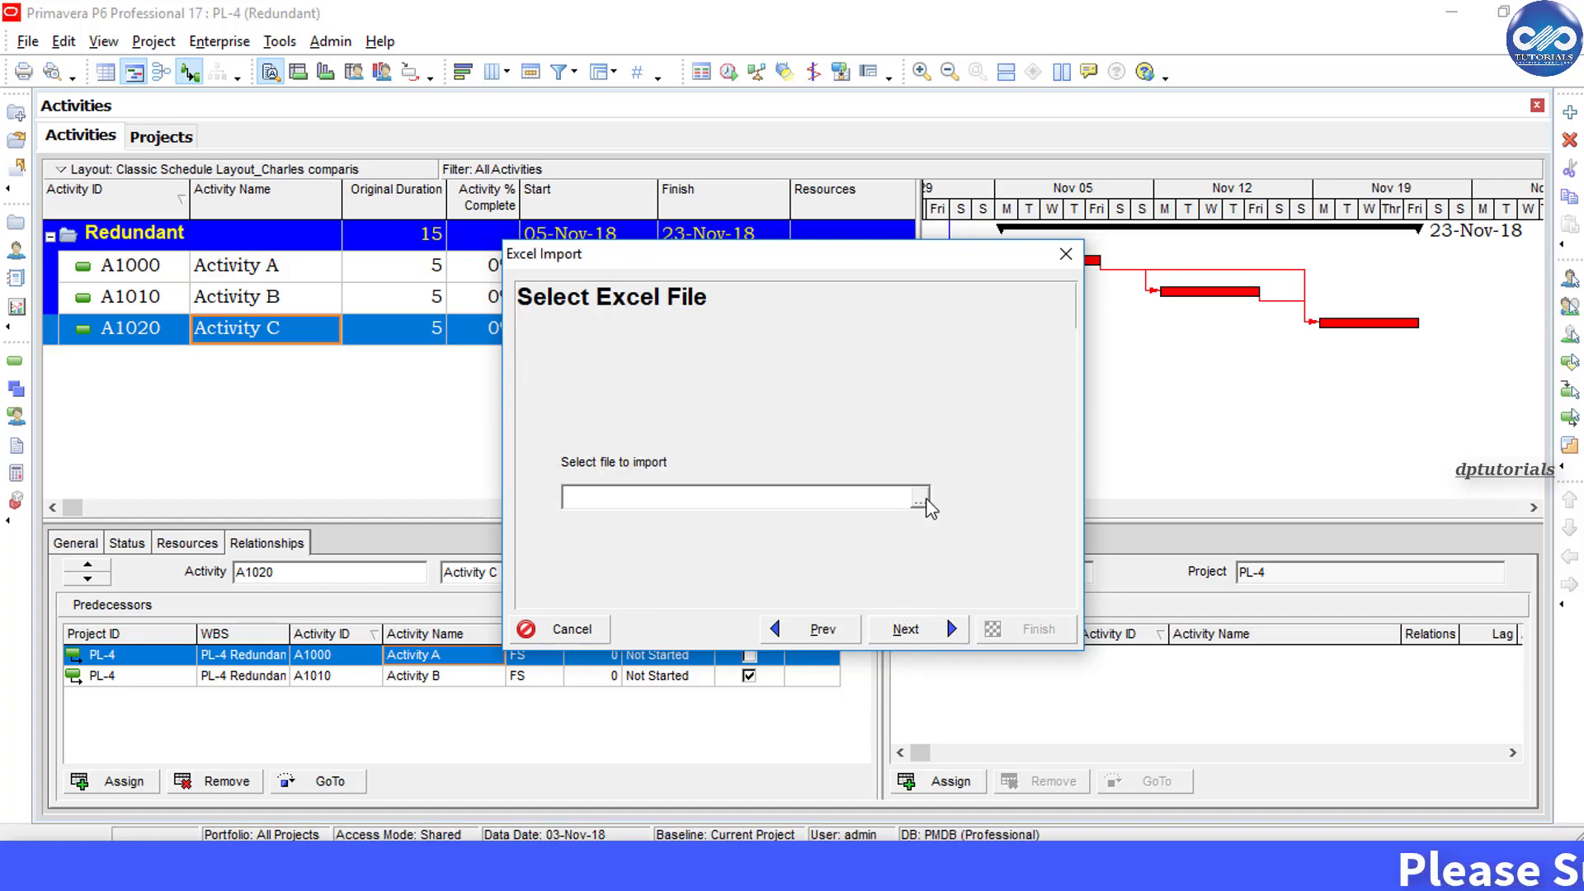
{"action": "left_click", "coordinate": [918, 498]}
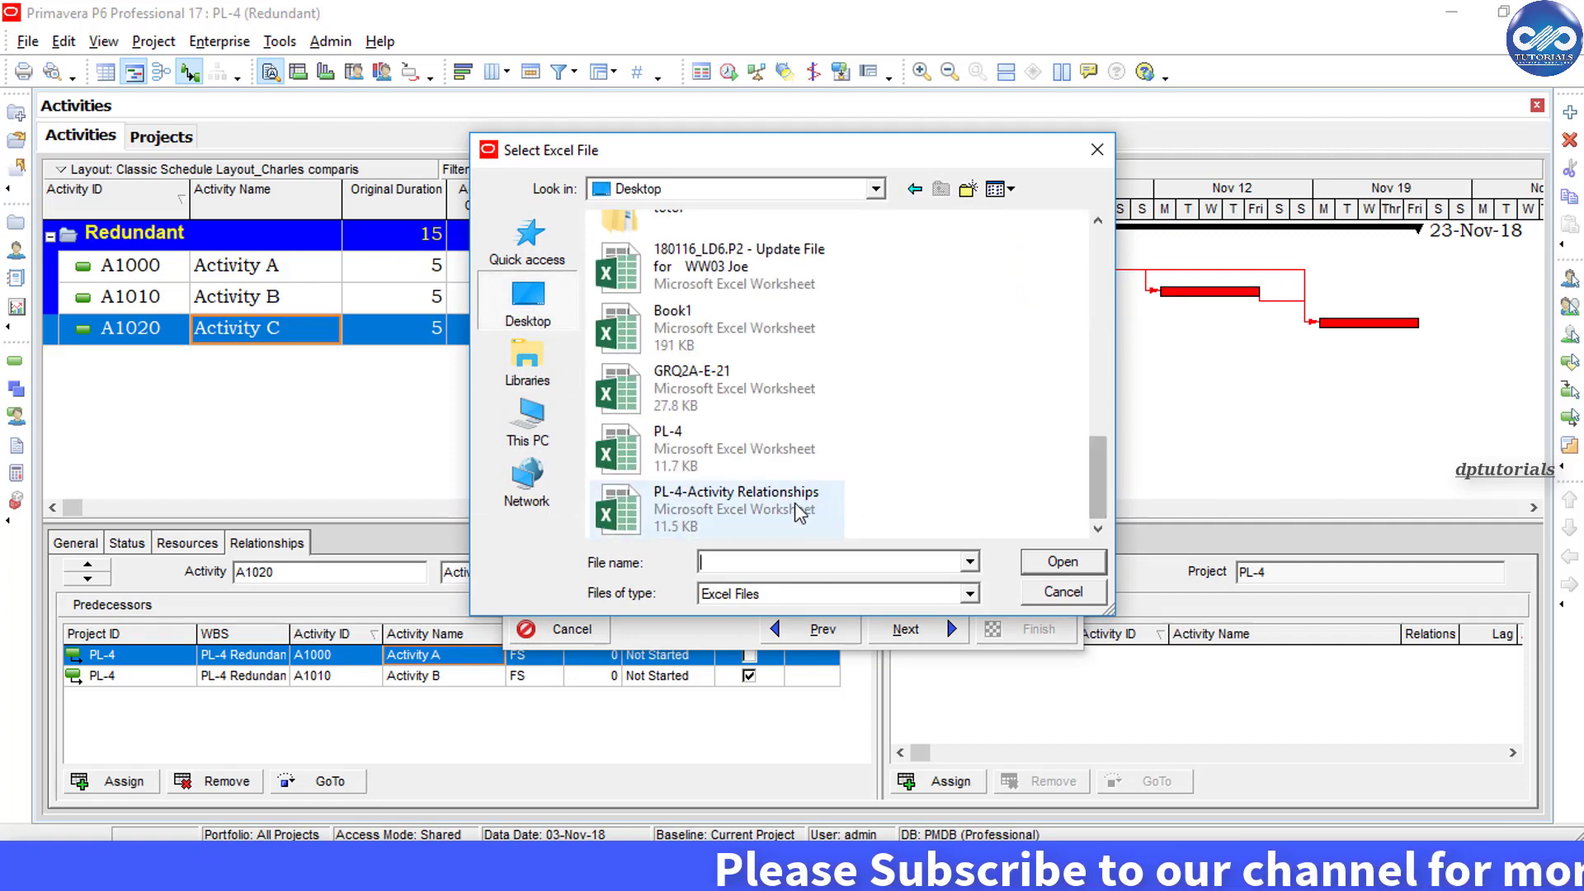
{"action": "left_click", "coordinate": [1063, 562]}
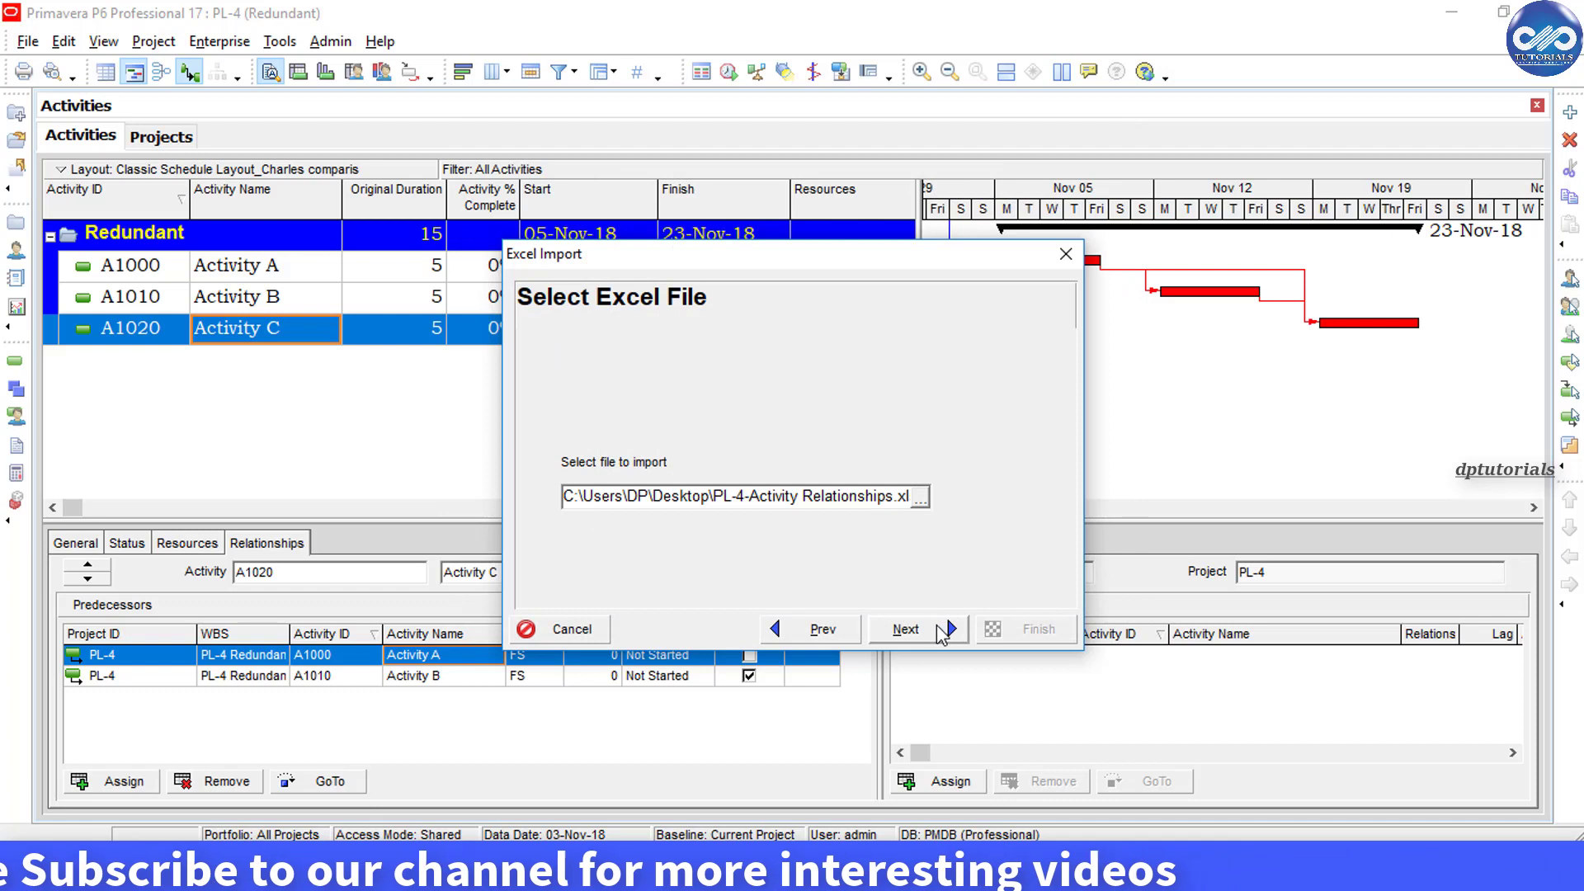
{"action": "left_click", "coordinate": [917, 629]}
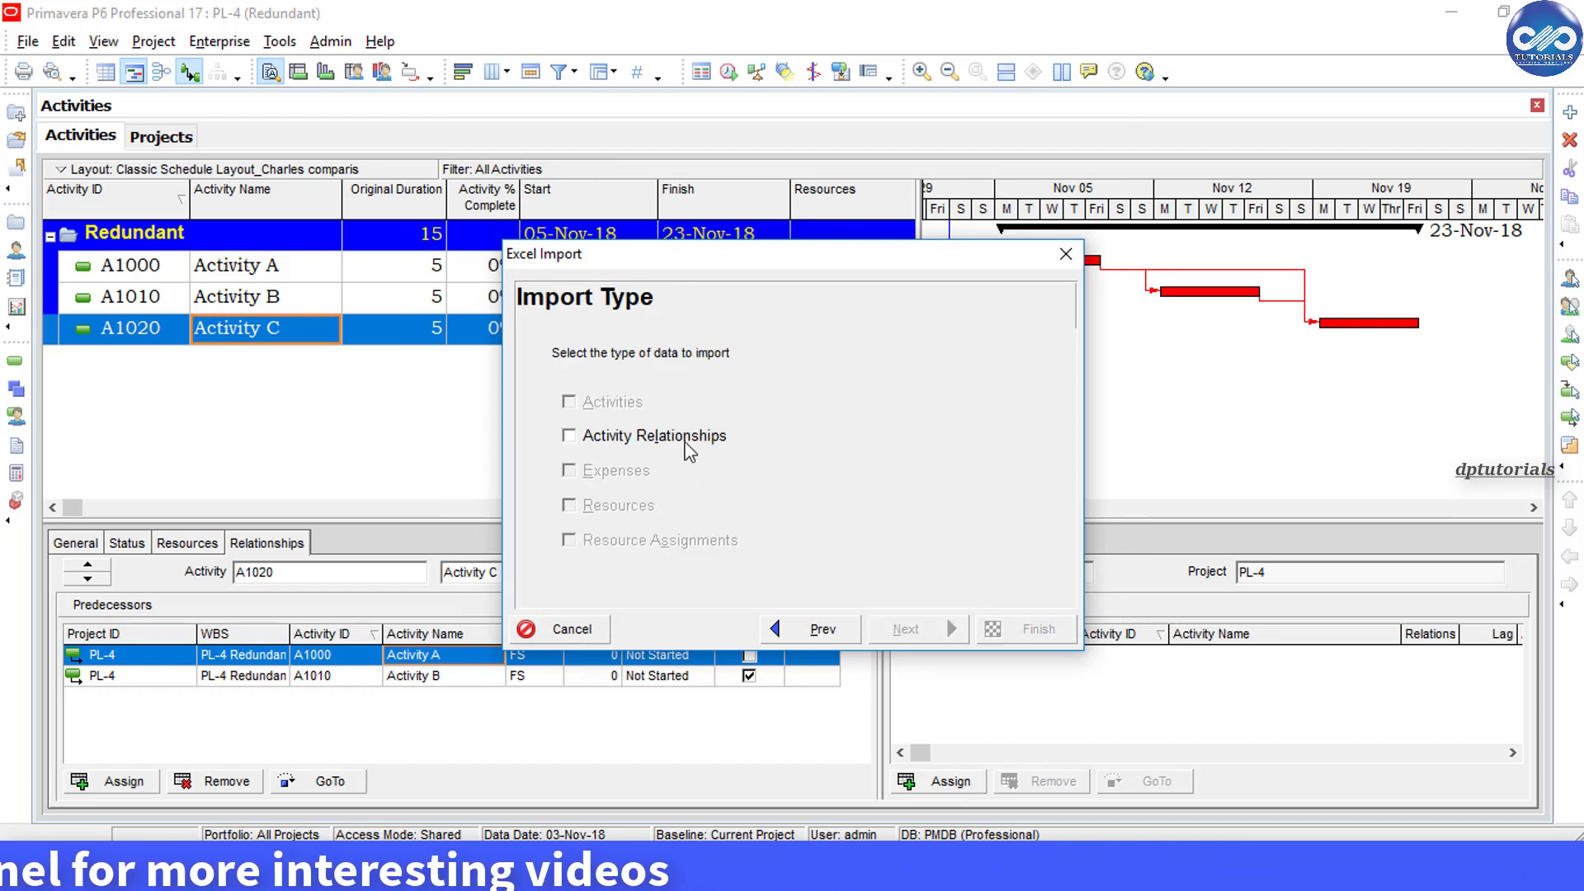
Import Activity Relationships into project PL-4 and finish the import.
{"action": "left_click", "coordinate": [568, 436]}
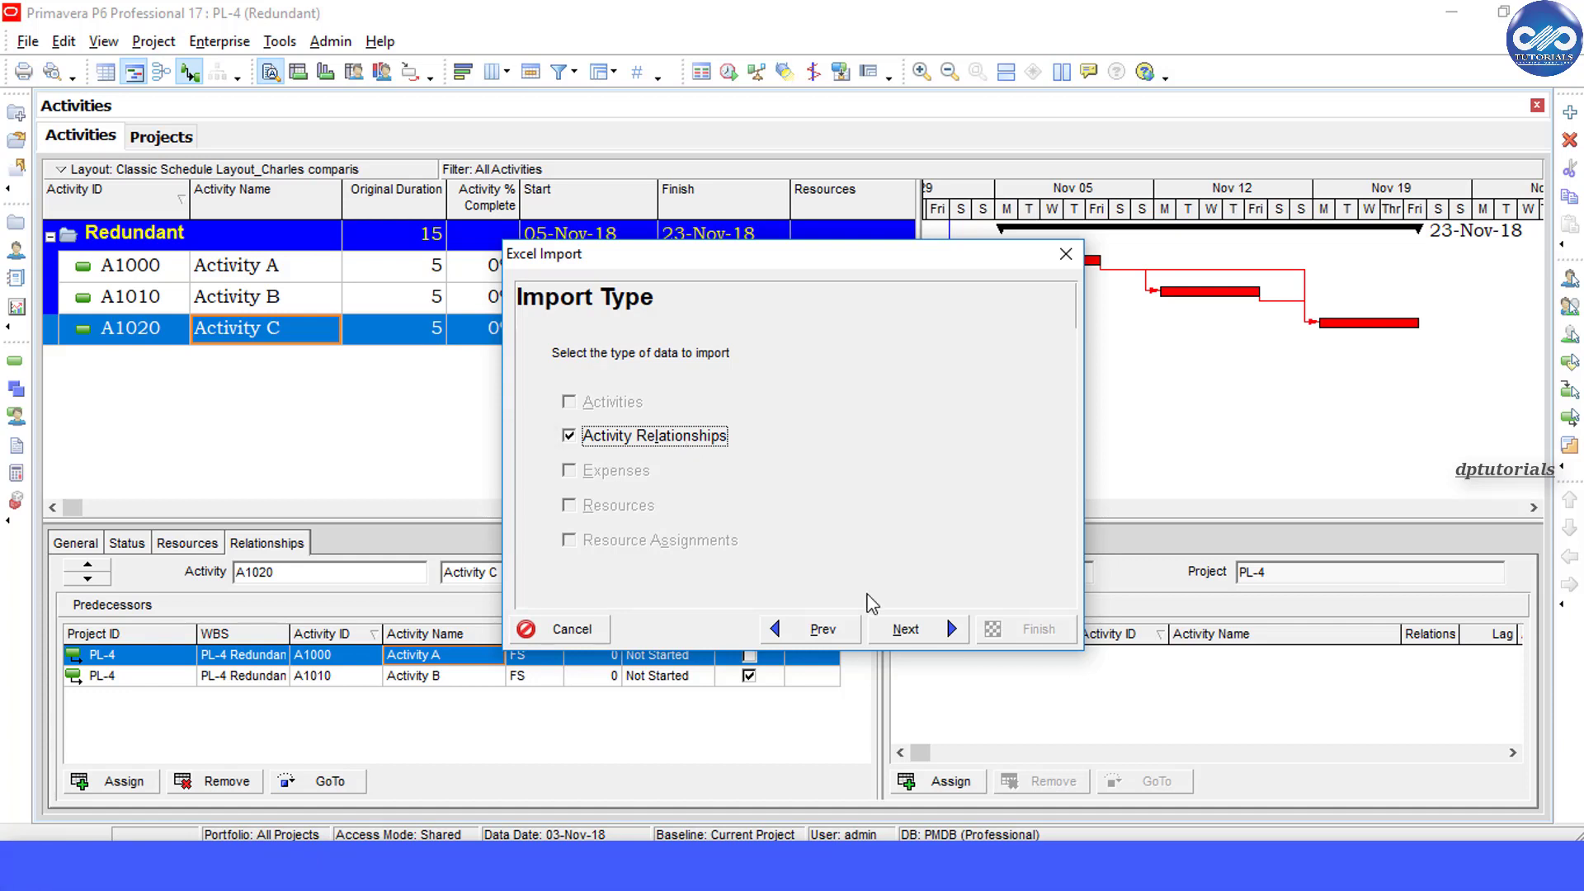
{"action": "left_click", "coordinate": [914, 628]}
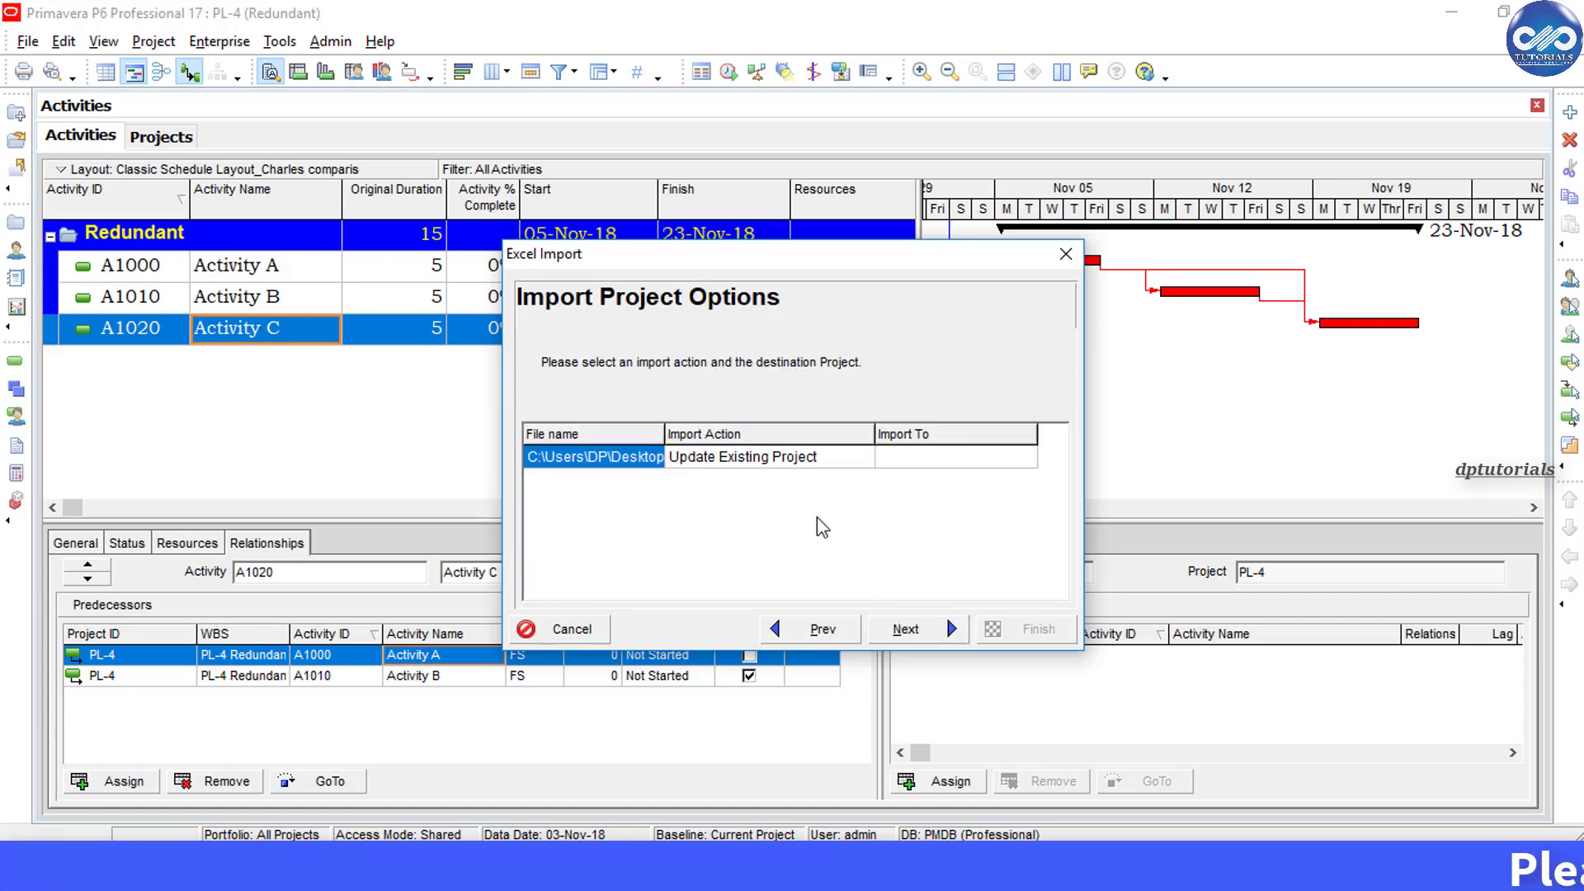
{"action": "left_click", "coordinate": [955, 457]}
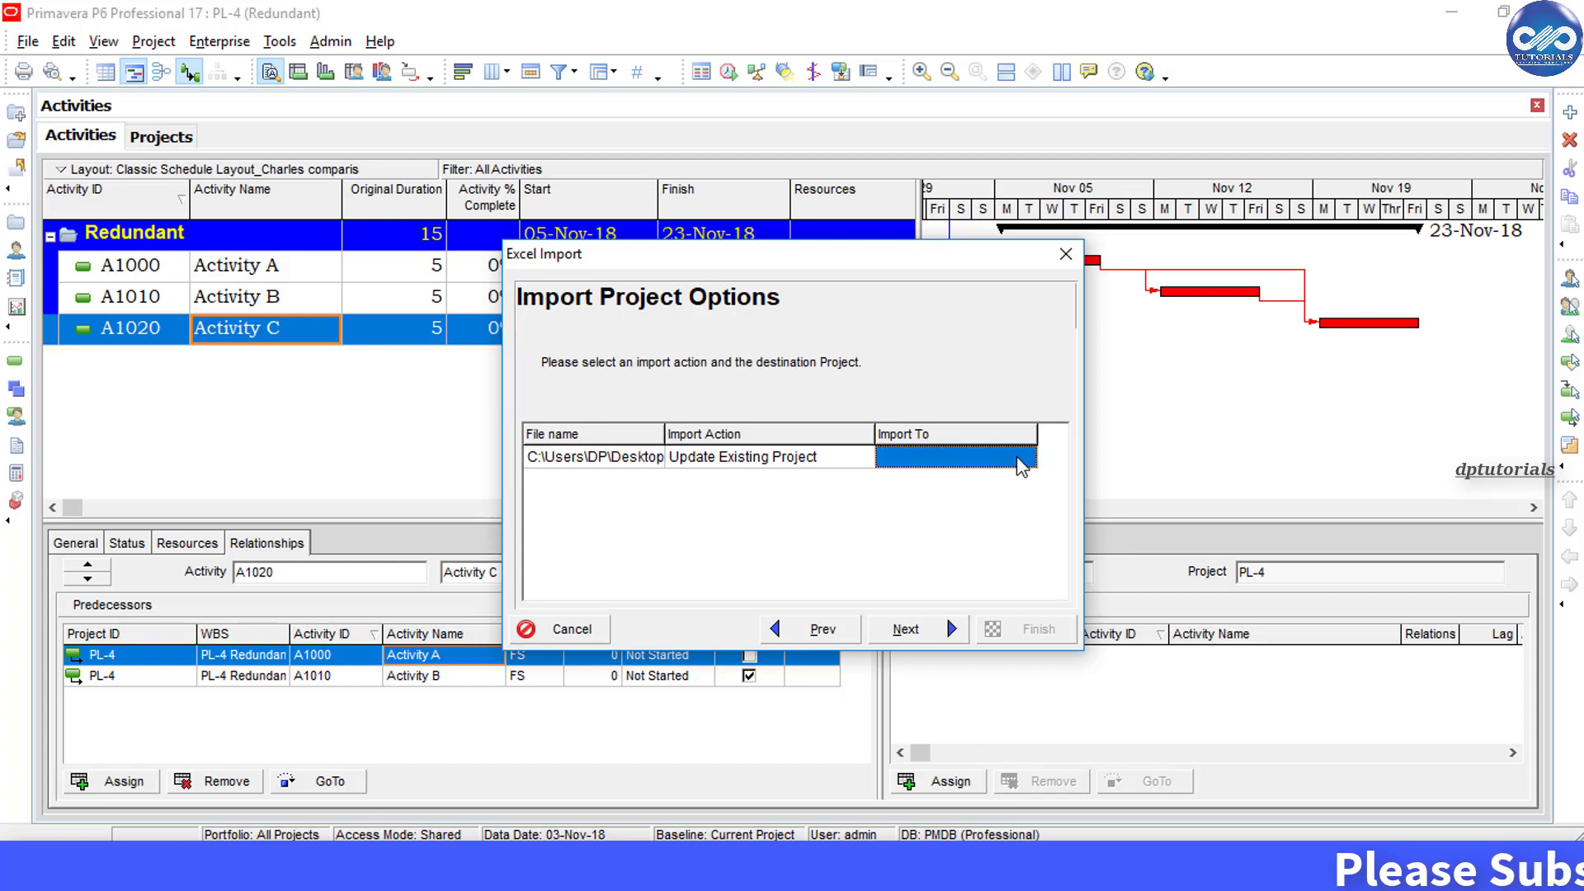
{"action": "left_click", "coordinate": [1025, 456]}
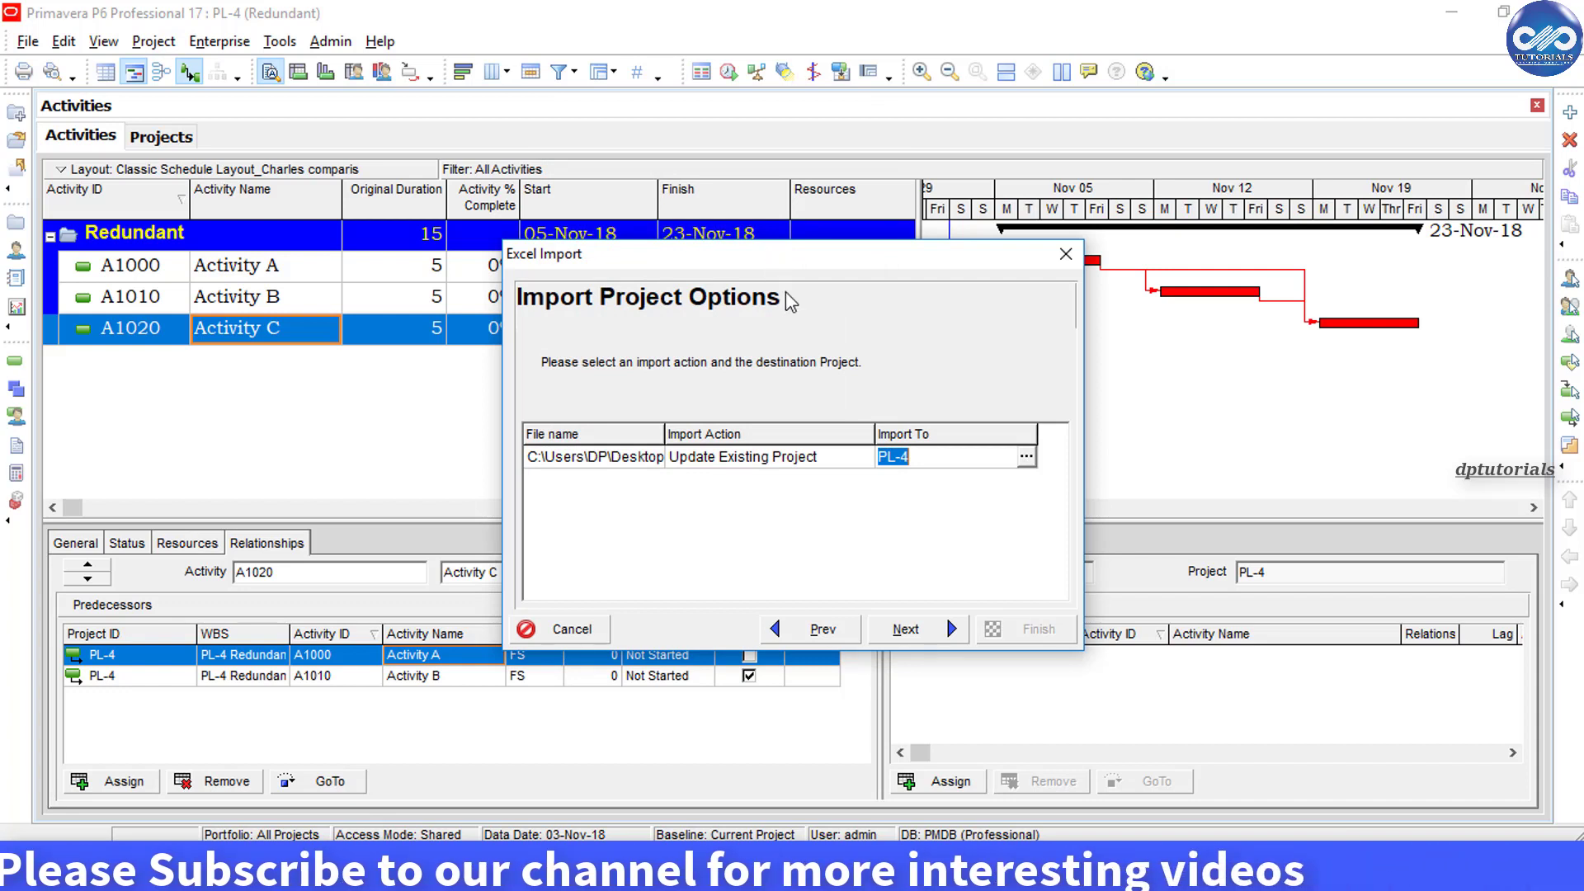
{"action": "left_click", "coordinate": [906, 628]}
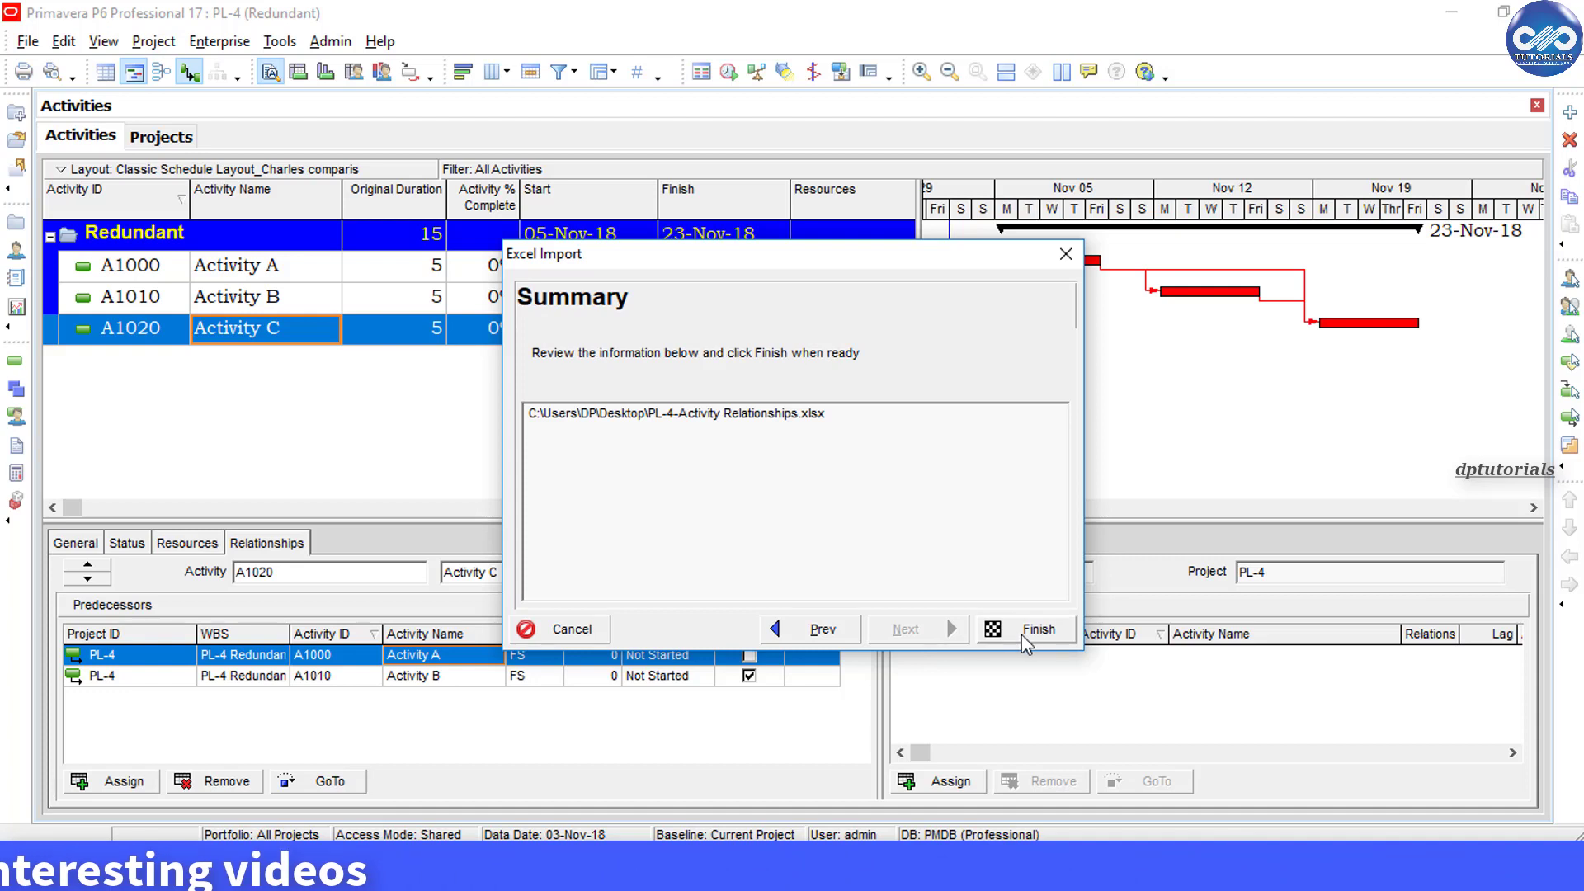
{"action": "left_click", "coordinate": [1025, 628]}
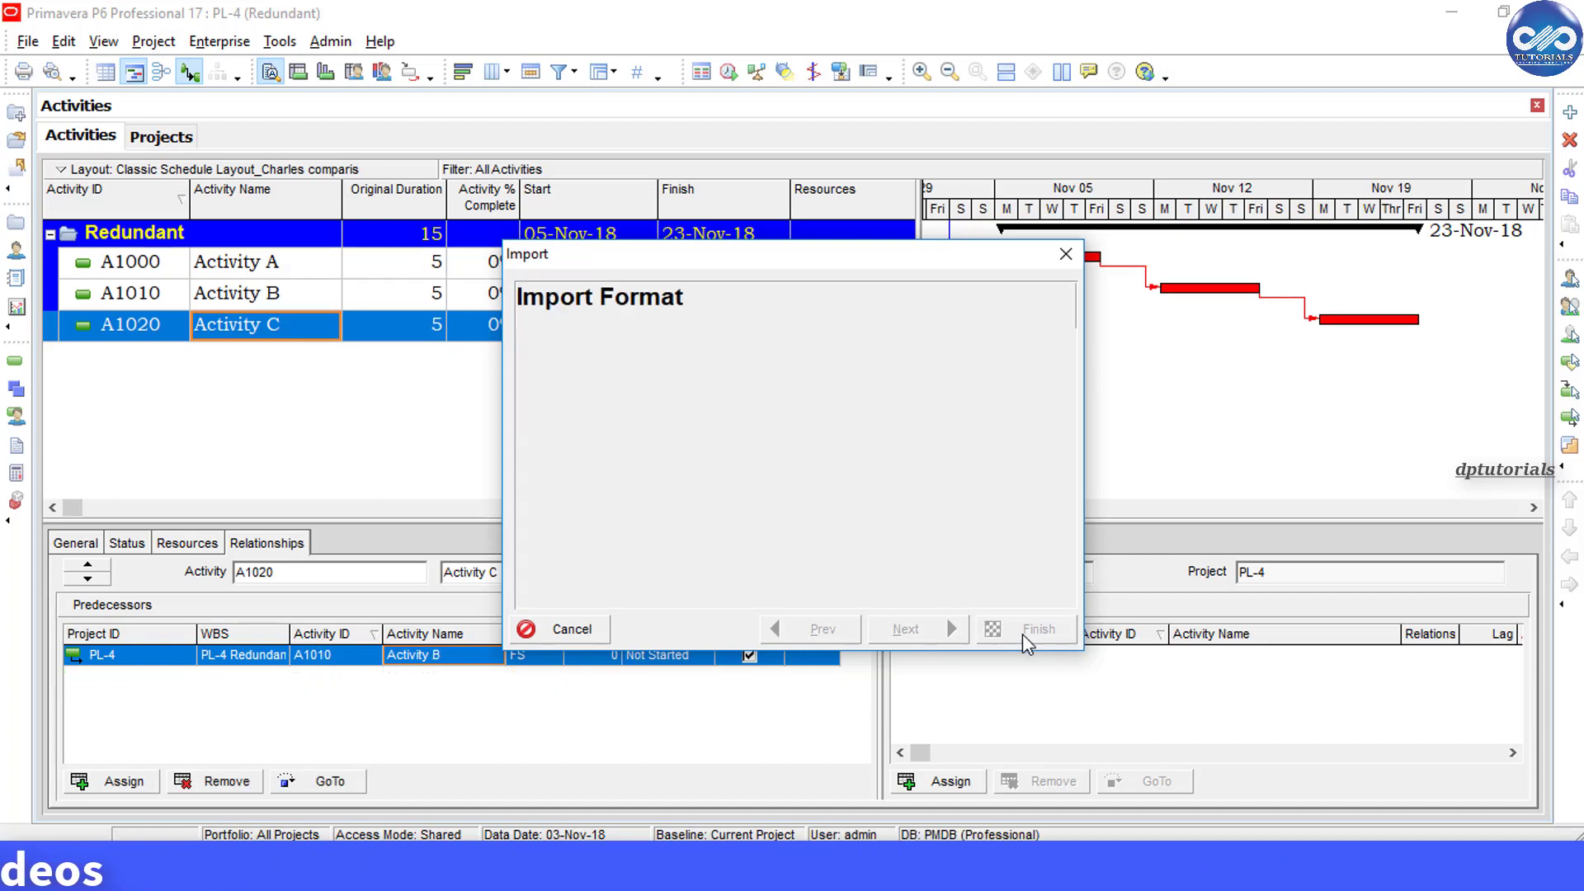
{"action": "left_click", "coordinate": [1026, 628]}
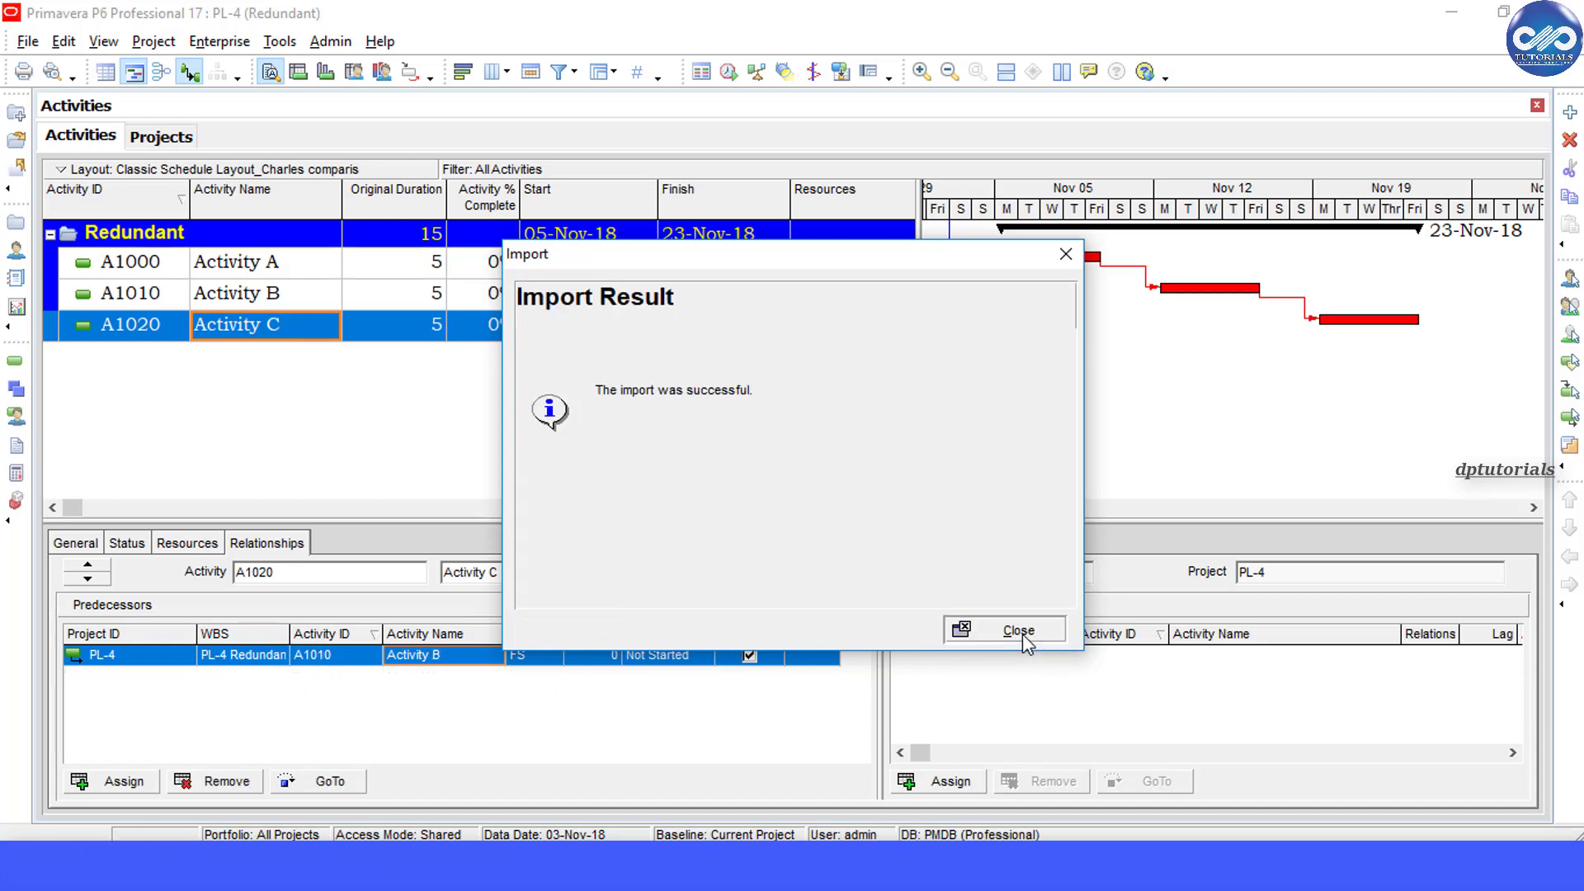
Close the Import Result dialog.
{"action": "left_click", "coordinate": [1018, 629]}
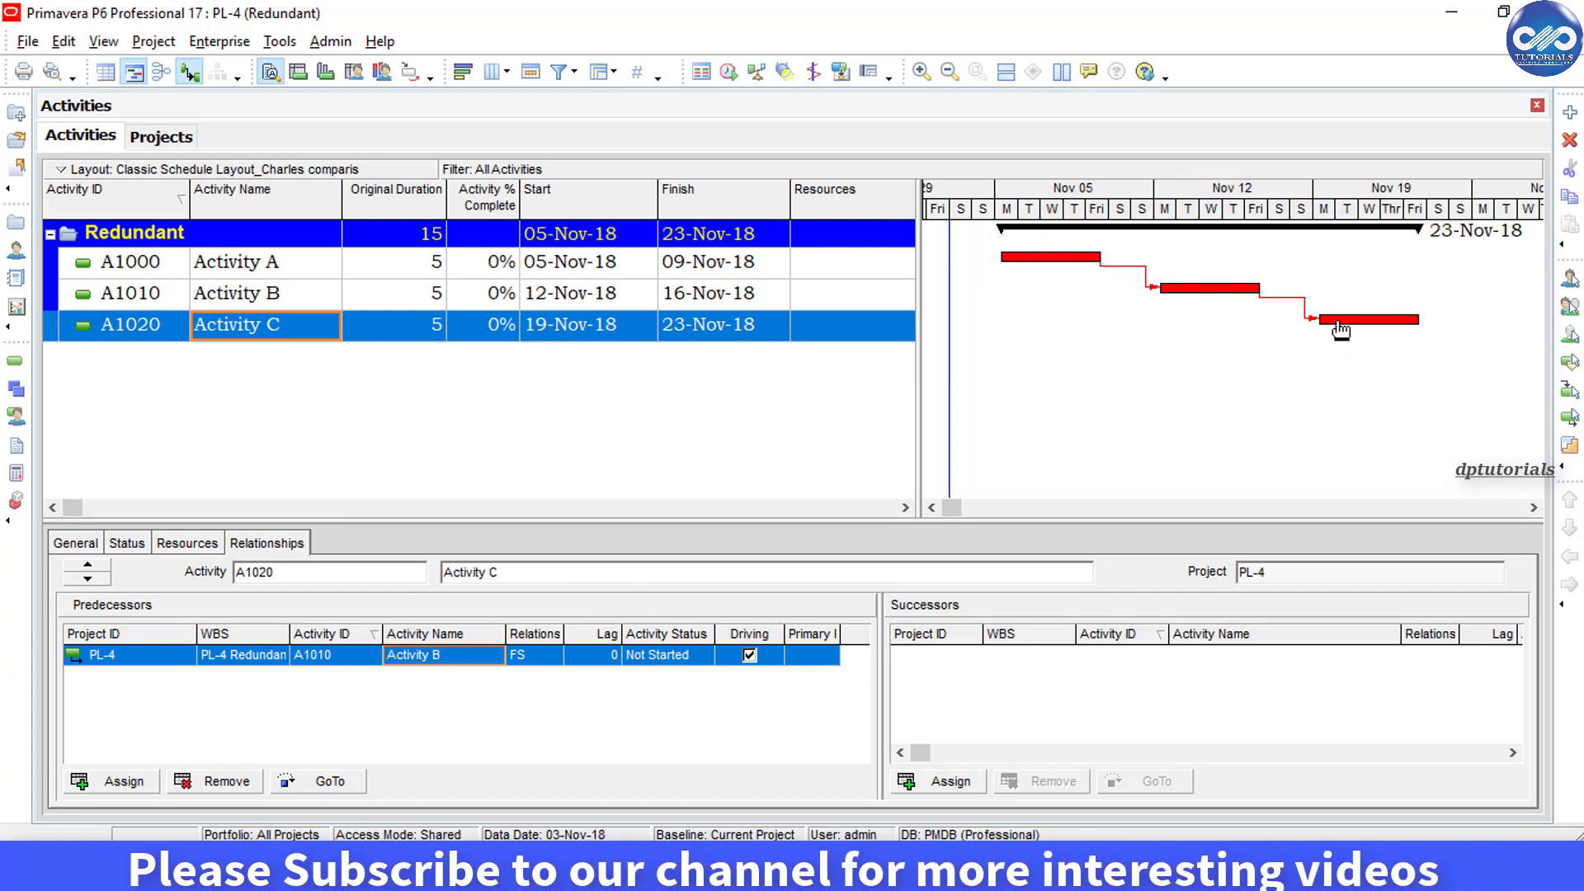
{"action": "mouse_move", "coordinate": [760, 456]}
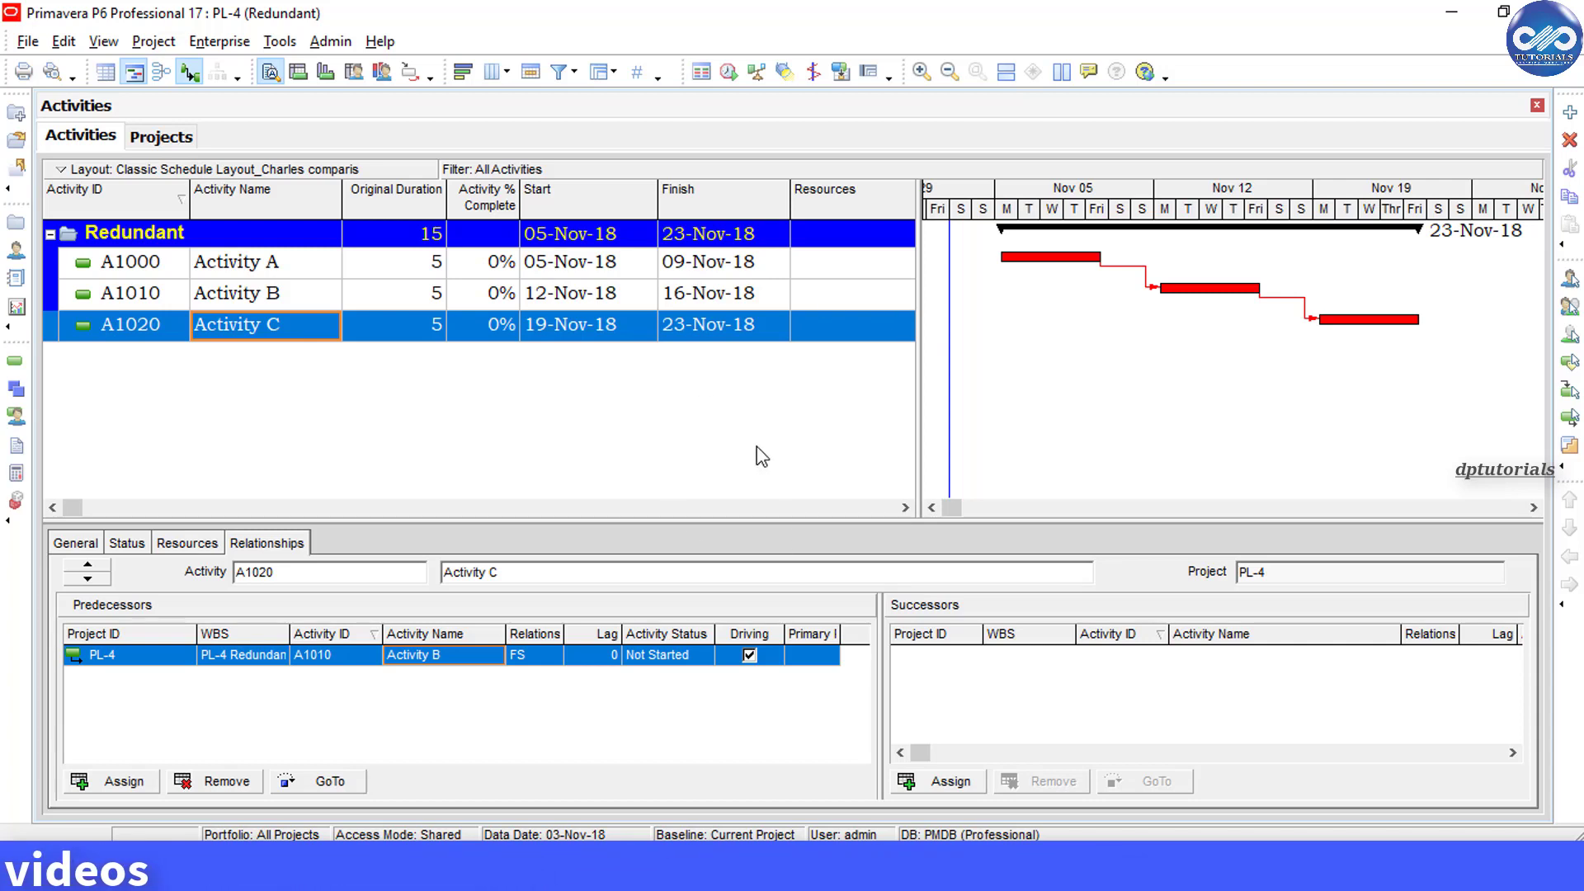
{"action": "mouse_move", "coordinate": [767, 477]}
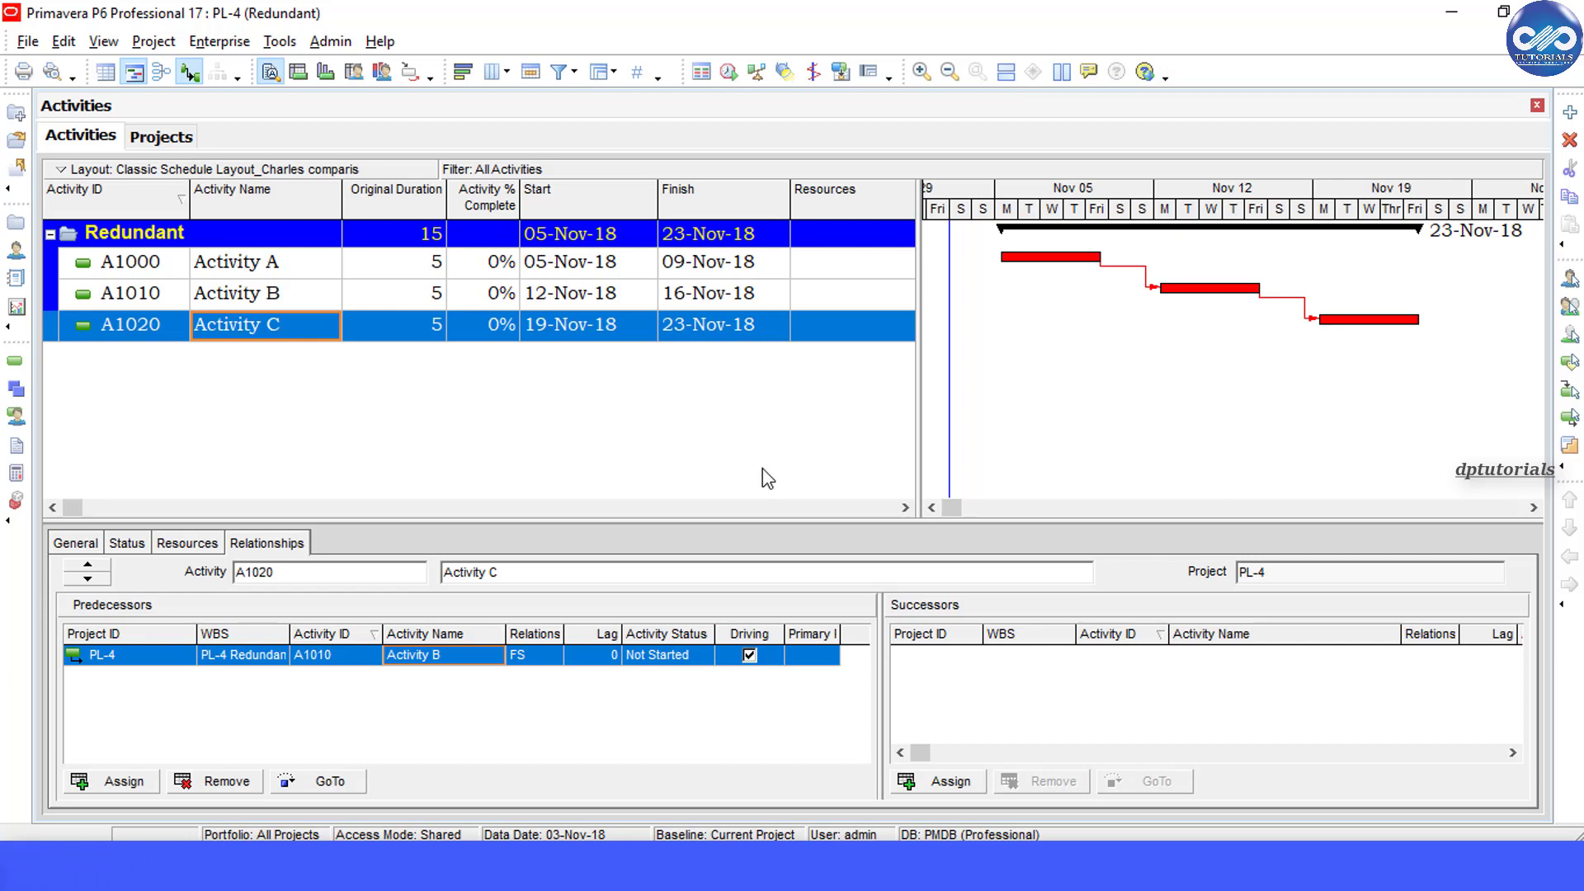